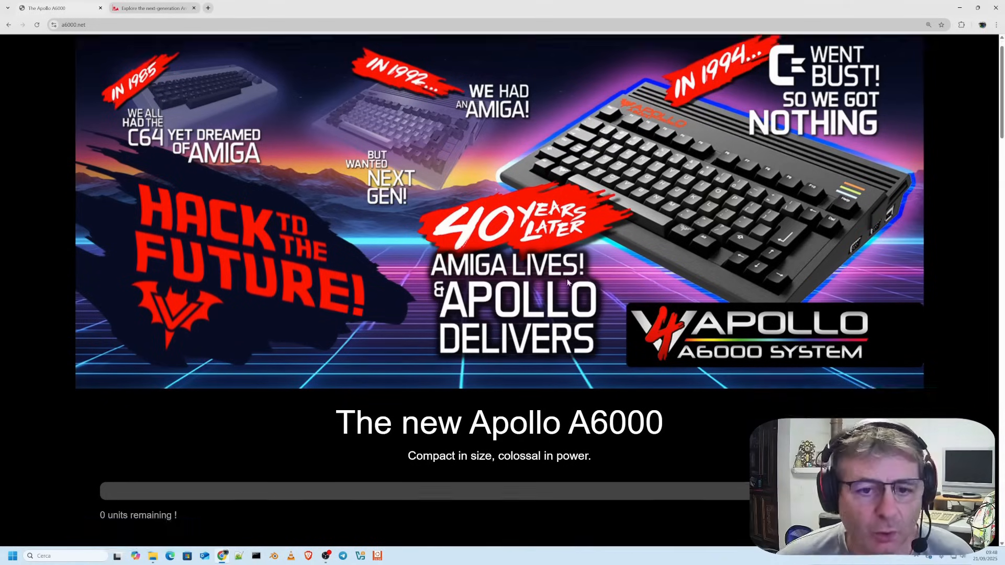
# Step: Scroll around the top of the a6000.net page, settling on the banner and Sold out button
pyautogui.scroll(-3)
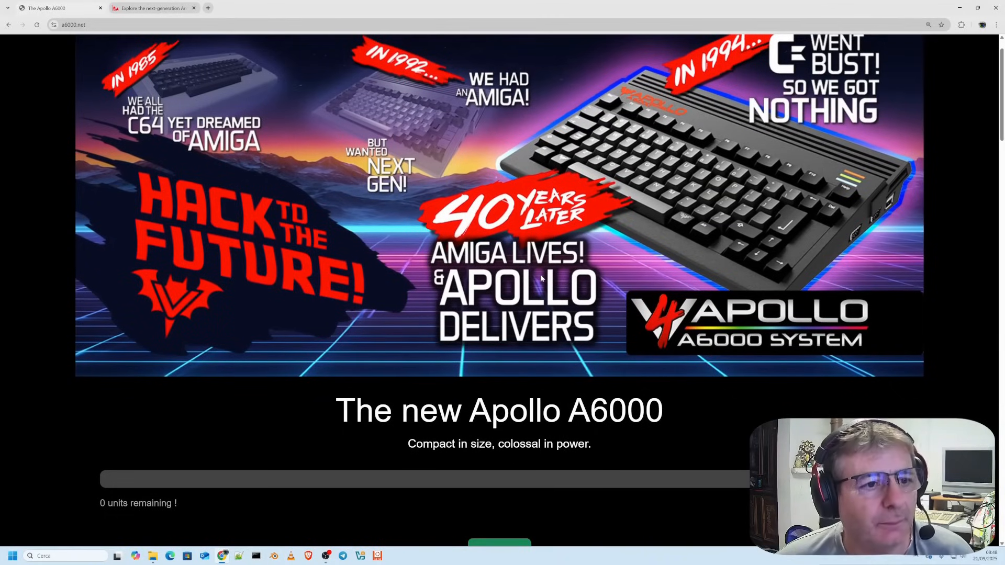
pyautogui.scroll(3)
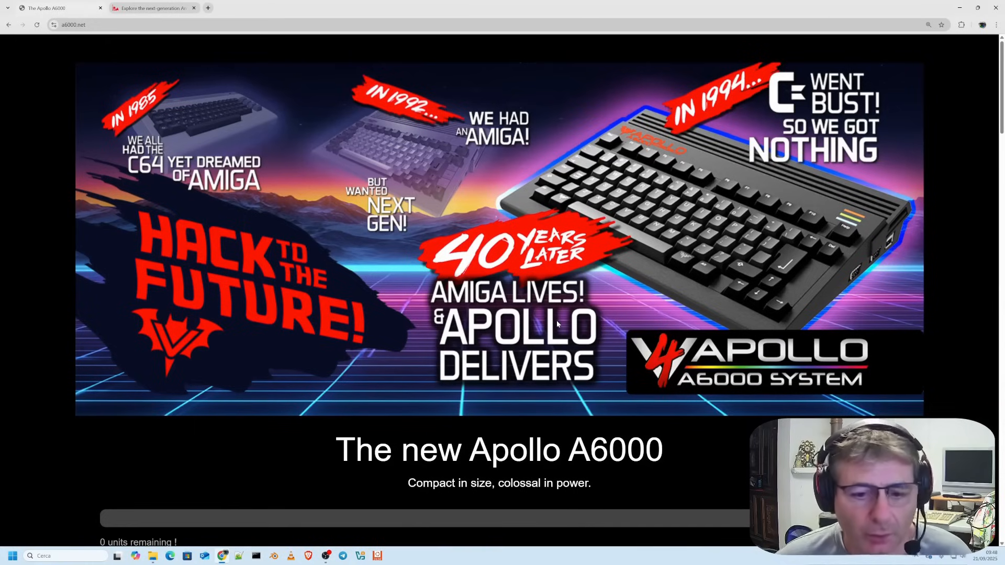
pyautogui.moveTo(961, 296)
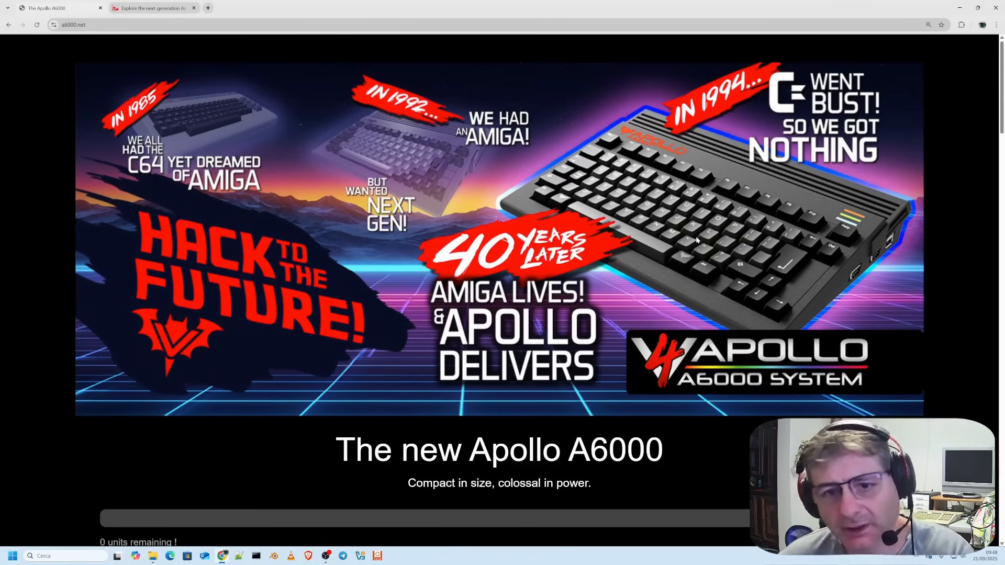
pyautogui.moveTo(523, 344)
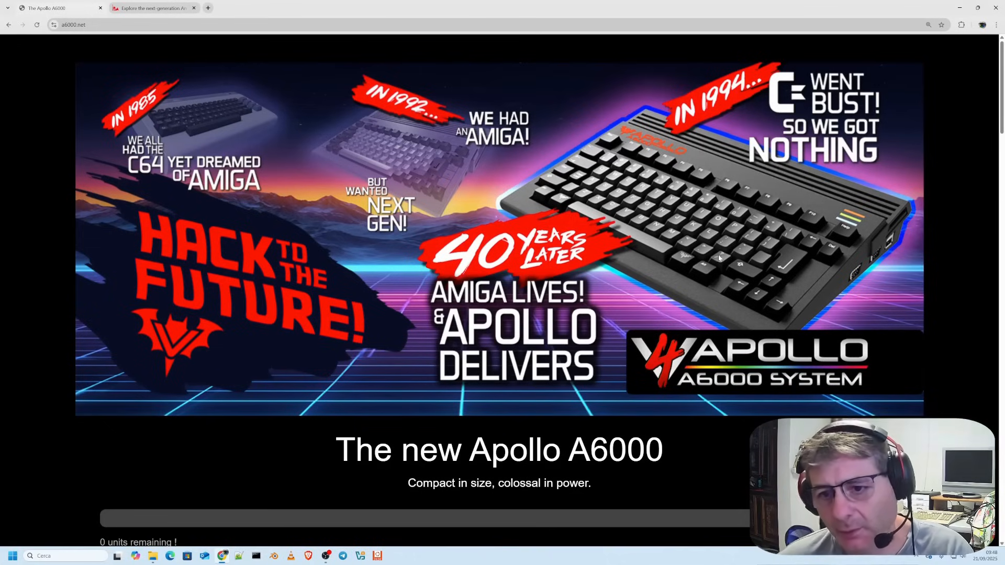
pyautogui.moveTo(583, 292)
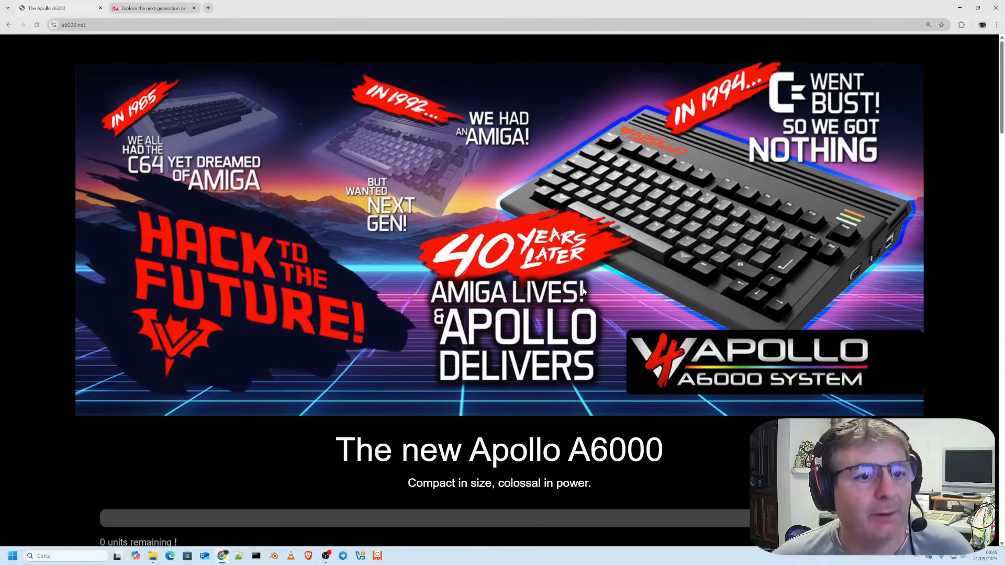
pyautogui.moveTo(835, 311)
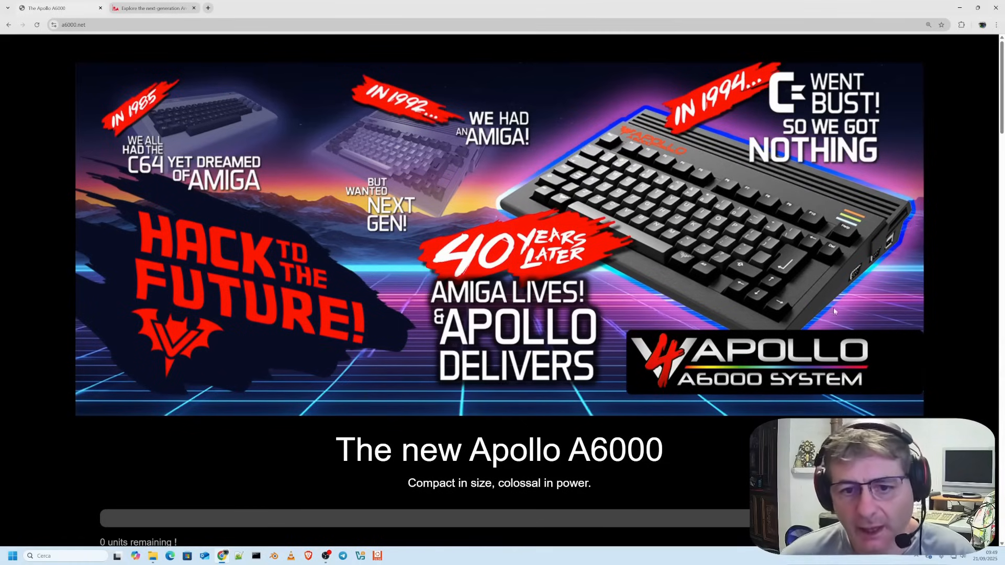
pyautogui.scroll(-3)
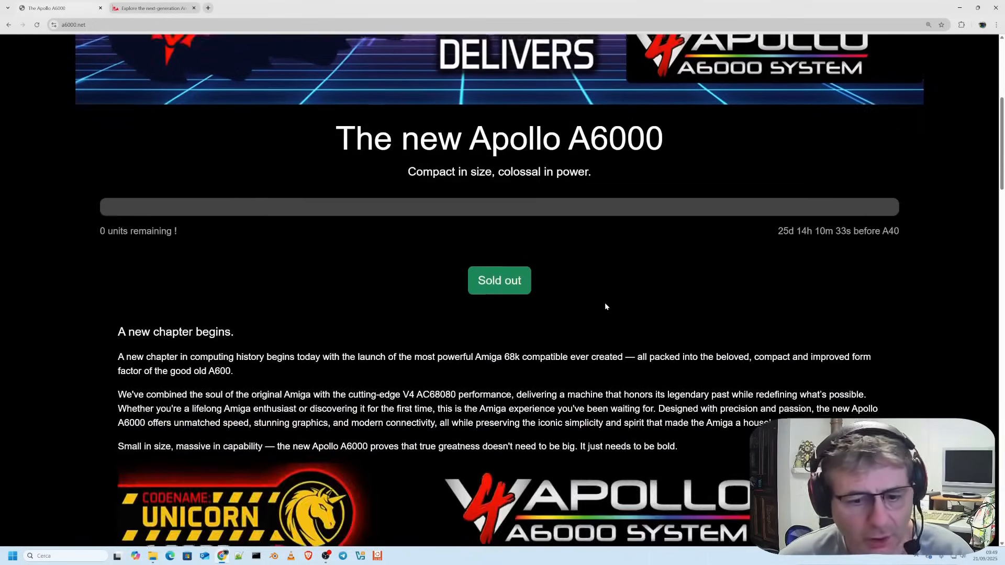
pyautogui.scroll(3)
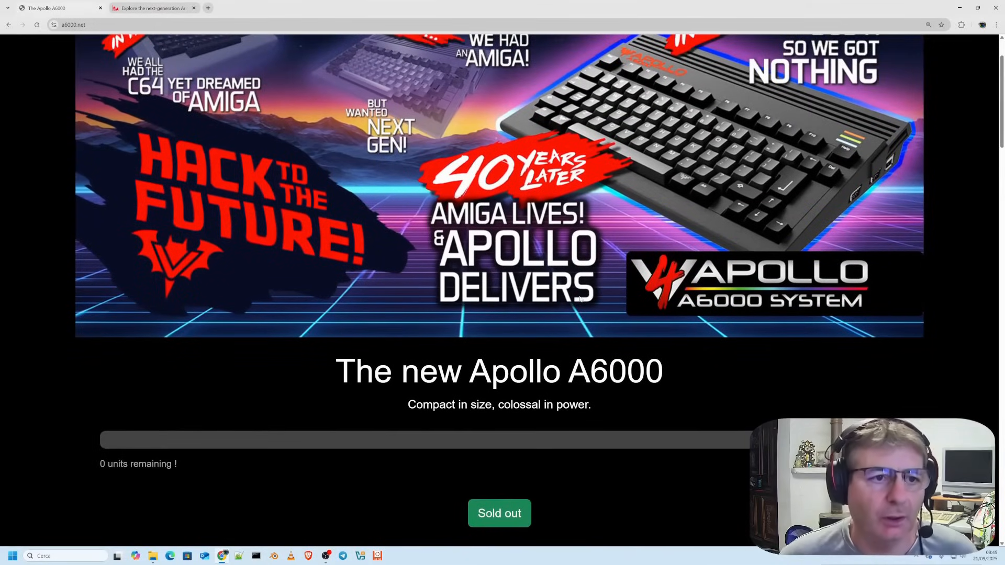
pyautogui.scroll(3)
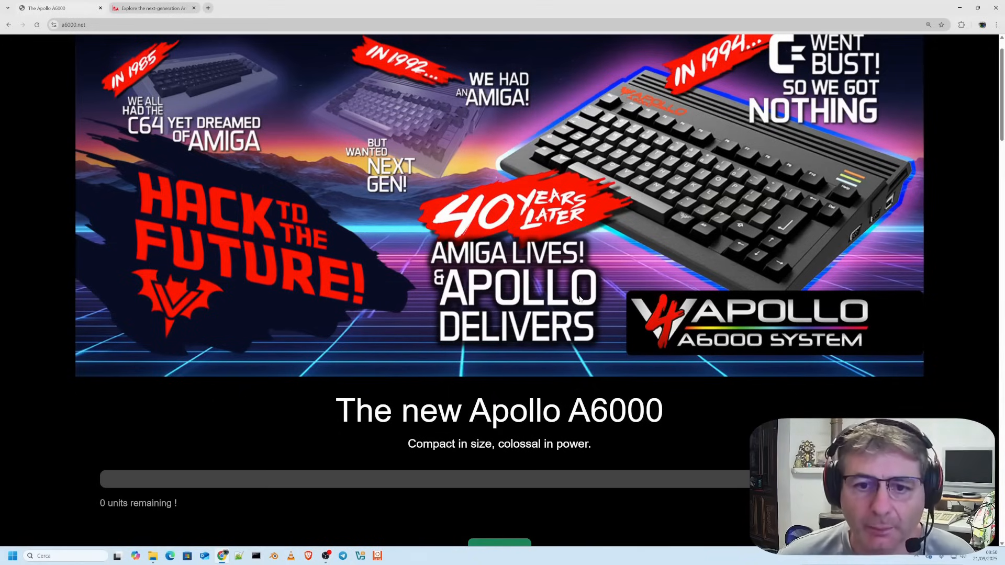
pyautogui.scroll(3)
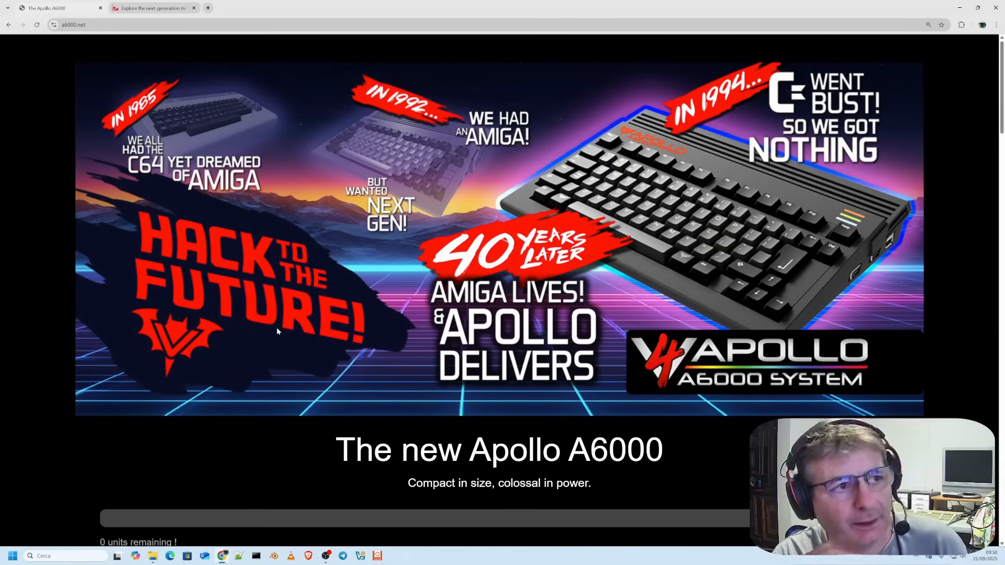
pyautogui.moveTo(845, 265)
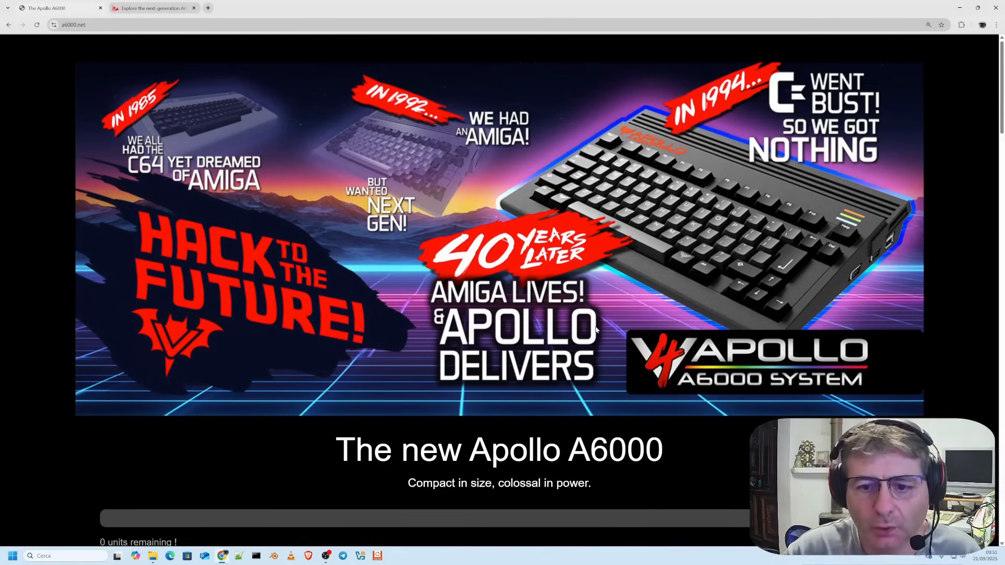
# Step: Scroll down past the banner to the 'A new chapter begins' text and Unicorn 68080 graphic
pyautogui.scroll(-3)
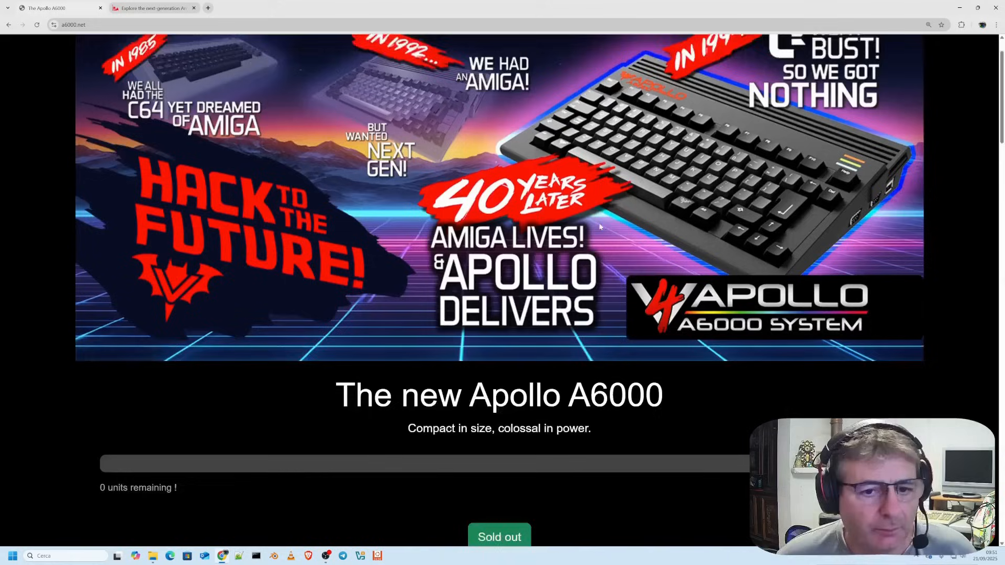
pyautogui.scroll(-3)
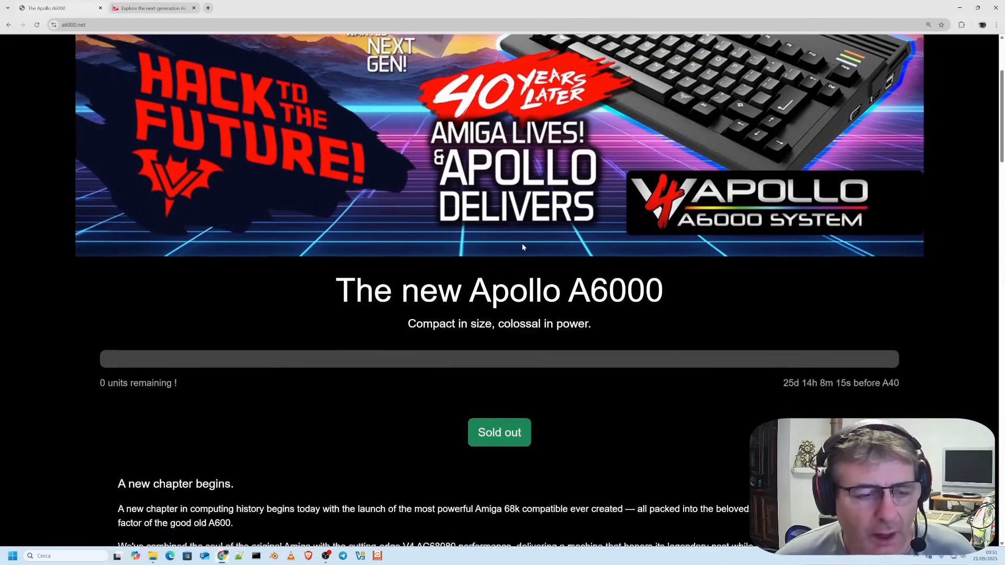
pyautogui.scroll(-3)
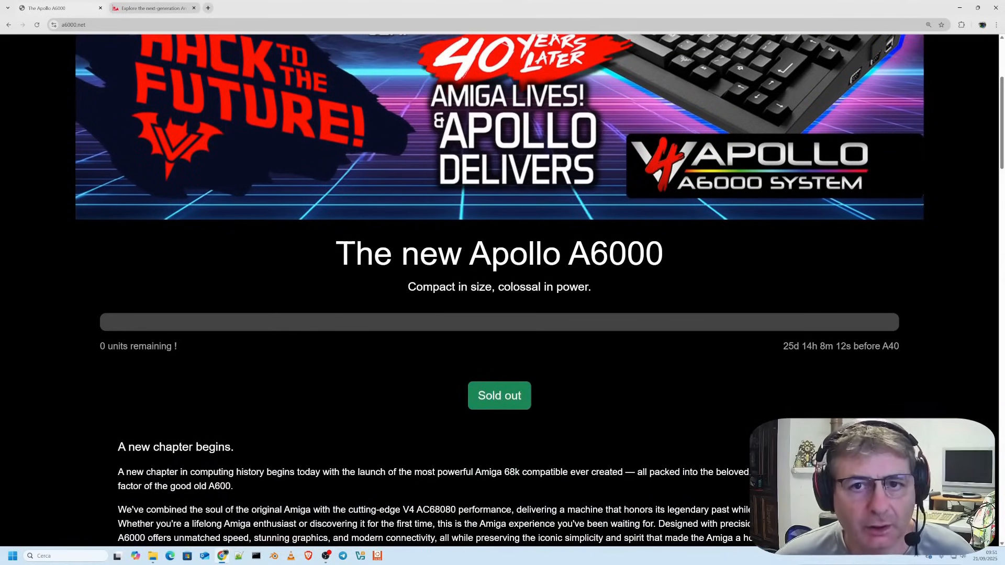
pyautogui.scroll(-3)
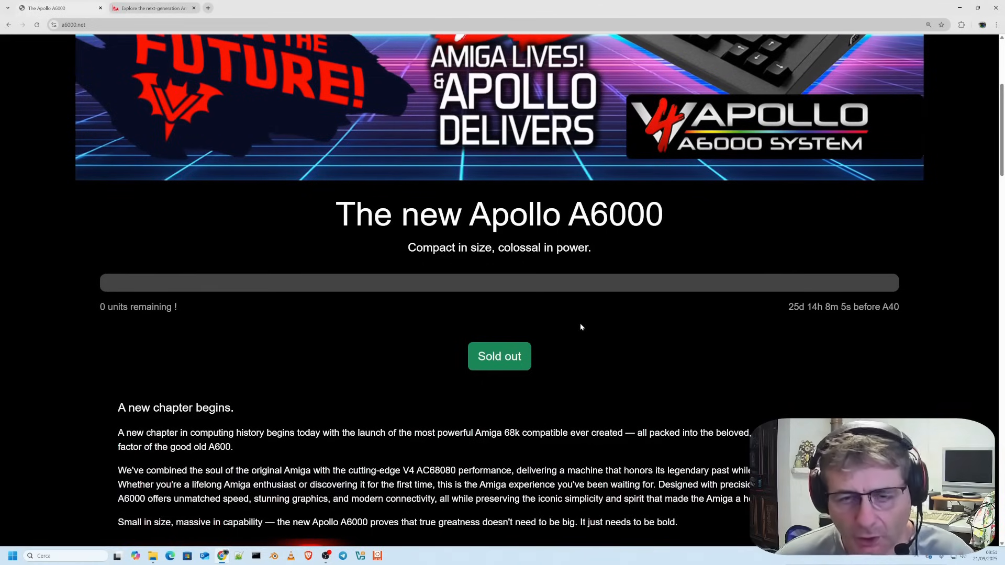
pyautogui.moveTo(574, 320)
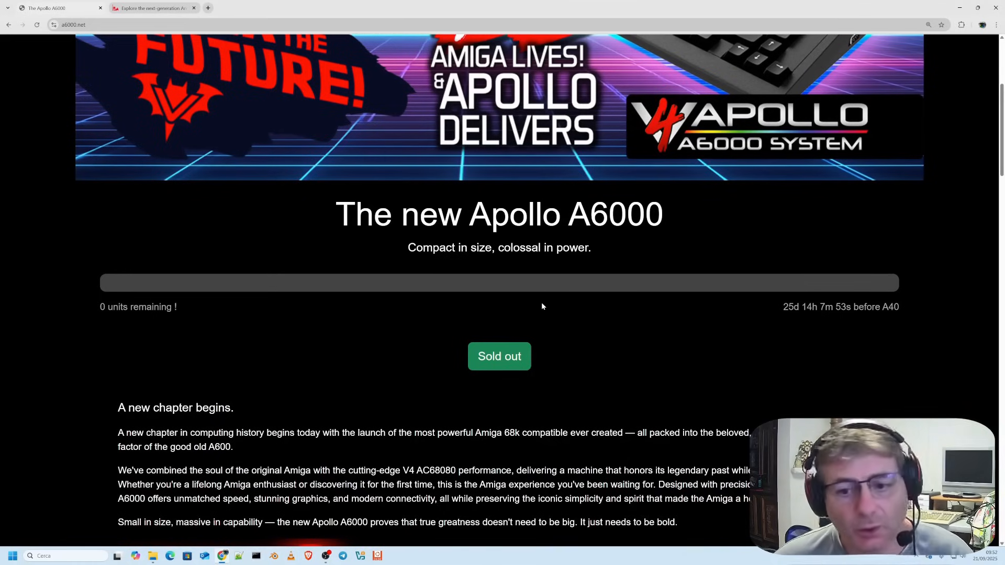
pyautogui.scroll(-3)
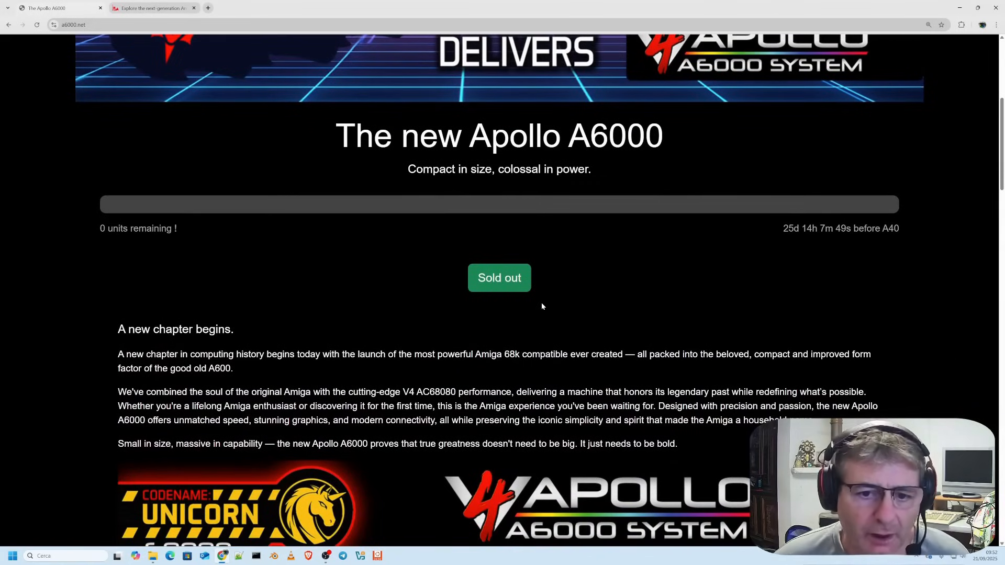
pyautogui.moveTo(555, 314)
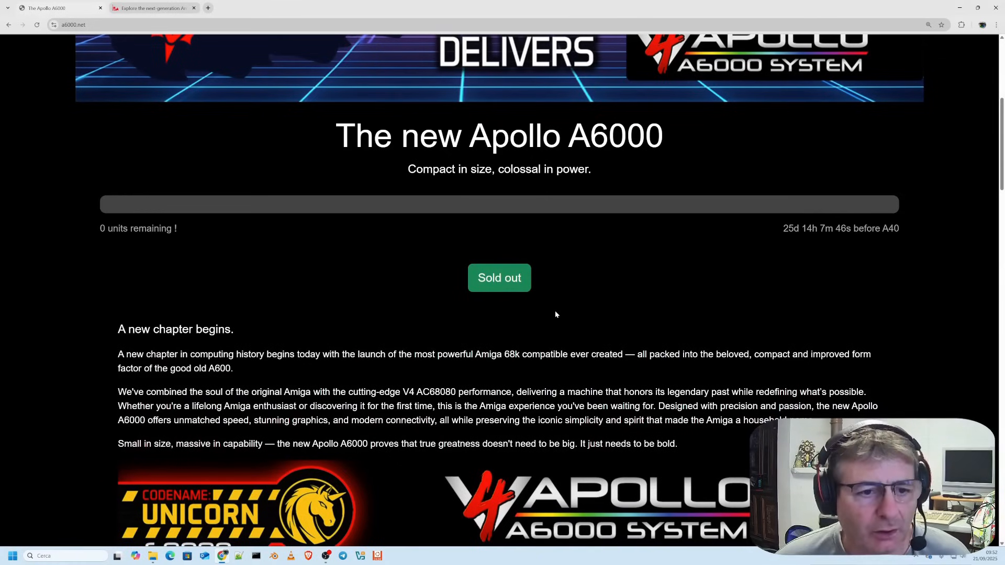
pyautogui.moveTo(563, 317)
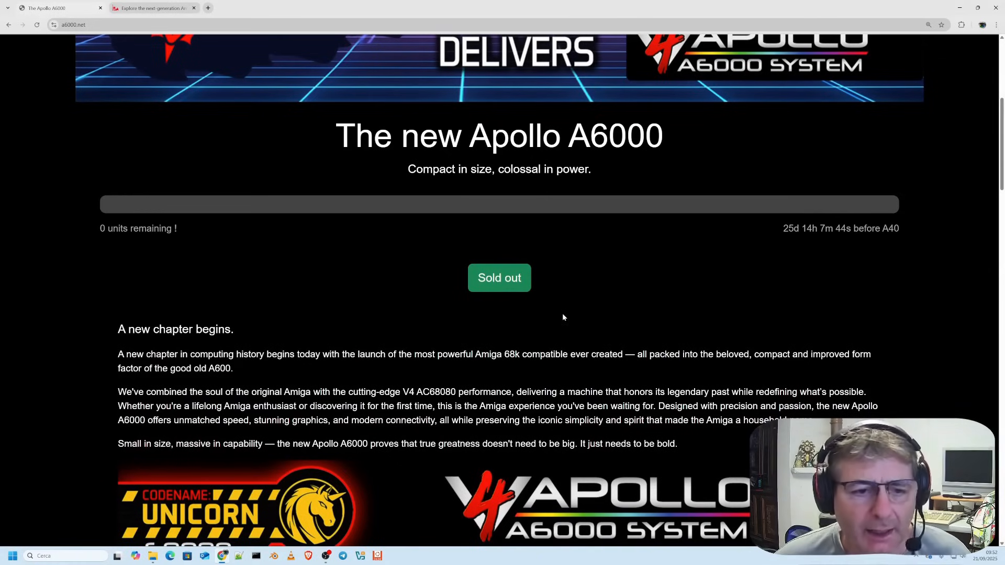
pyautogui.scroll(-3)
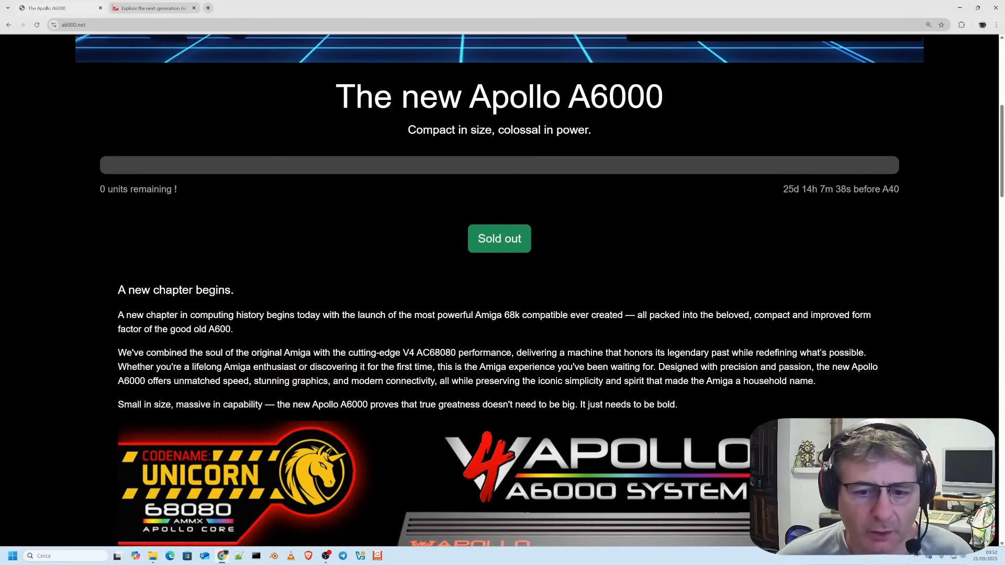
pyautogui.moveTo(550, 308)
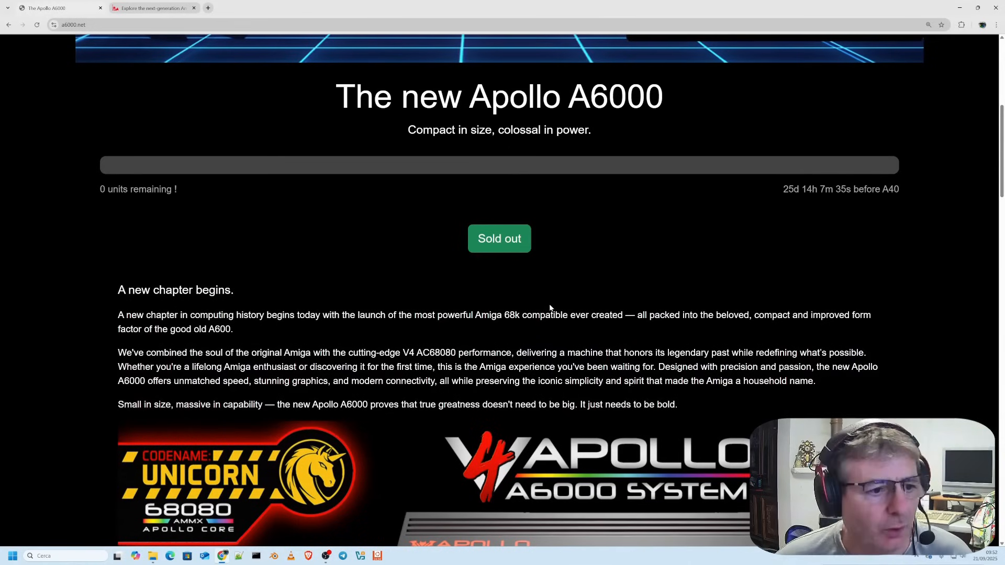
pyautogui.scroll(-3)
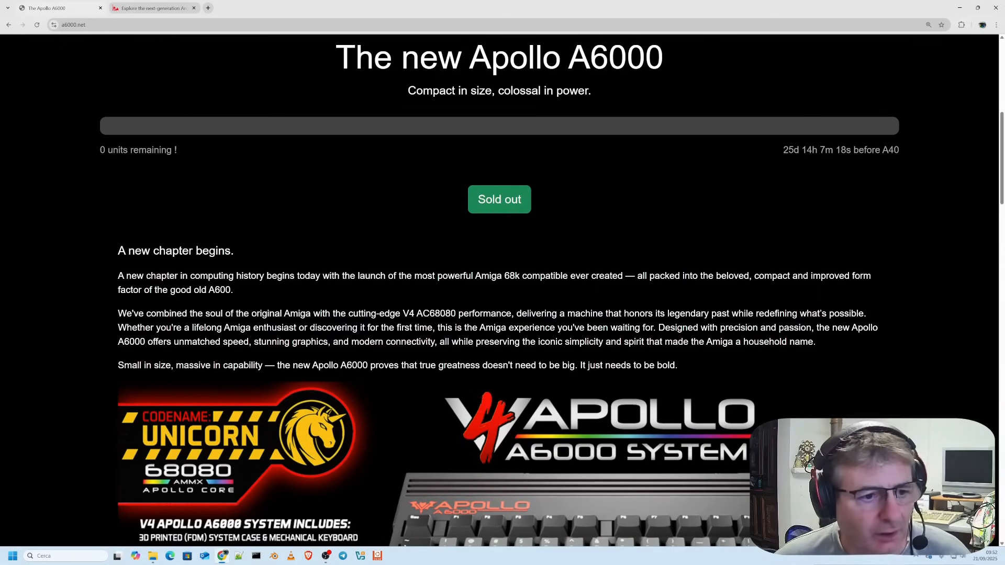
# Step: Scroll down to the full V4 Apollo A6000 System image and its included-specifications list
pyautogui.scroll(-3)
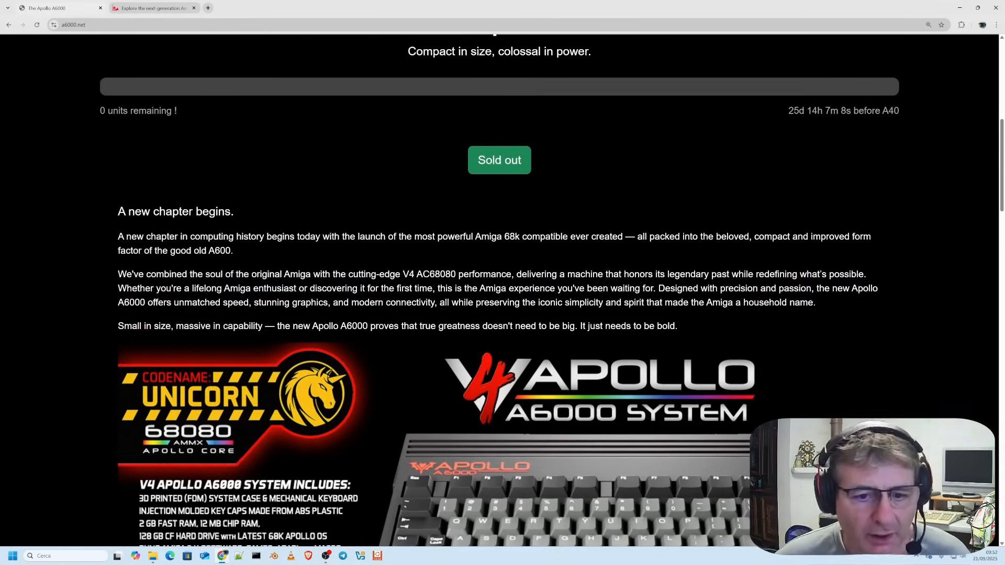
pyautogui.scroll(-3)
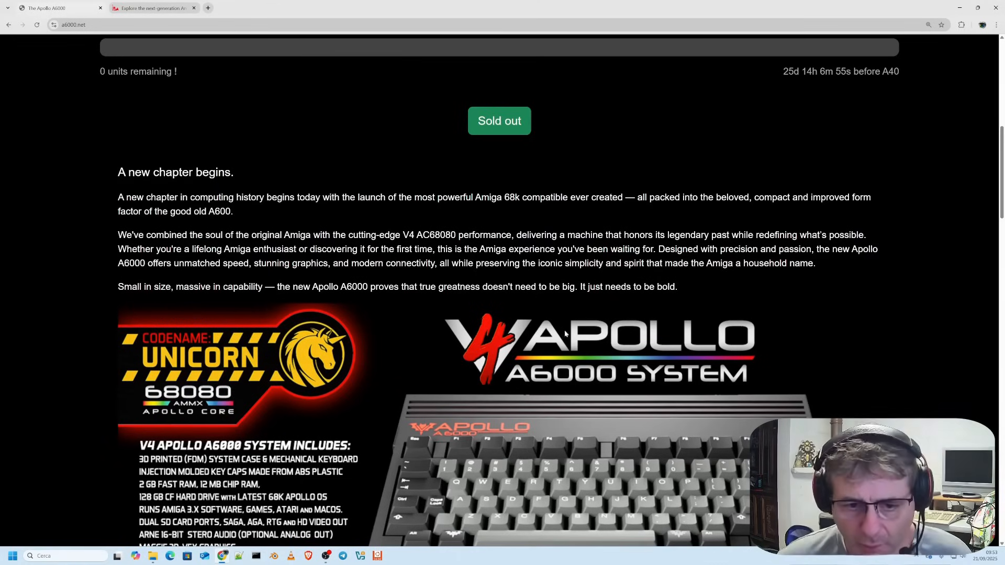
pyautogui.scroll(3)
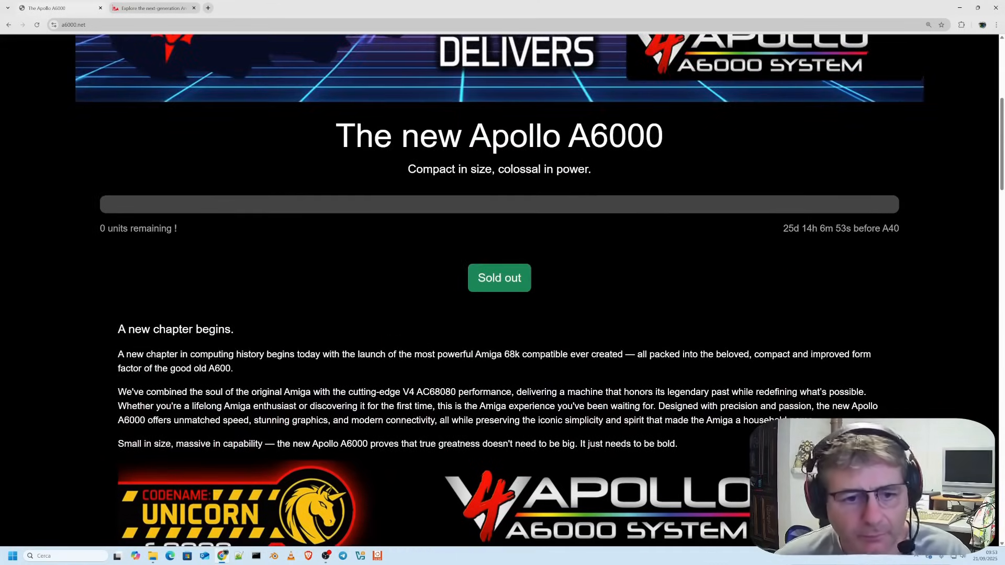
pyautogui.scroll(-3)
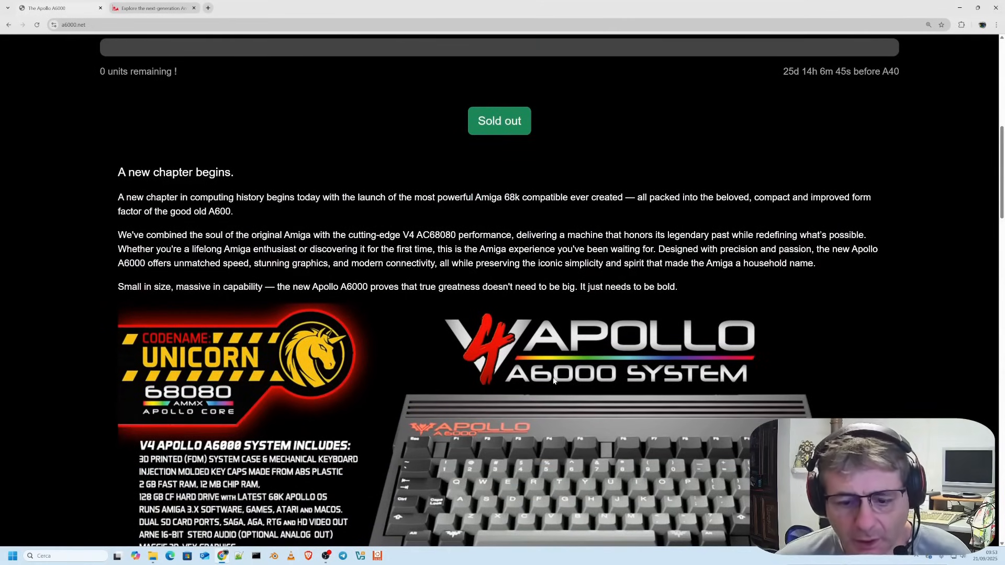
pyautogui.scroll(-3)
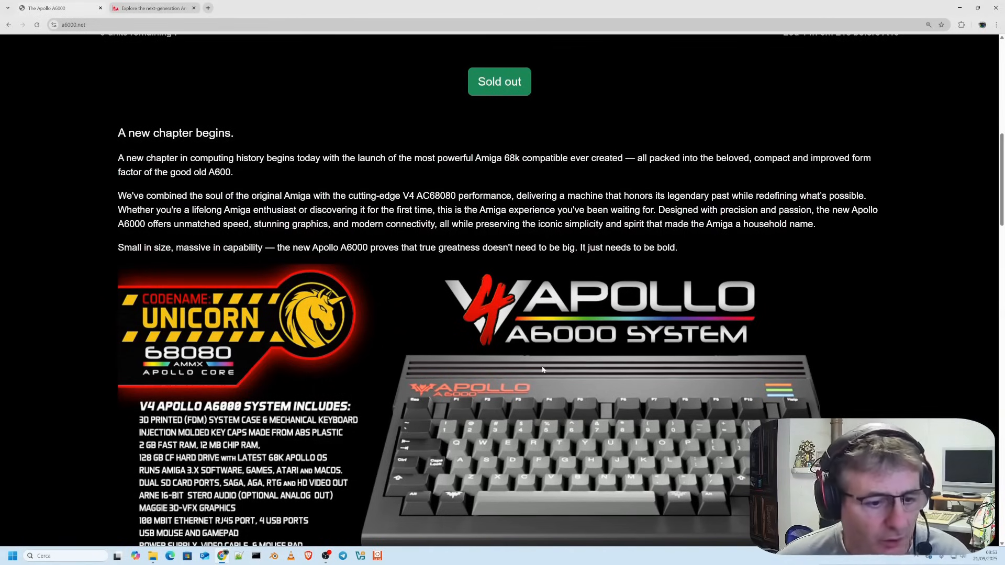
pyautogui.scroll(-3)
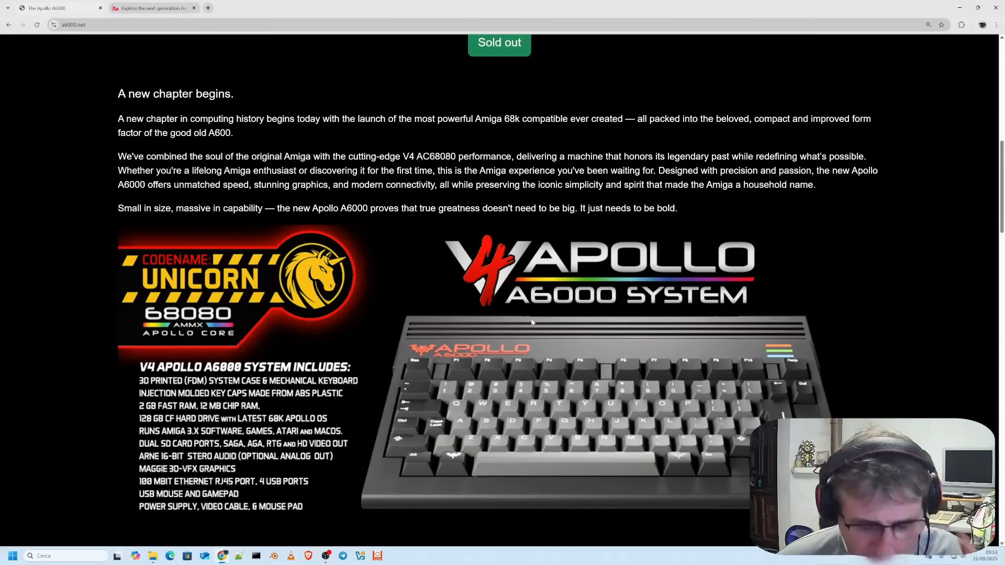
pyautogui.moveTo(512, 334)
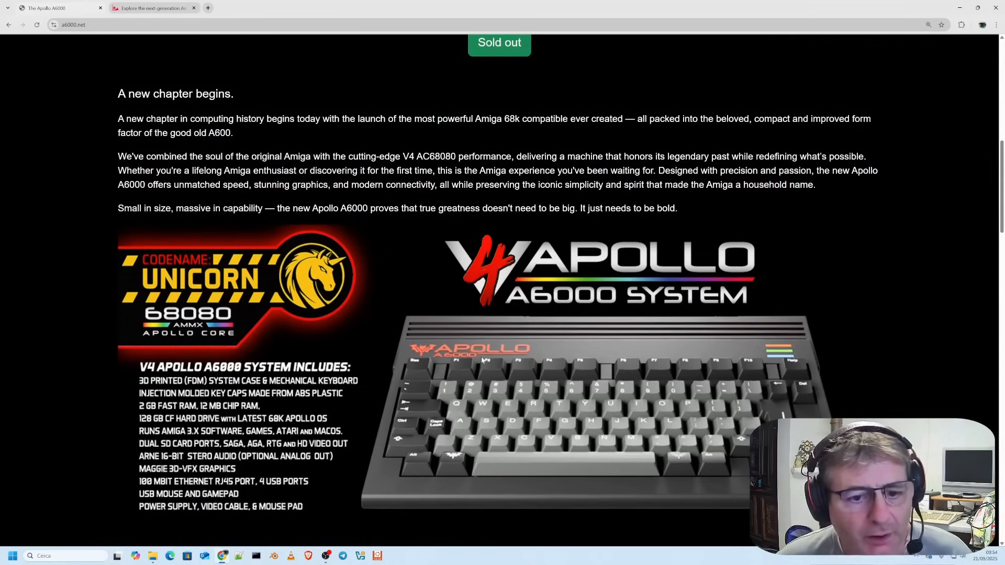
pyautogui.moveTo(393, 338)
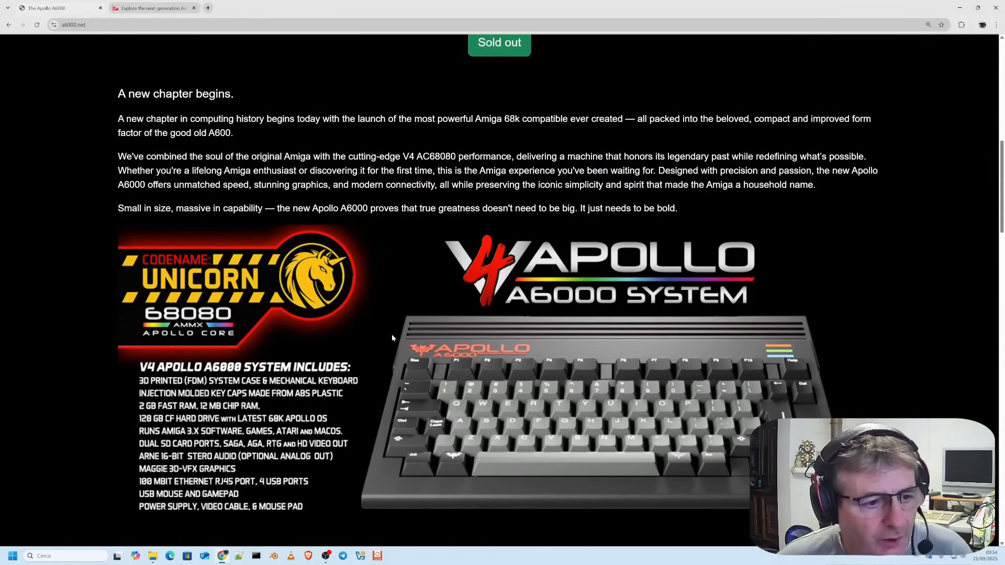
# Step: Scroll down to the 'A carefully crafted launch' paragraphs and the Unicorn 'killer specs' graphic
pyautogui.scroll(-3)
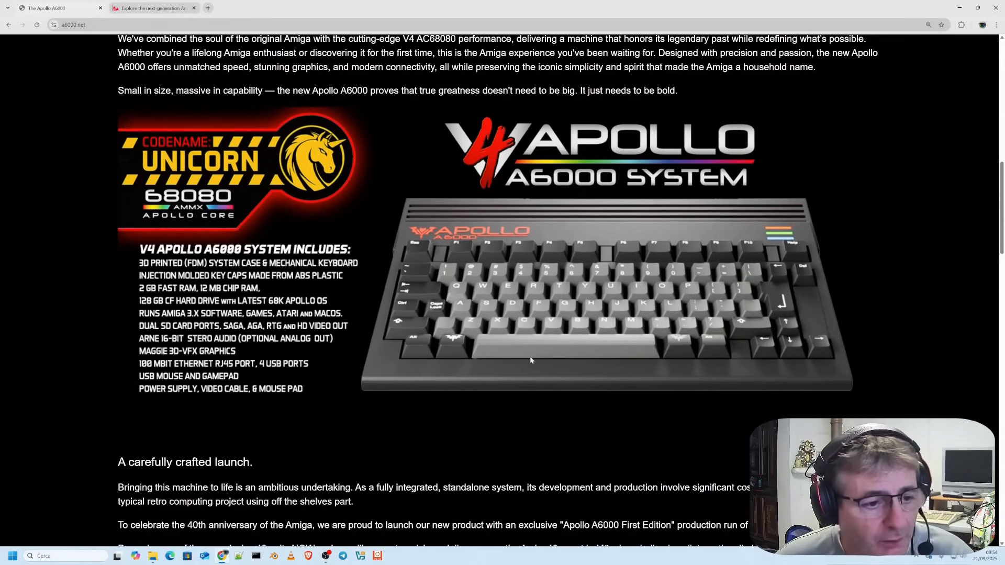
pyautogui.scroll(-3)
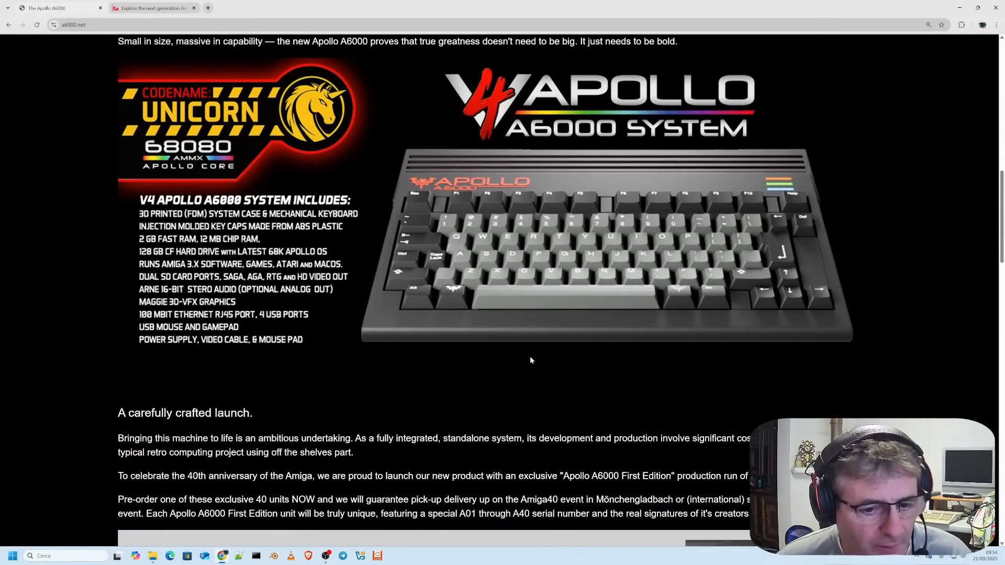
pyautogui.scroll(-3)
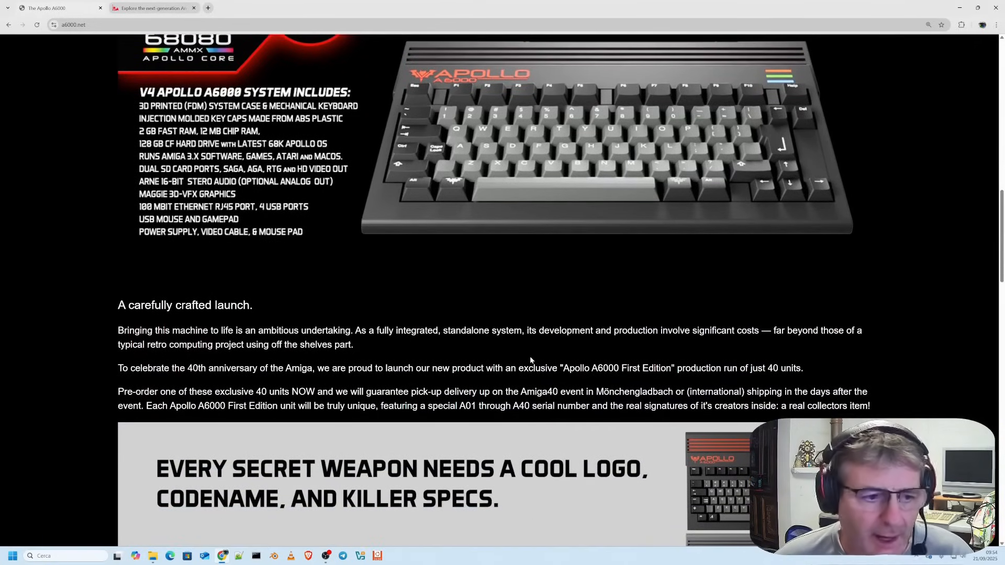
pyautogui.scroll(-3)
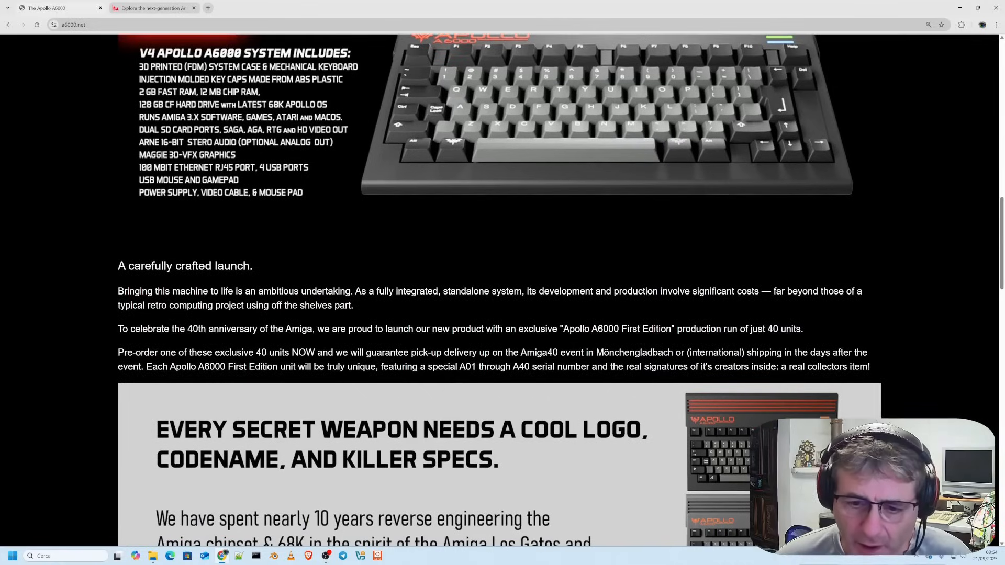
pyautogui.scroll(-3)
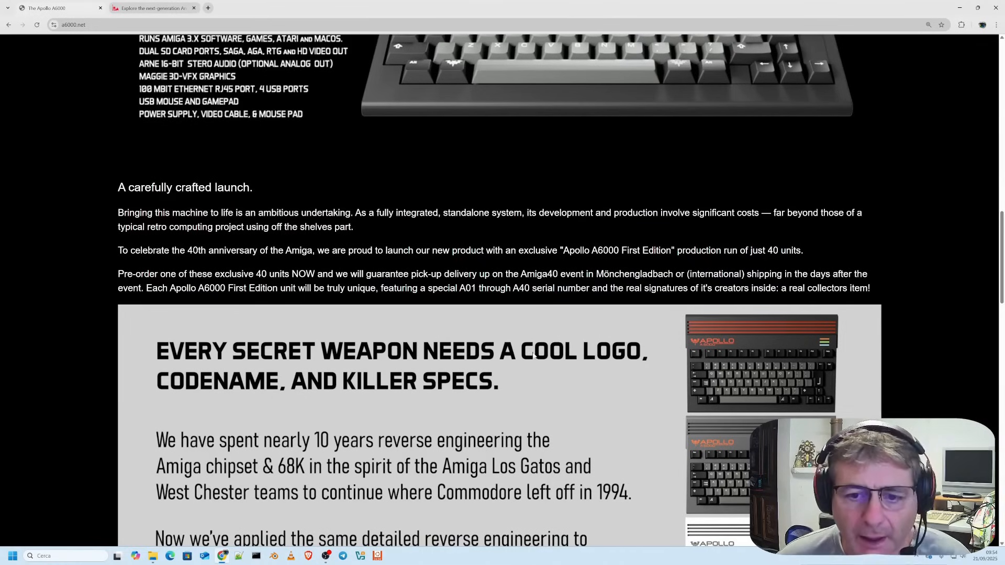
pyautogui.scroll(-3)
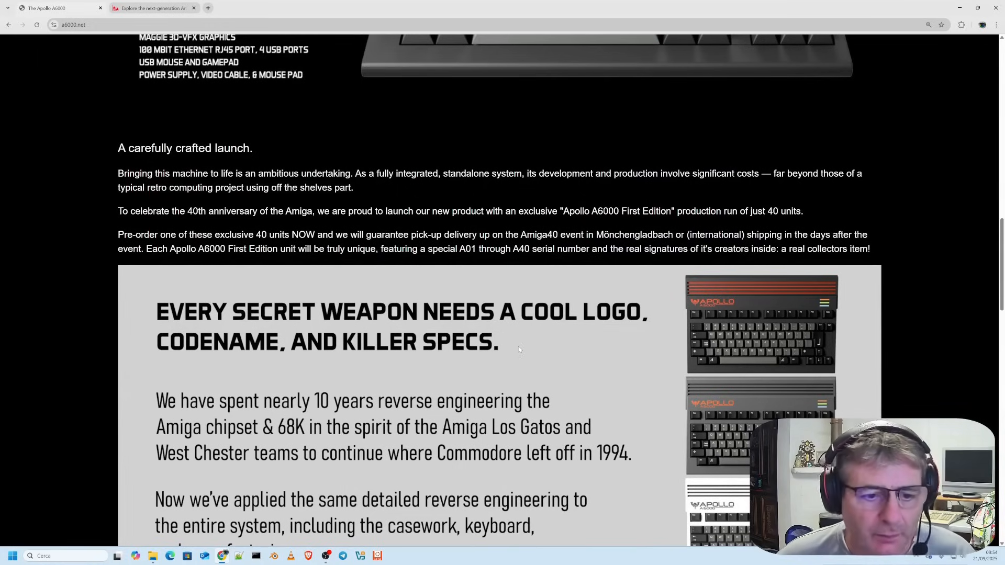
pyautogui.scroll(-3)
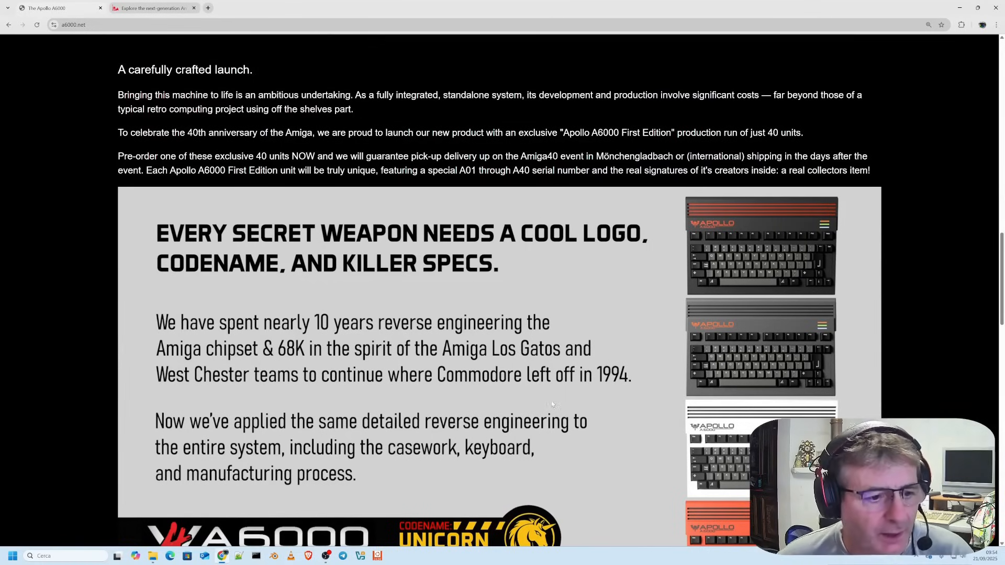
pyautogui.moveTo(519, 365)
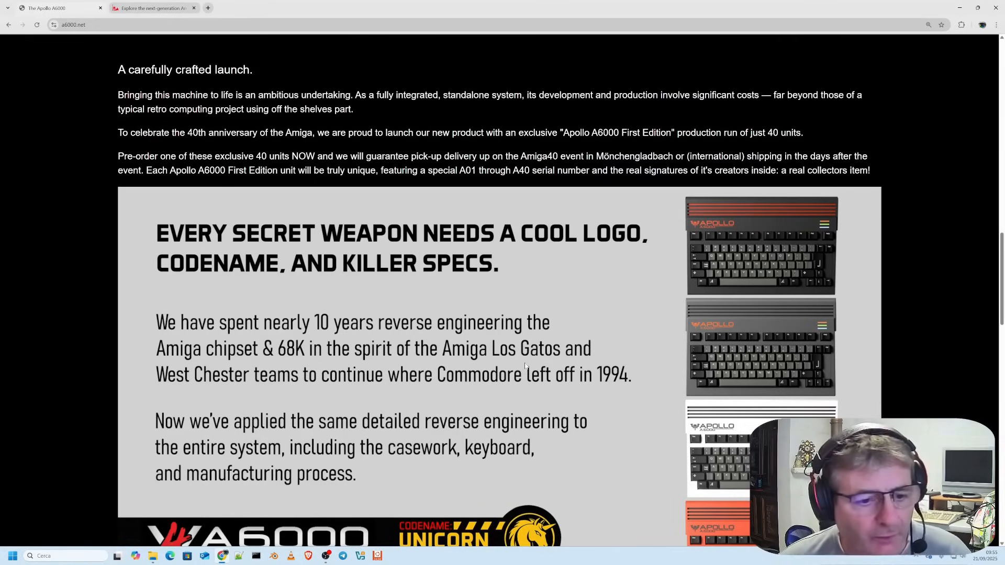
pyautogui.moveTo(541, 371)
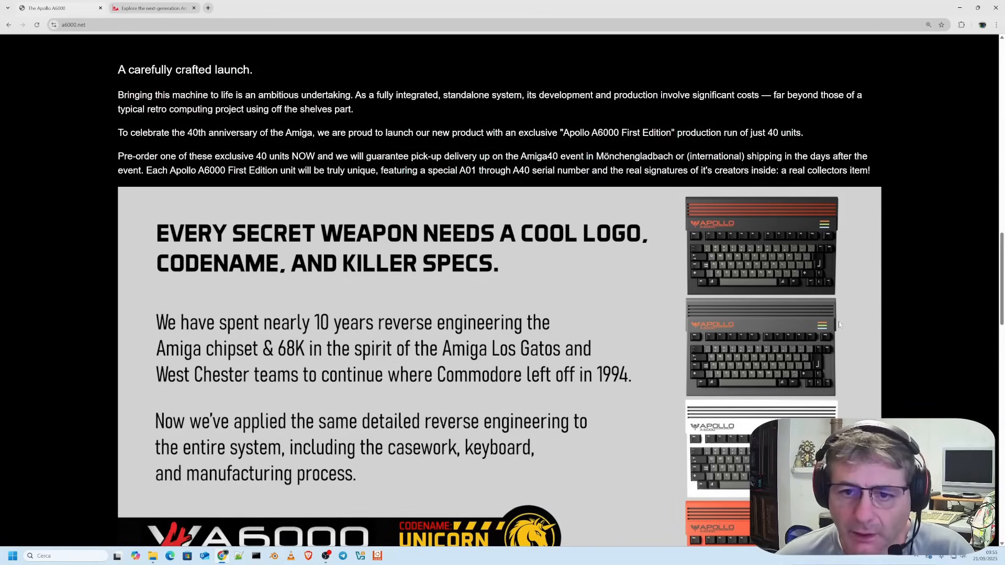
pyautogui.scroll(-3)
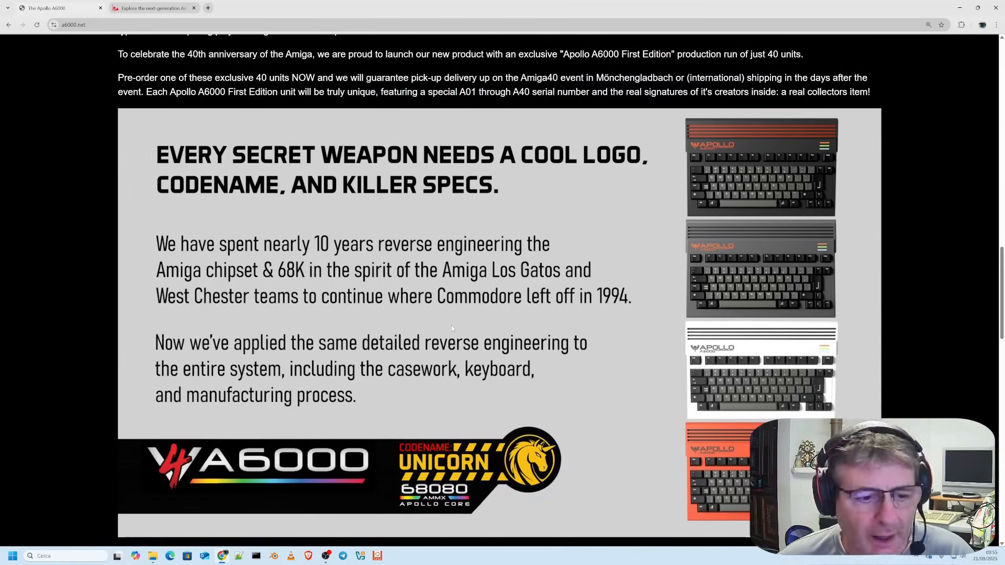
pyautogui.moveTo(769, 213)
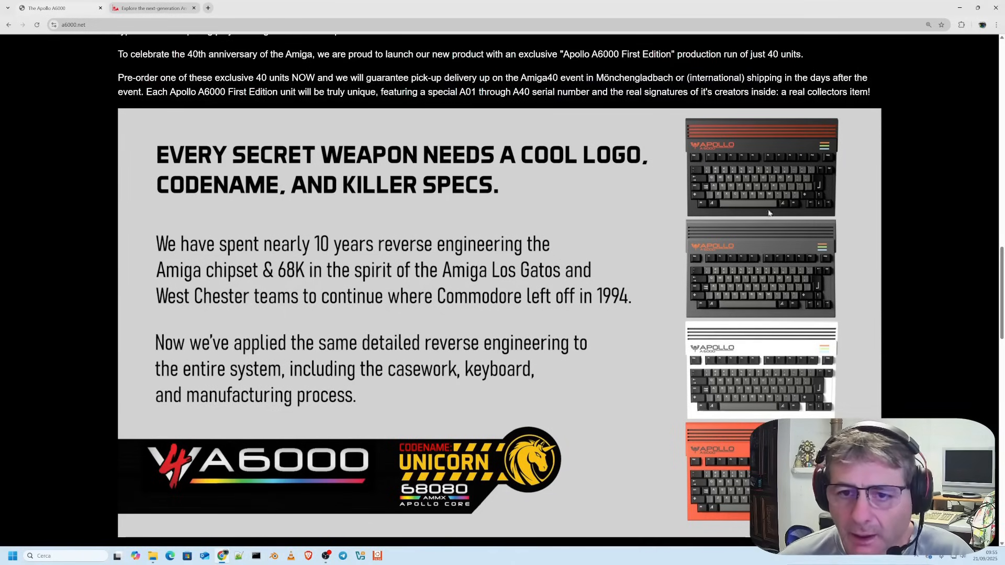
pyautogui.moveTo(520, 286)
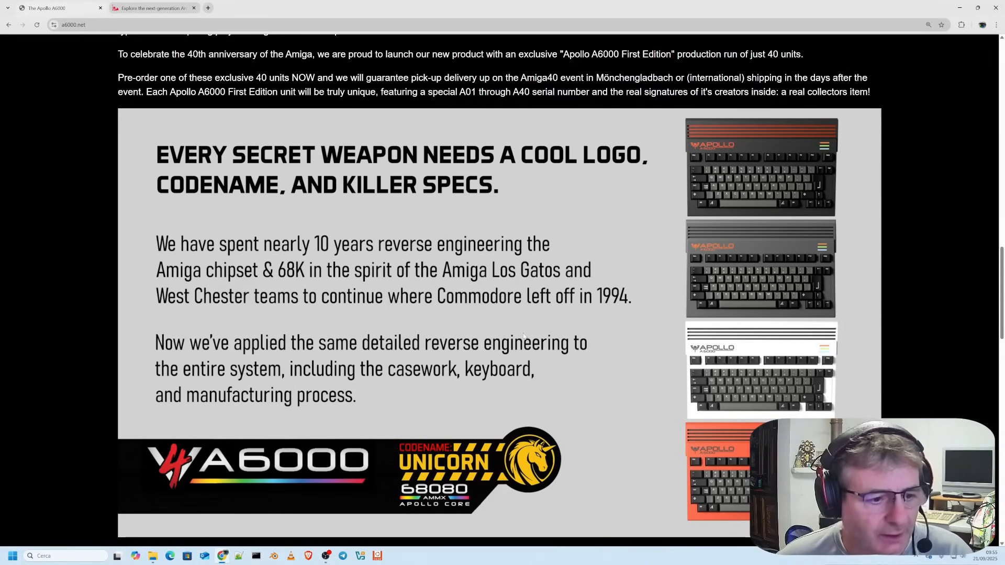
# Step: Scroll through the 'Every secret weapon' banner to the 'Enhanced specifications, same V4 DNA' heading
pyautogui.scroll(-3)
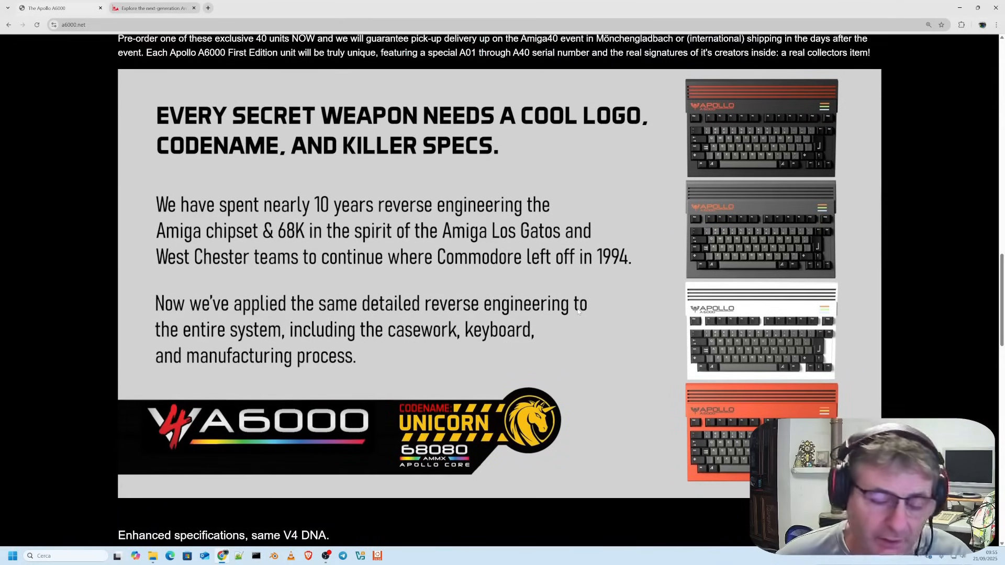
pyautogui.scroll(3)
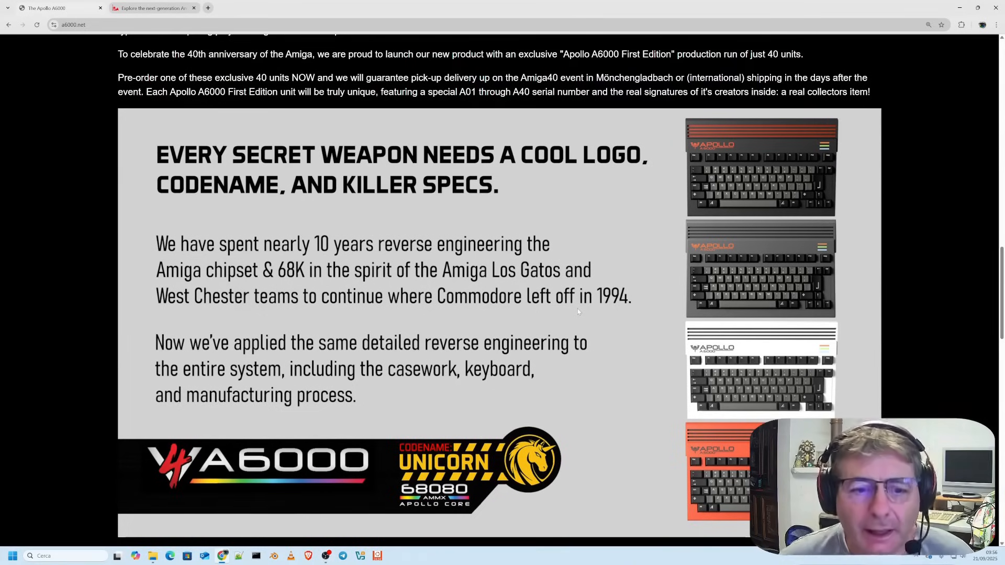
pyautogui.scroll(-3)
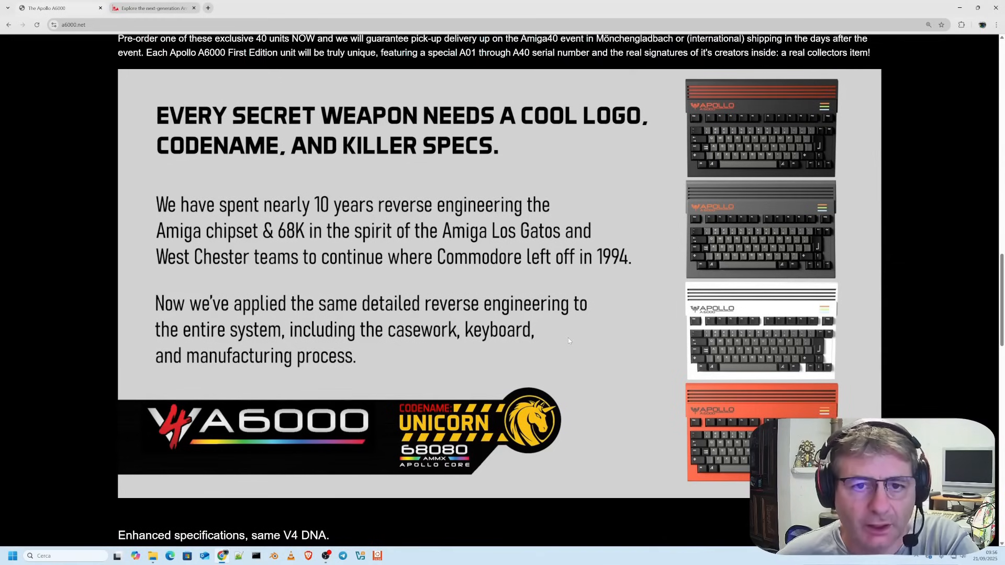
pyautogui.scroll(-3)
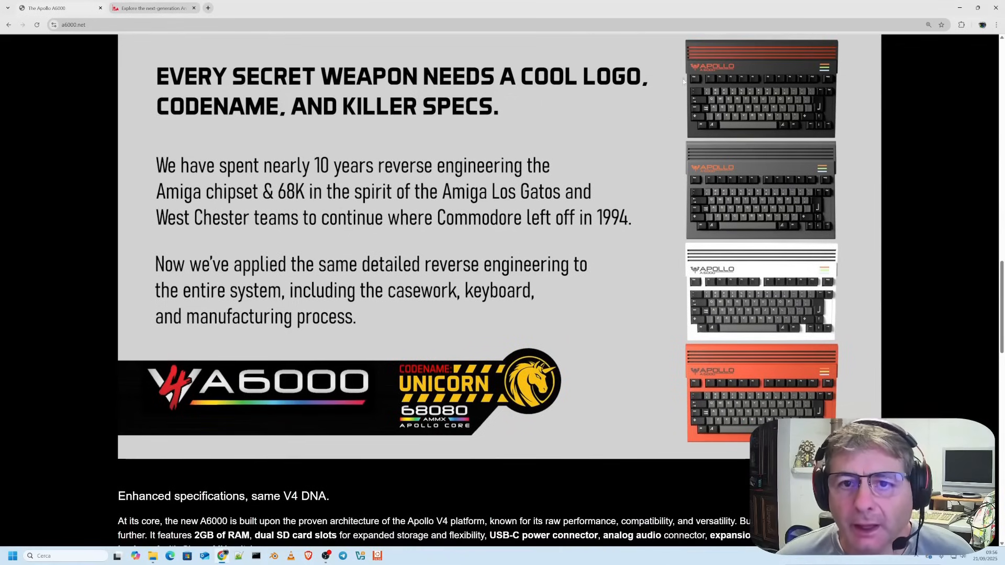
pyautogui.moveTo(576, 276)
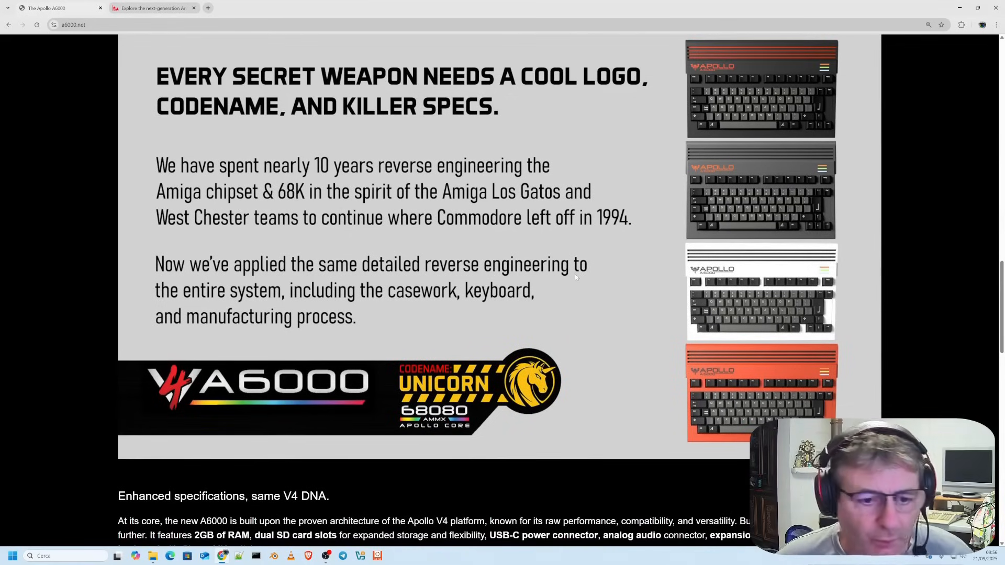
pyautogui.moveTo(720, 153)
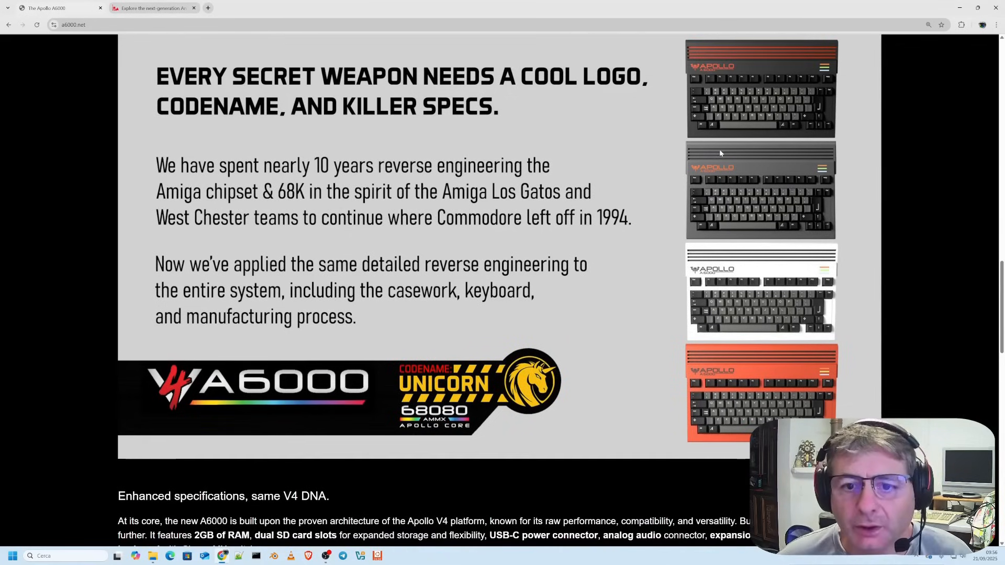
pyautogui.moveTo(670, 300)
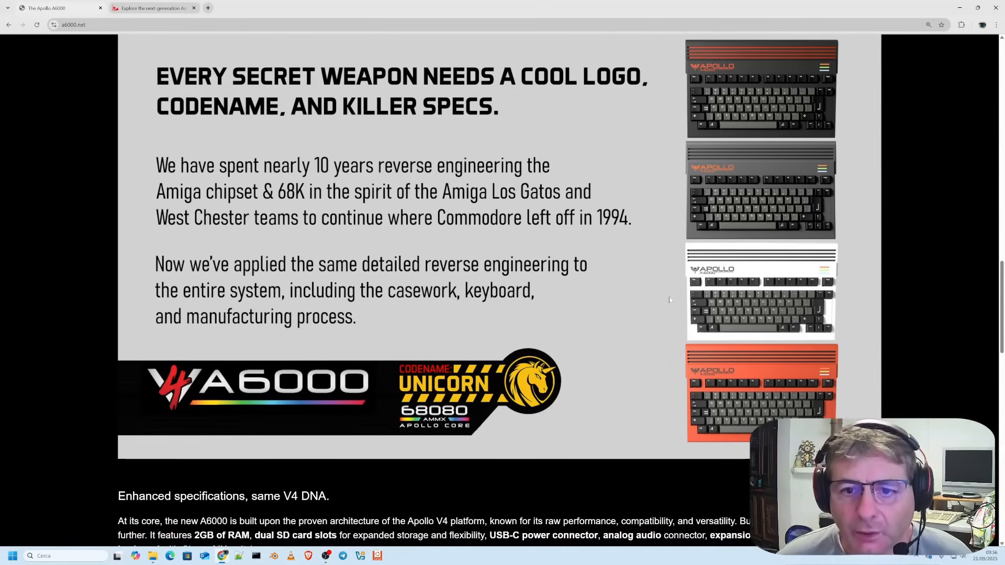
# Step: Scroll down through the specifications text listing 2GB RAM and dual SD slots
pyautogui.scroll(-3)
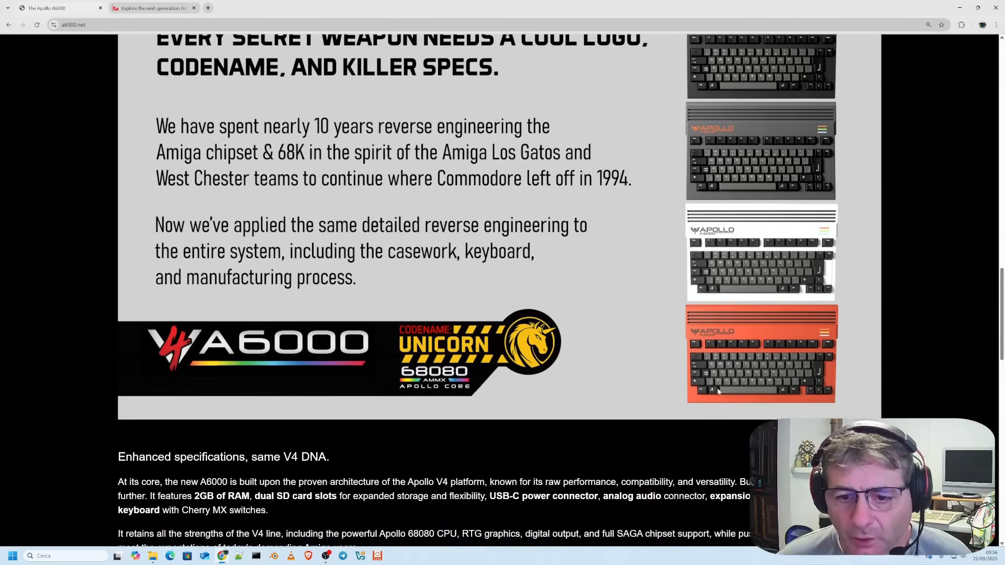
pyautogui.scroll(-3)
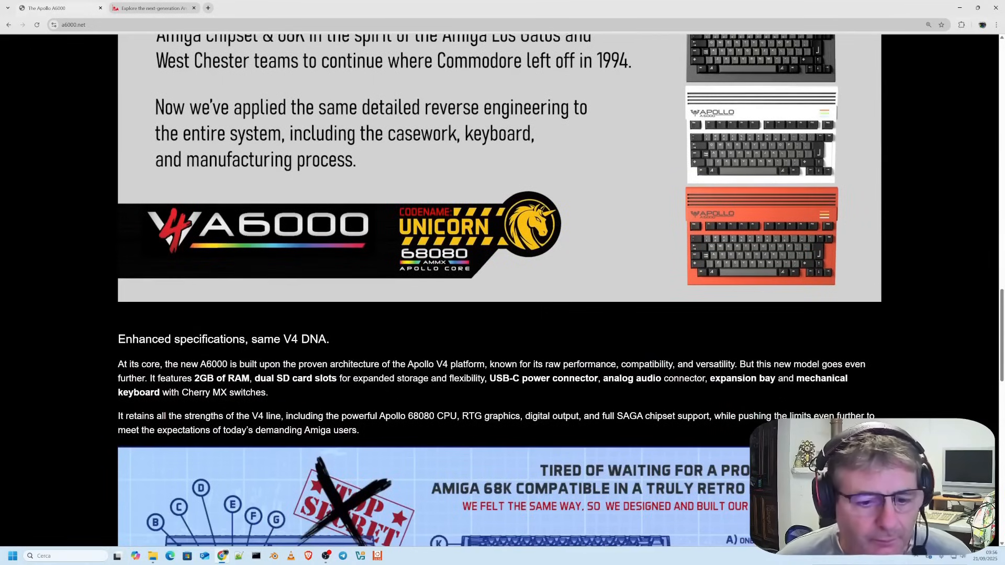
pyautogui.scroll(-3)
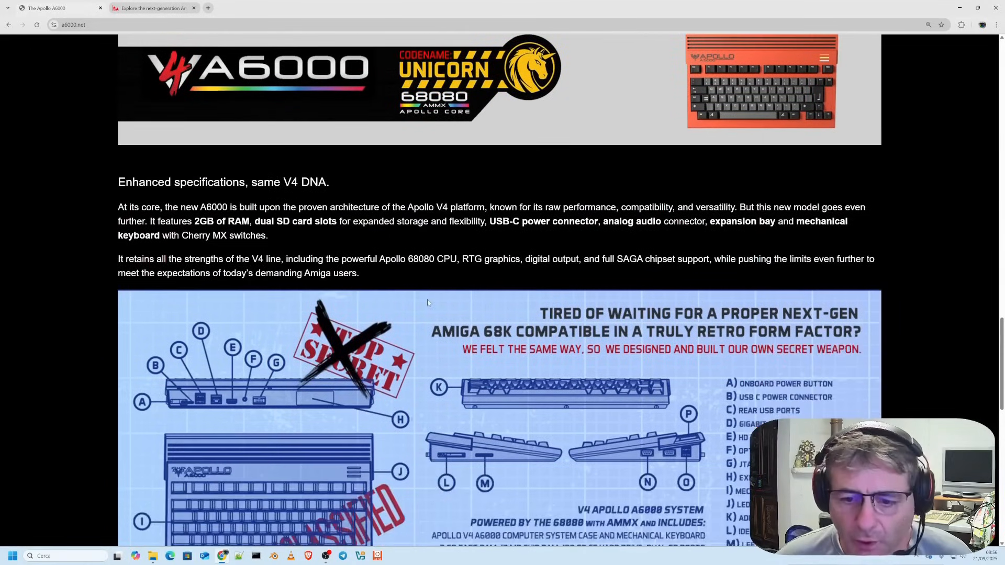
pyautogui.scroll(-3)
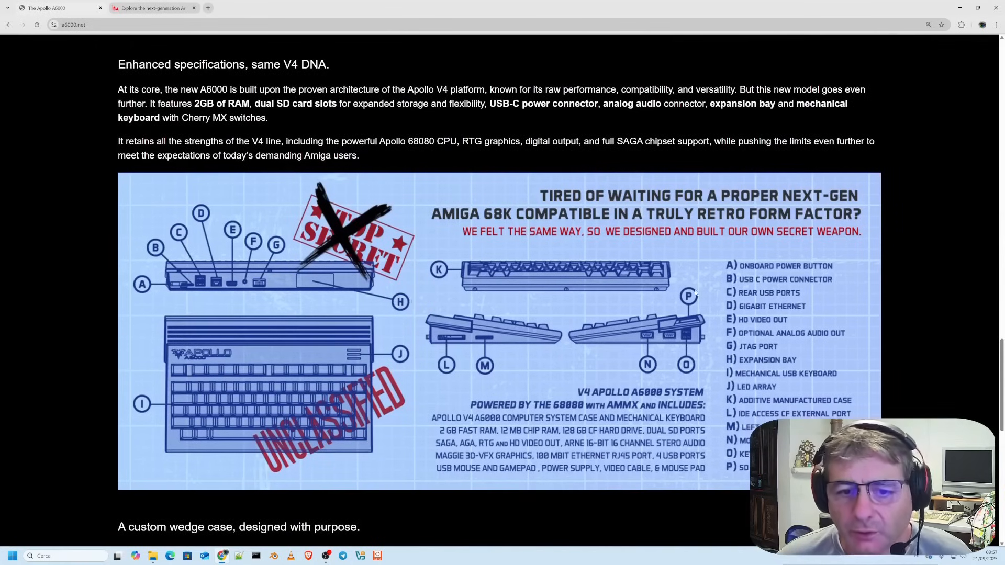
pyautogui.moveTo(477, 284)
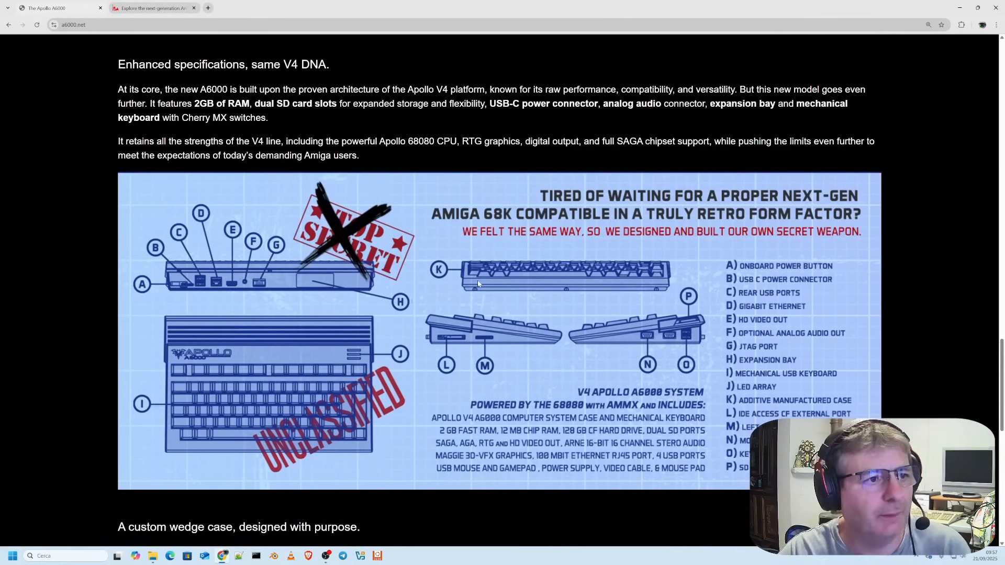
pyautogui.moveTo(536, 300)
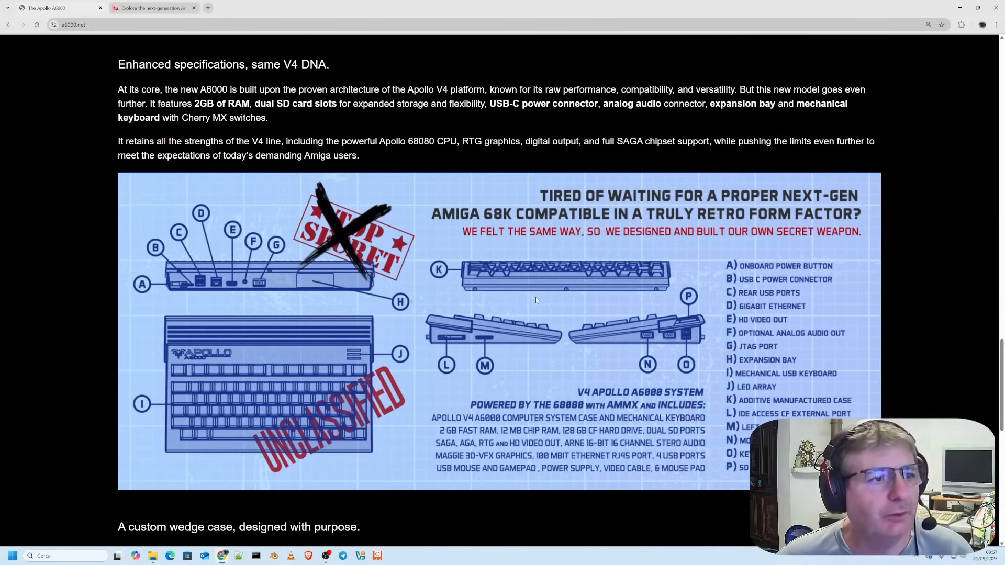
pyautogui.scroll(3)
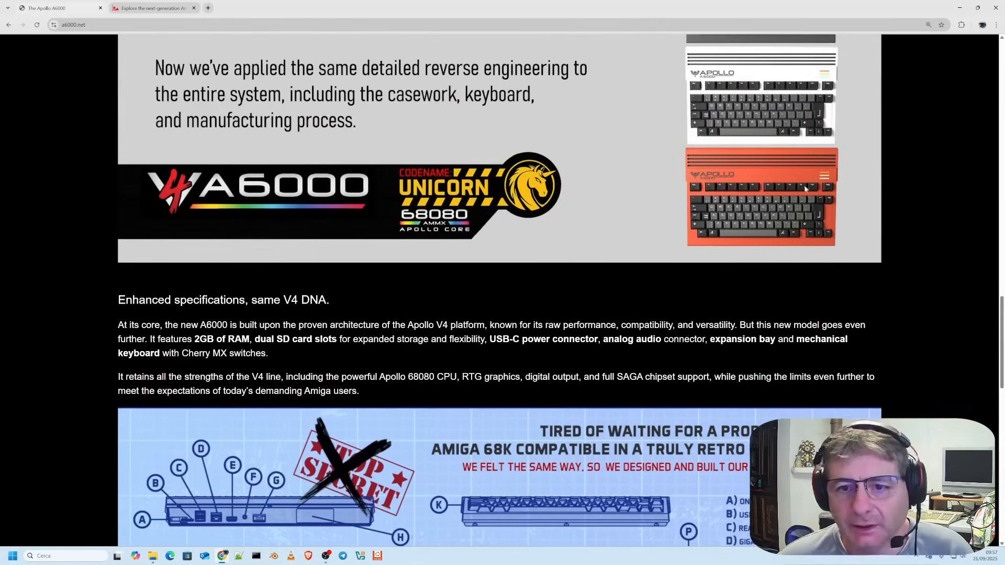
pyautogui.scroll(-3)
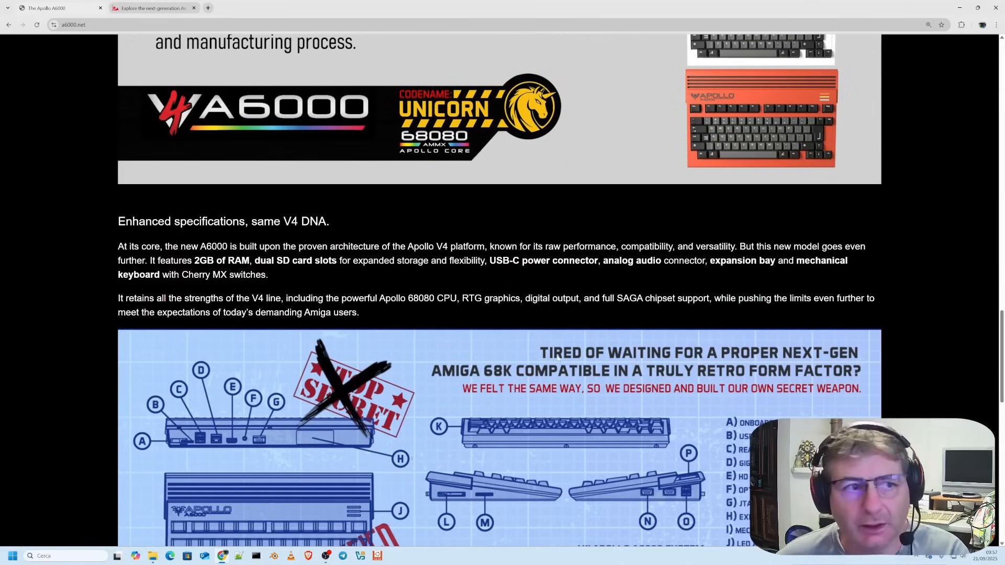
# Step: Scroll on to the labelled A6000 ports-and-features infographic and the wedge case heading
pyautogui.scroll(-3)
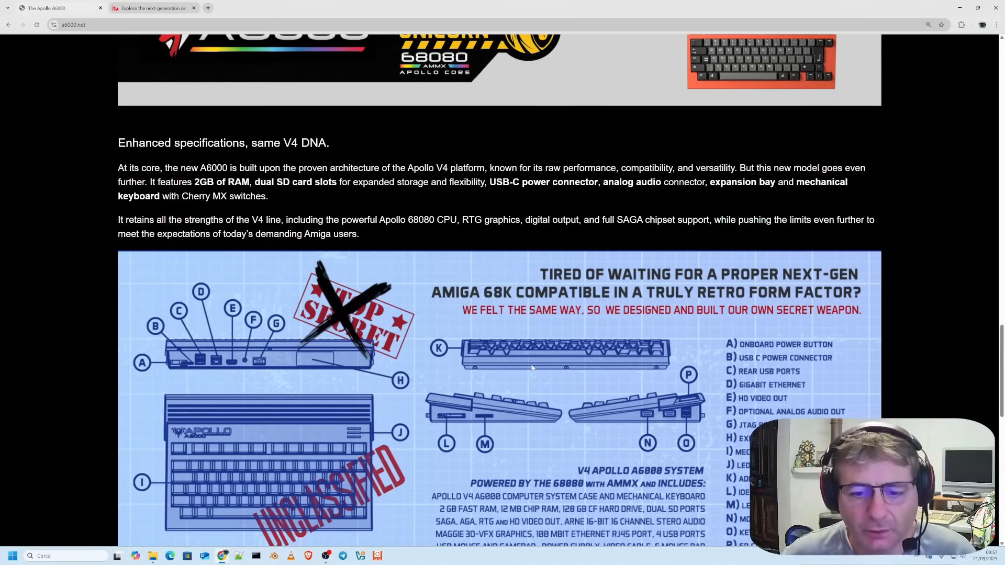
pyautogui.scroll(-3)
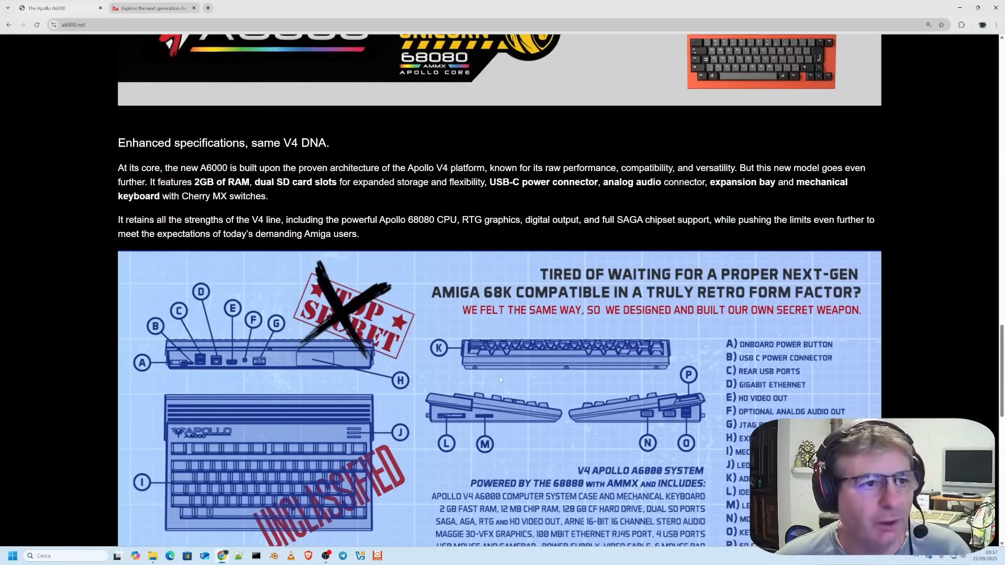
pyautogui.scroll(3)
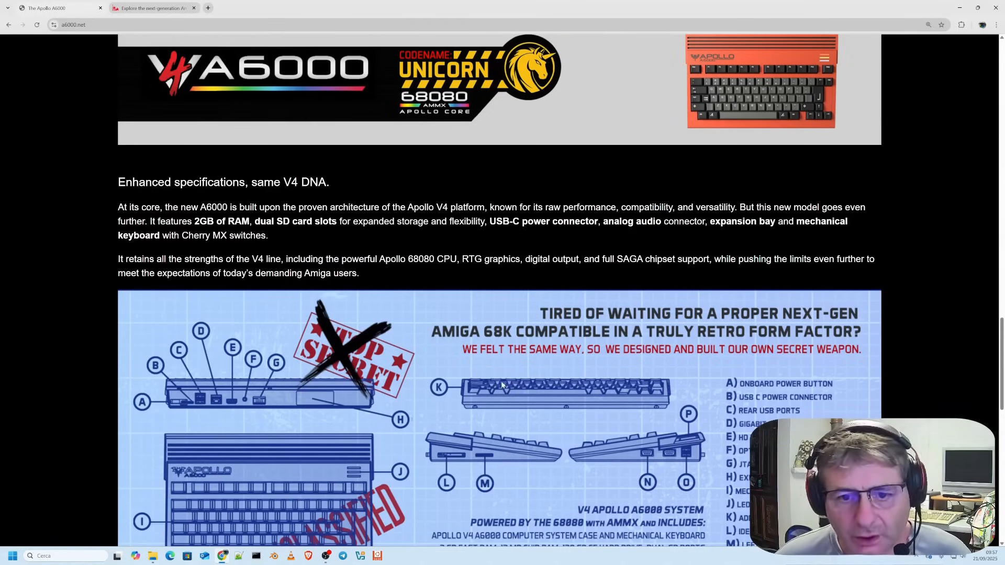
pyautogui.scroll(-3)
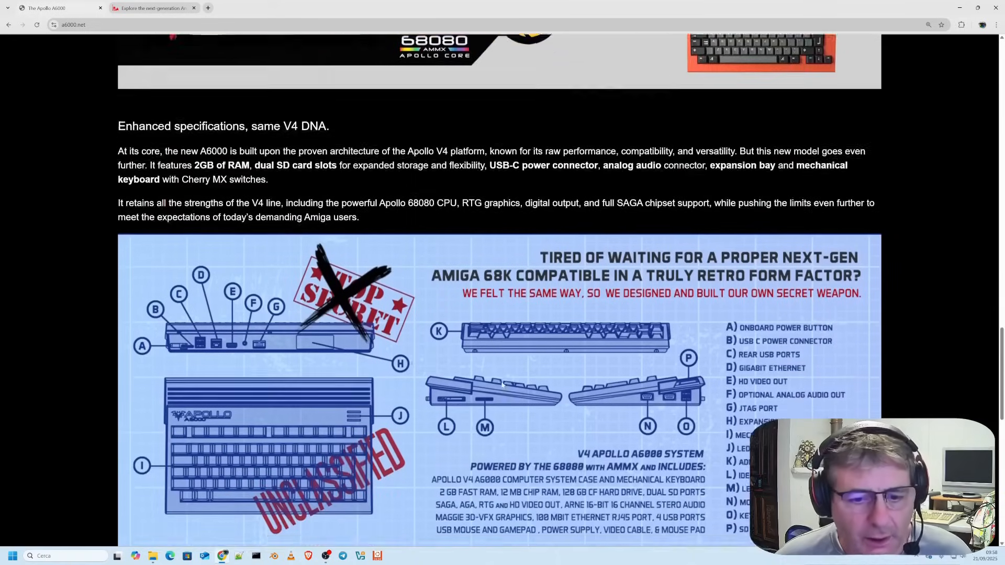
pyautogui.scroll(-3)
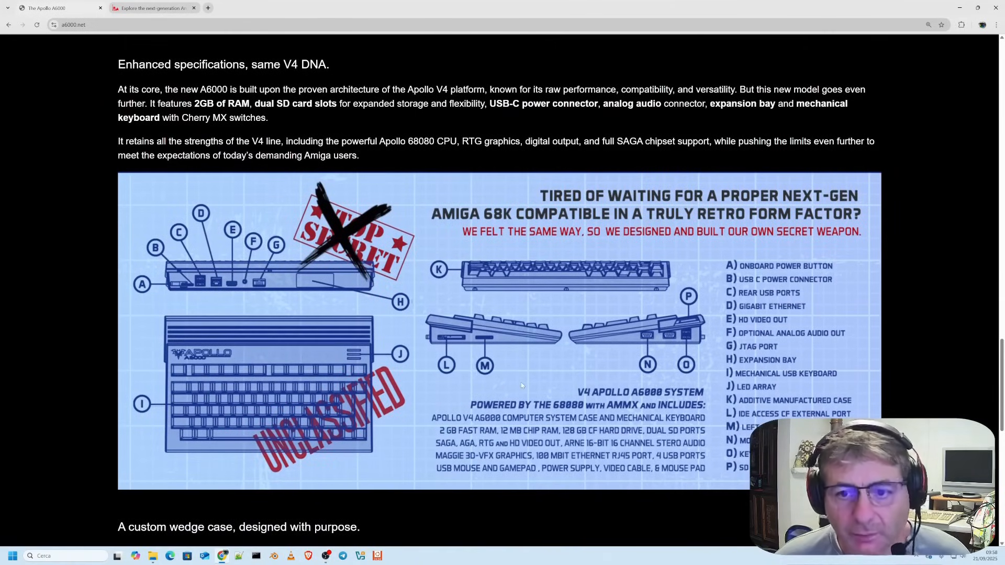
pyautogui.scroll(-3)
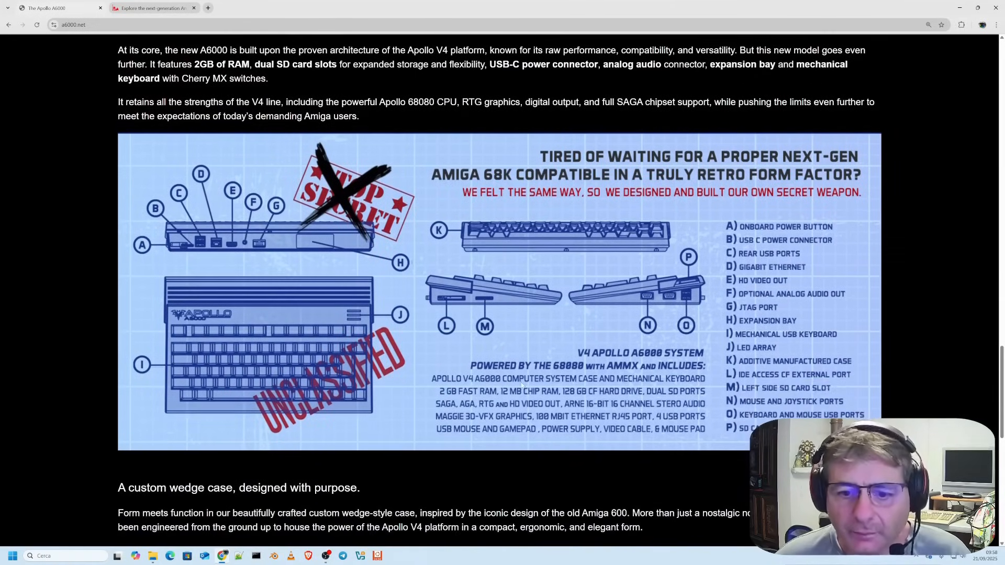
# Step: Scroll to the 'A custom wedge case' section with its embedded product reveal video and image gallery
pyautogui.scroll(-3)
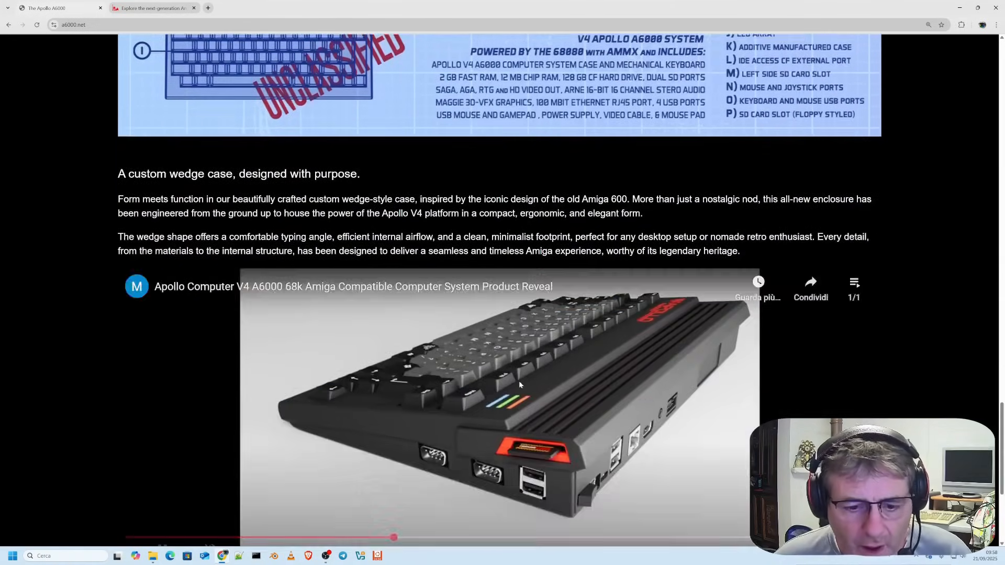
pyautogui.scroll(-3)
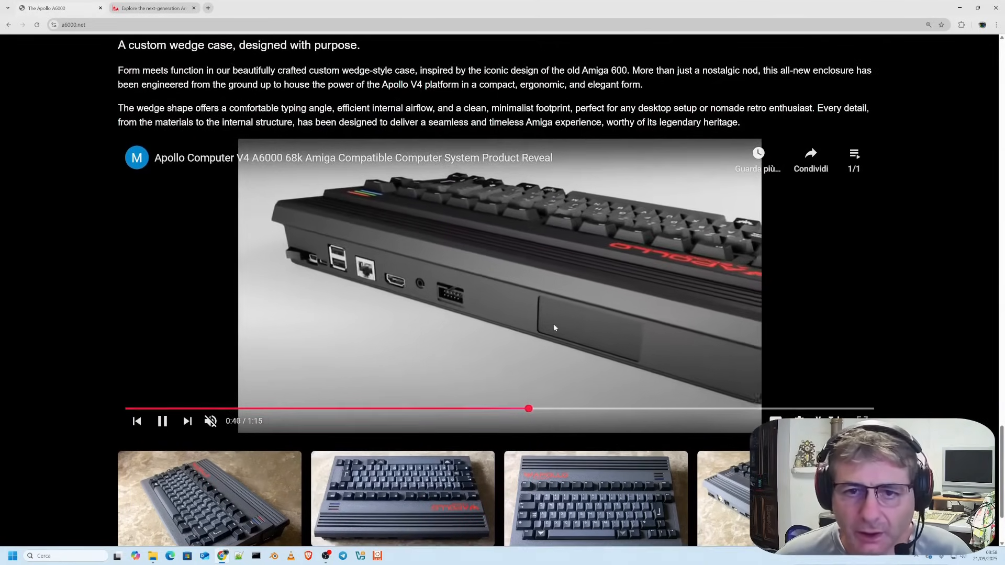
pyautogui.scroll(3)
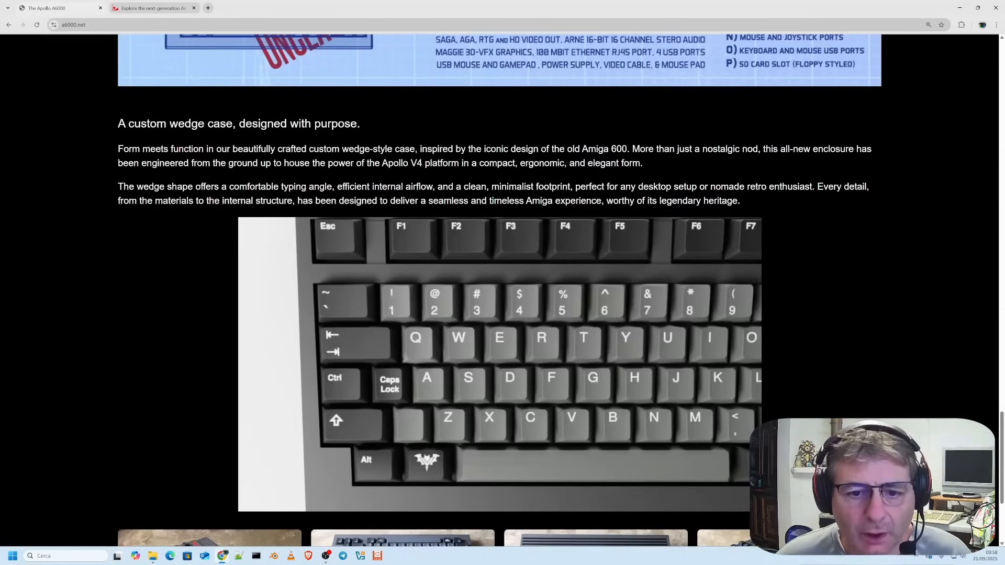
pyautogui.scroll(3)
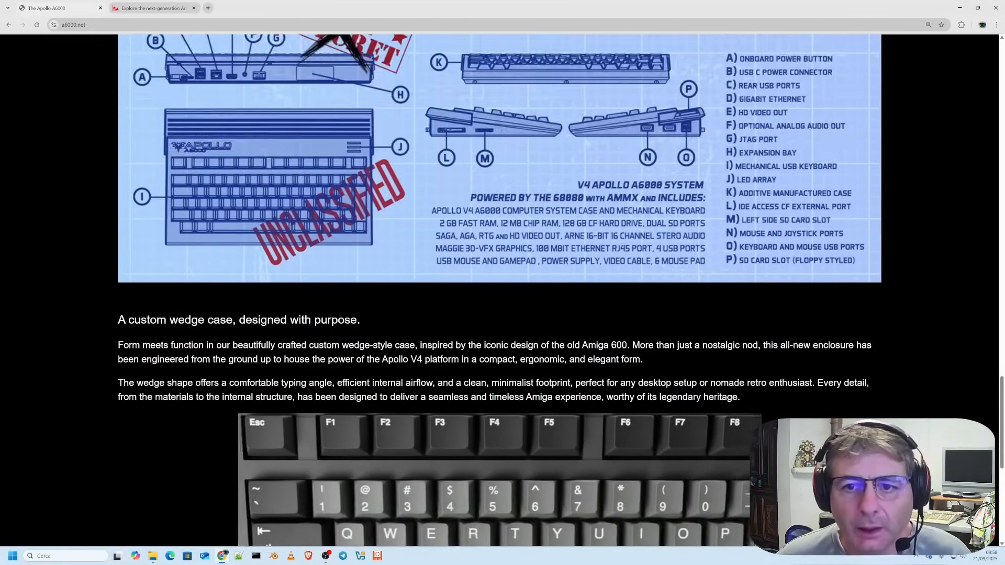
pyautogui.scroll(3)
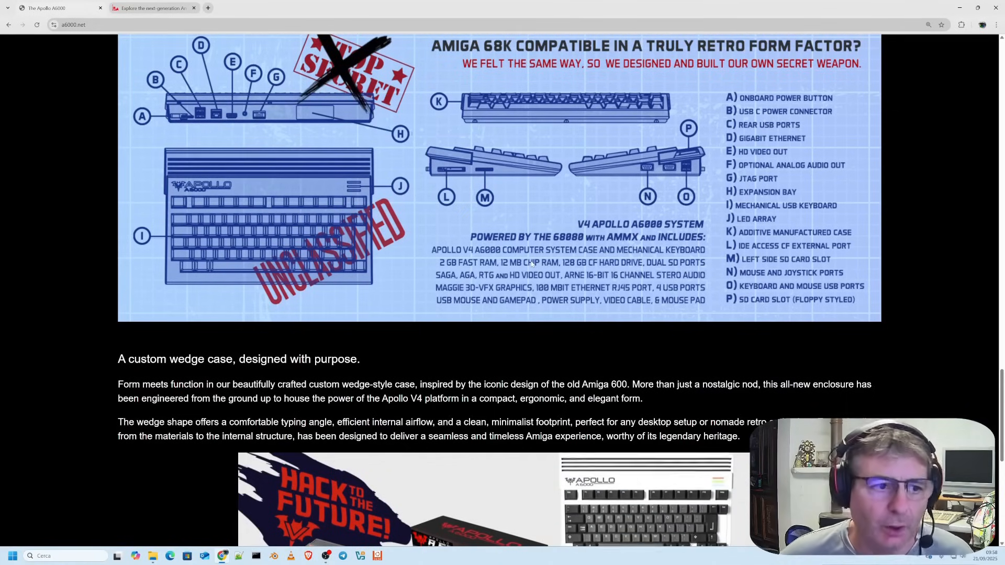
pyautogui.scroll(-3)
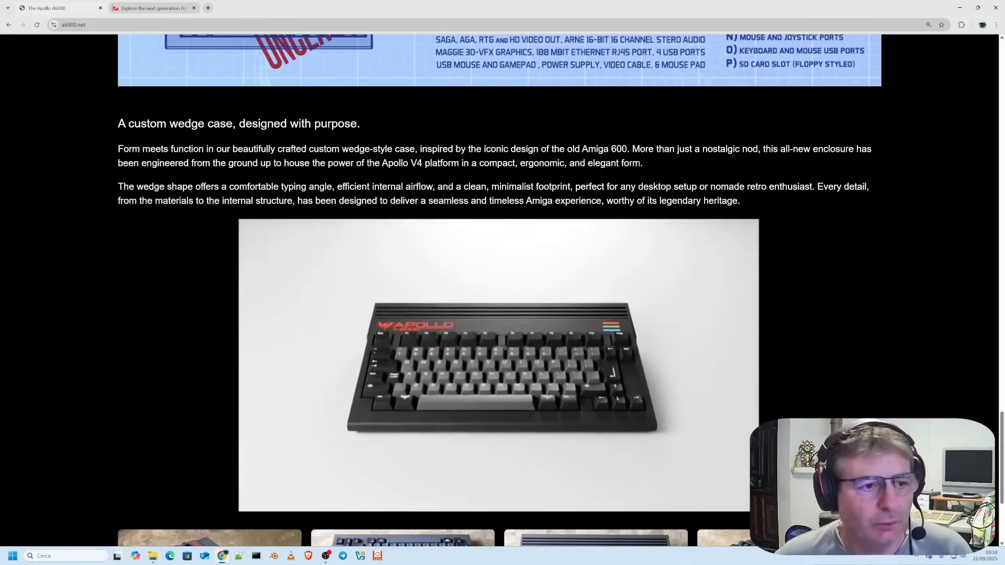
# Step: Start playing the embedded A6000 product reveal video
pyautogui.click(499, 365)
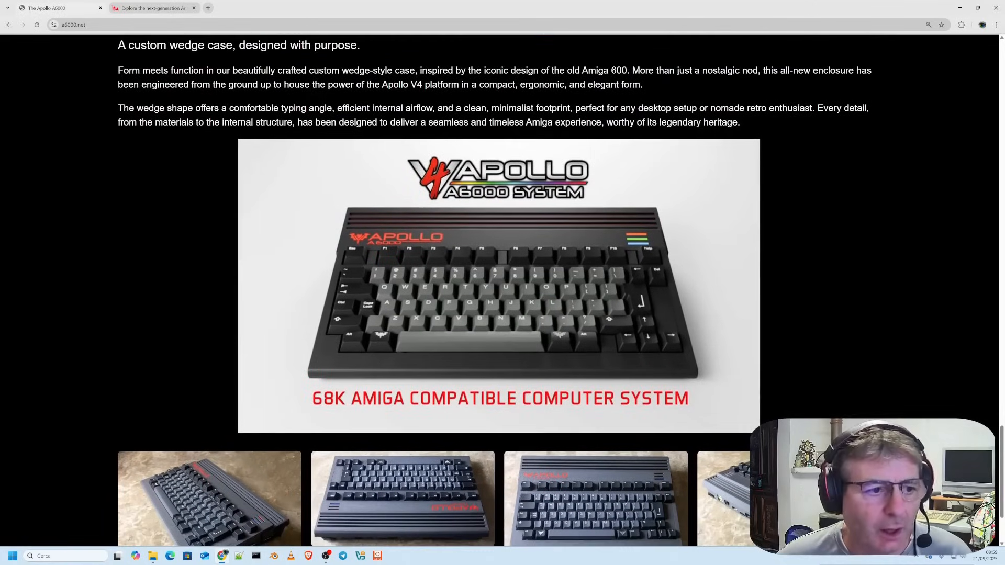
pyautogui.click(498, 287)
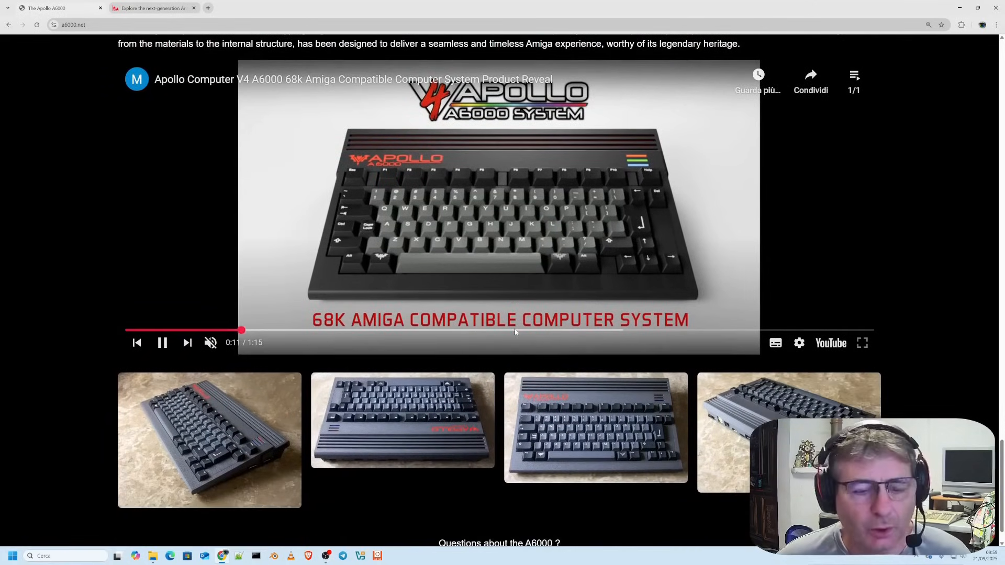
pyautogui.scroll(-3)
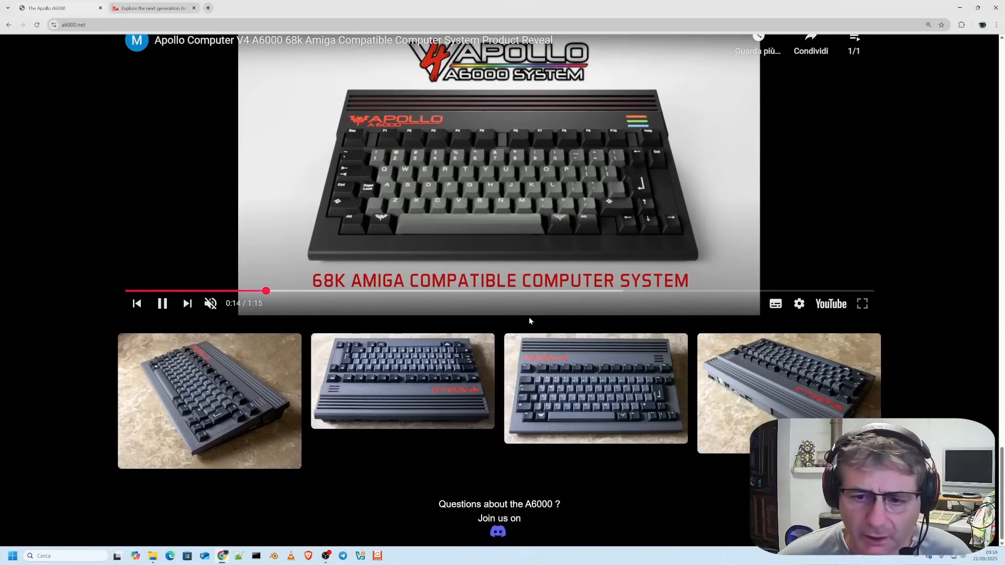
pyautogui.scroll(3)
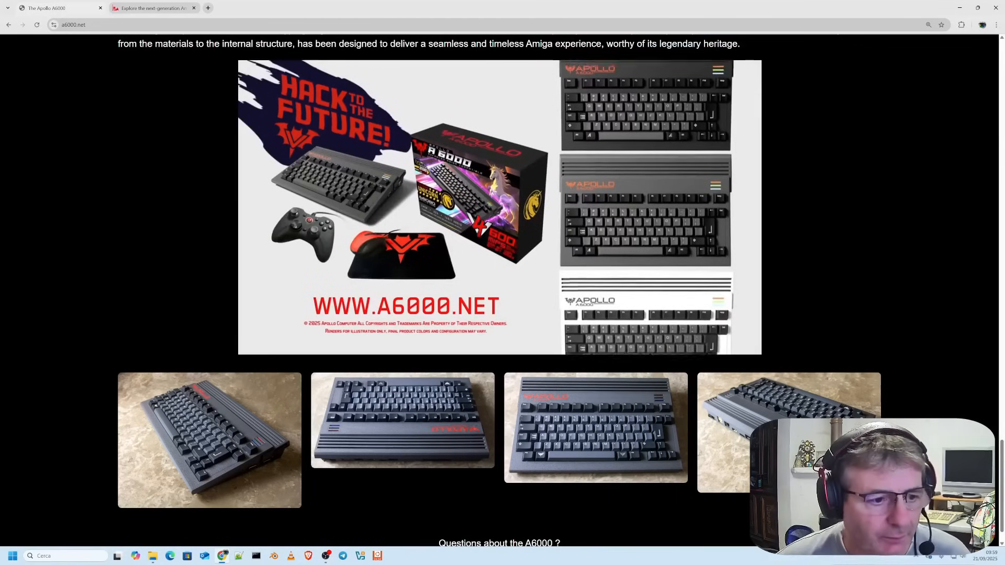
# Step: Glance at the photo gallery, then replay the reveal video from near its start
pyautogui.scroll(-3)
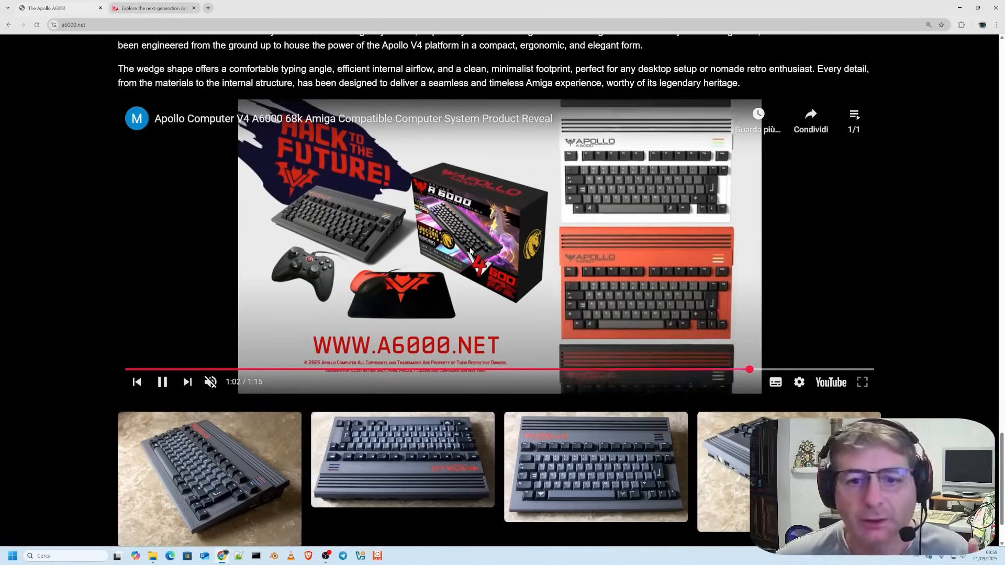
pyautogui.scroll(-3)
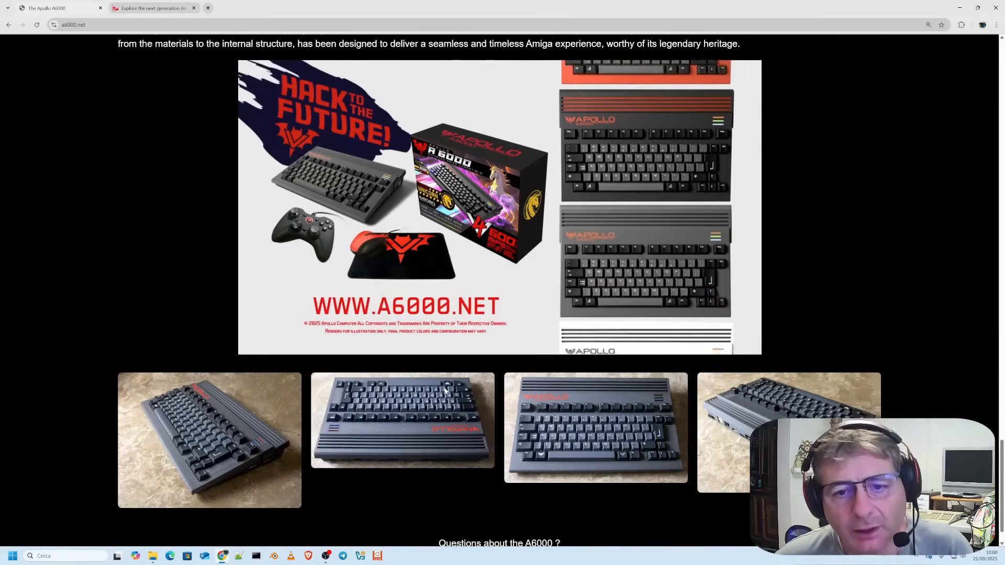
pyautogui.scroll(3)
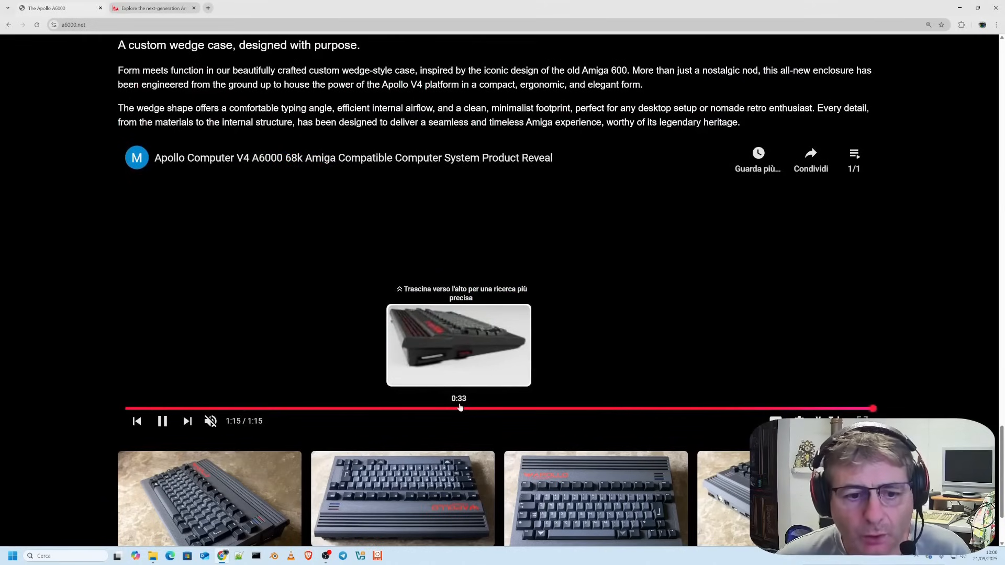
pyautogui.click(135, 408)
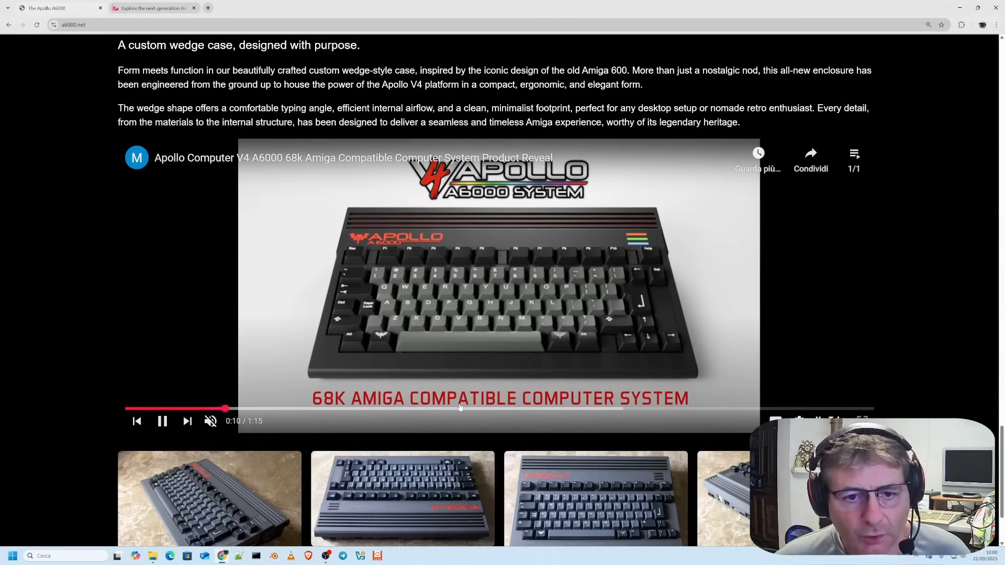
pyautogui.moveTo(465, 408)
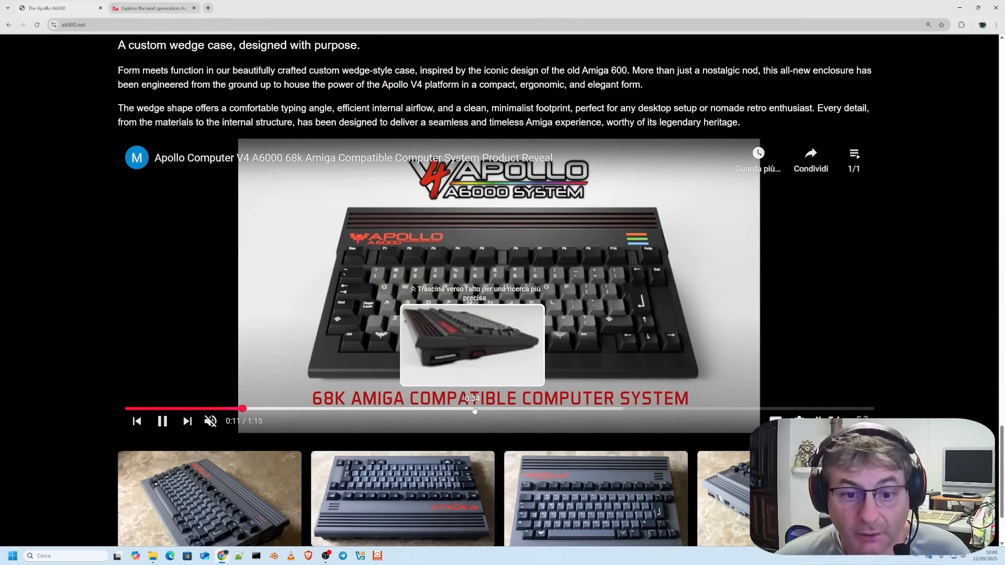
pyautogui.scroll(-3)
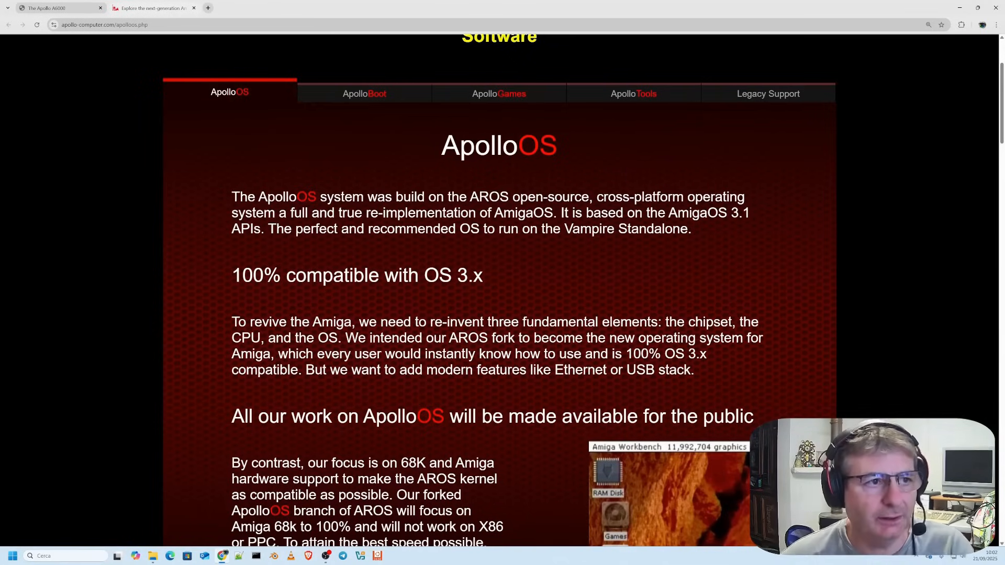
pyautogui.moveTo(318, 160)
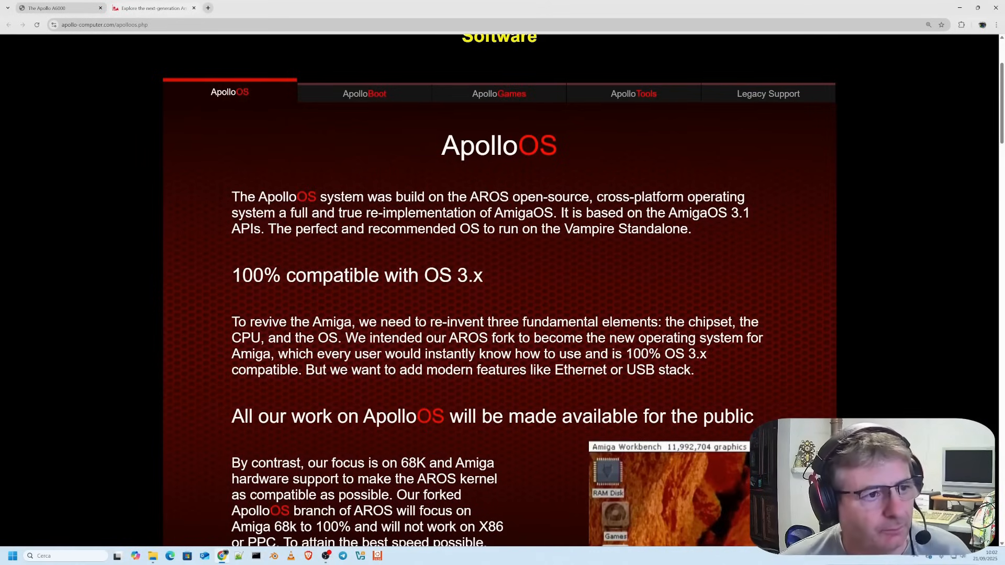
# Step: Scroll the ApolloOS page to its 68K-only focus, AMMX and 68080 tuning section with Workbench screenshot
pyautogui.scroll(-3)
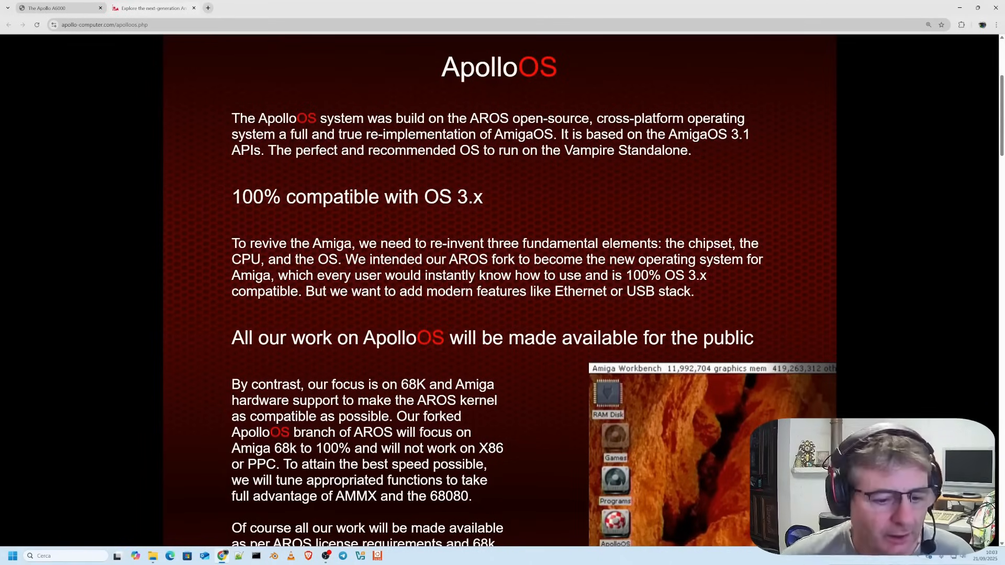
# Step: Scroll down to the 'ApolloOS users benefit from our work already' section on AROS fixes and speed-ups
pyautogui.scroll(-3)
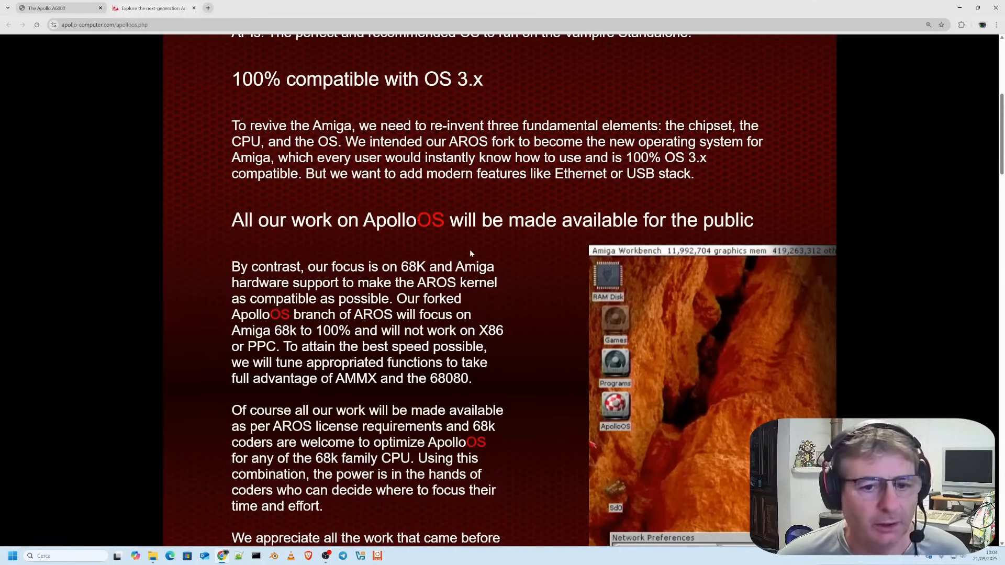
pyautogui.scroll(-3)
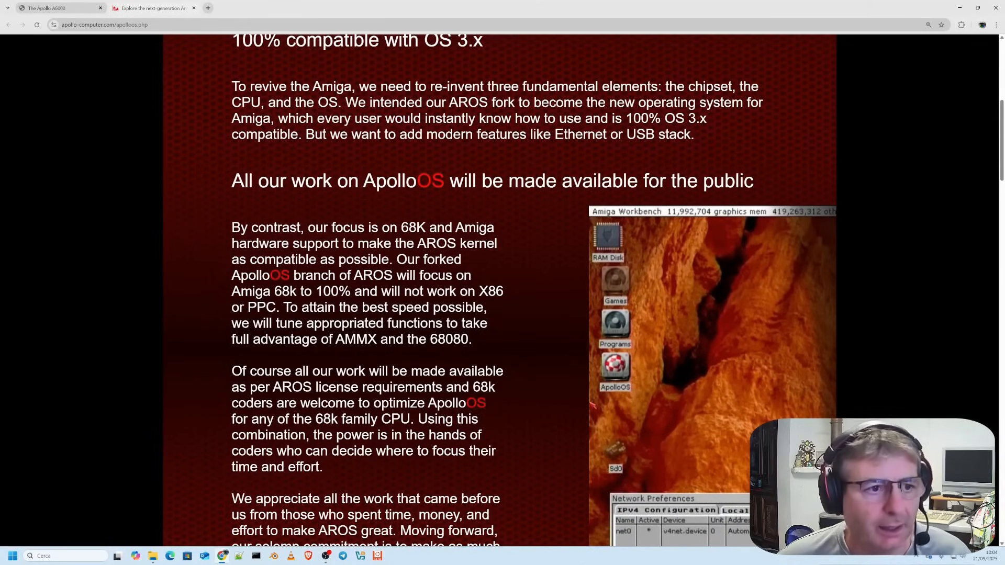
pyautogui.scroll(-3)
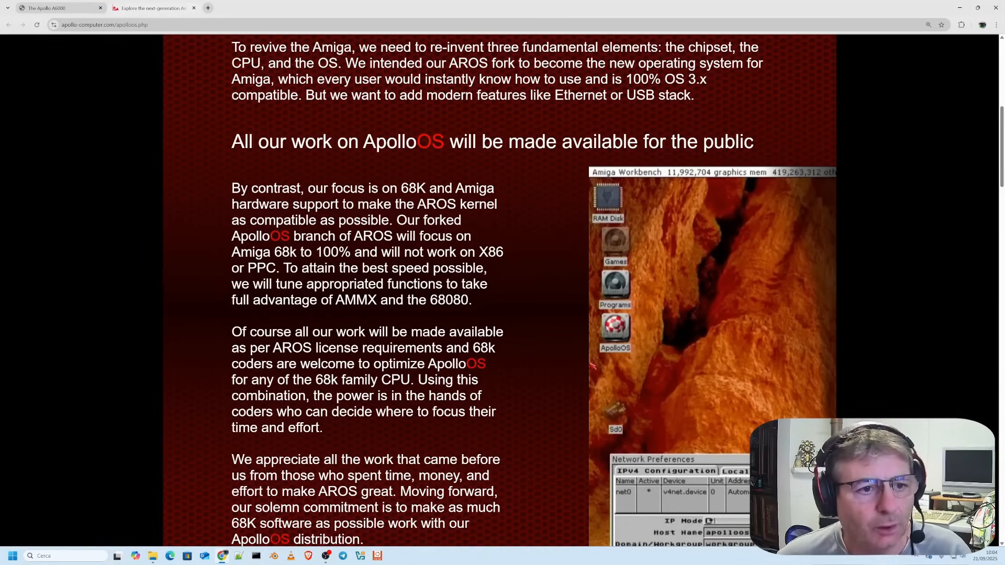
pyautogui.scroll(-3)
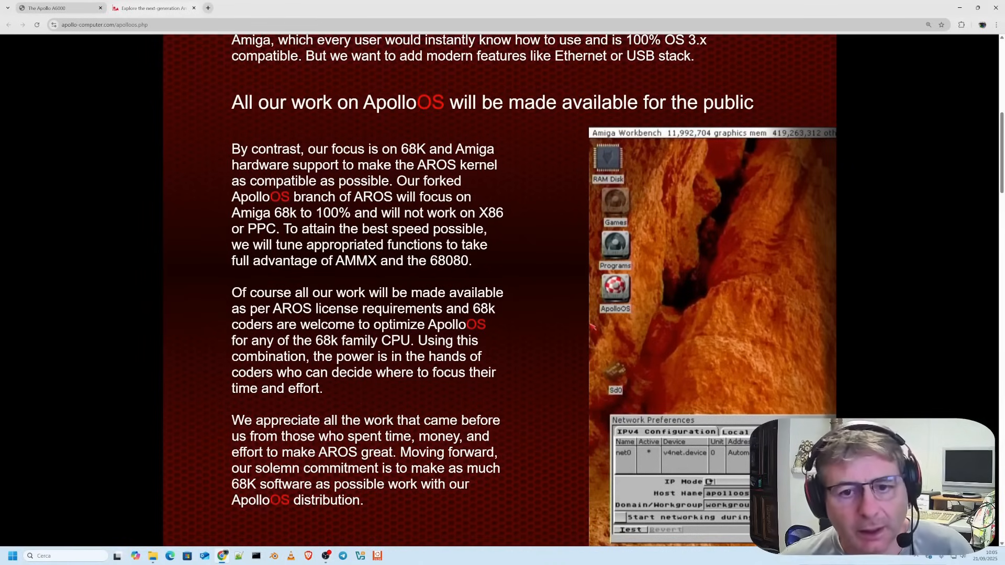
pyautogui.scroll(-3)
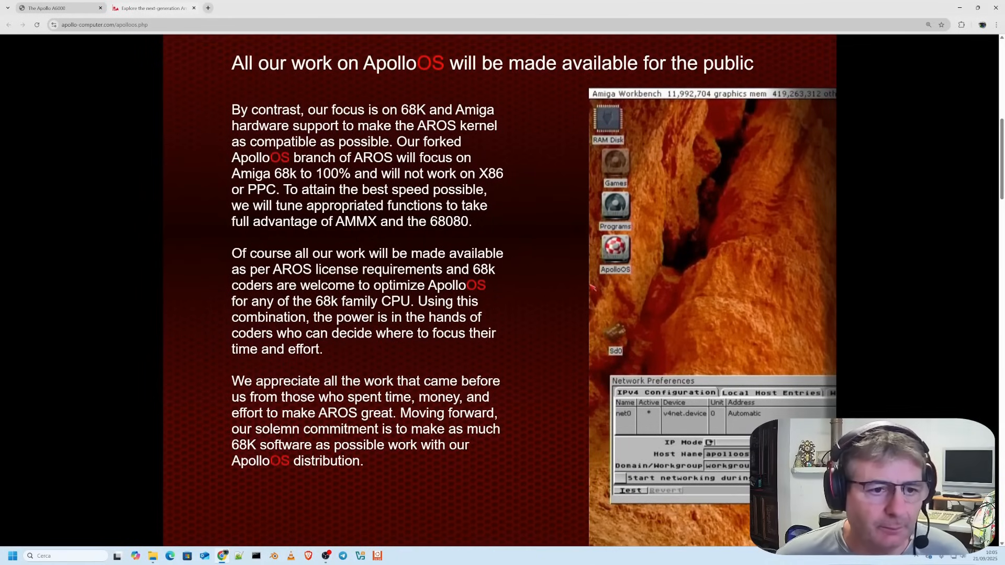
pyautogui.scroll(-3)
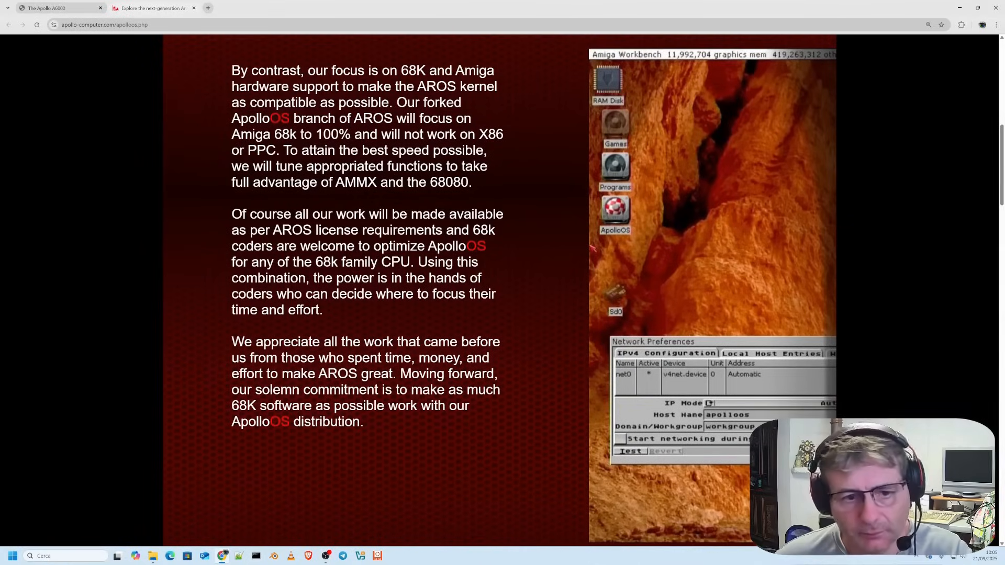
pyautogui.scroll(-3)
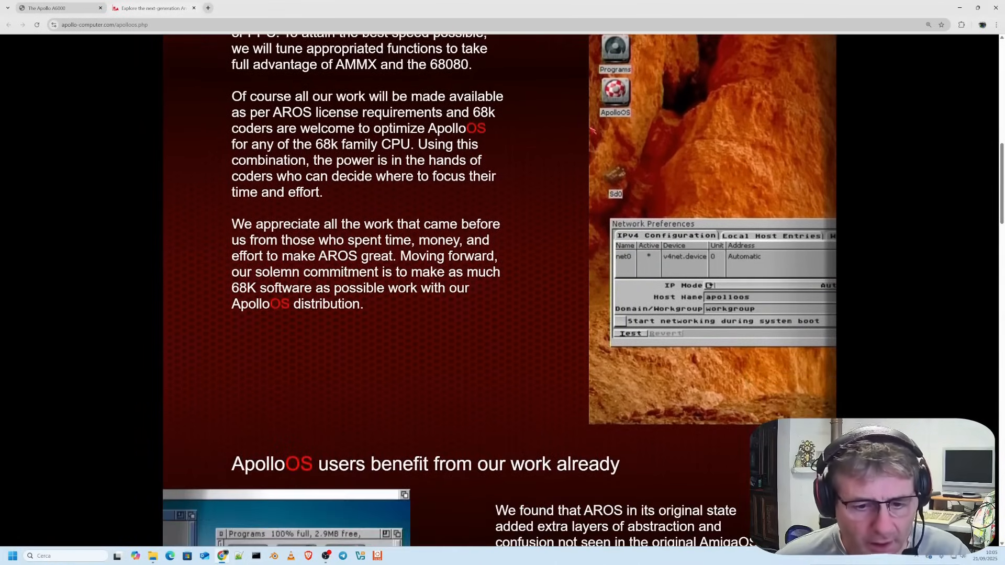
pyautogui.moveTo(409, 313)
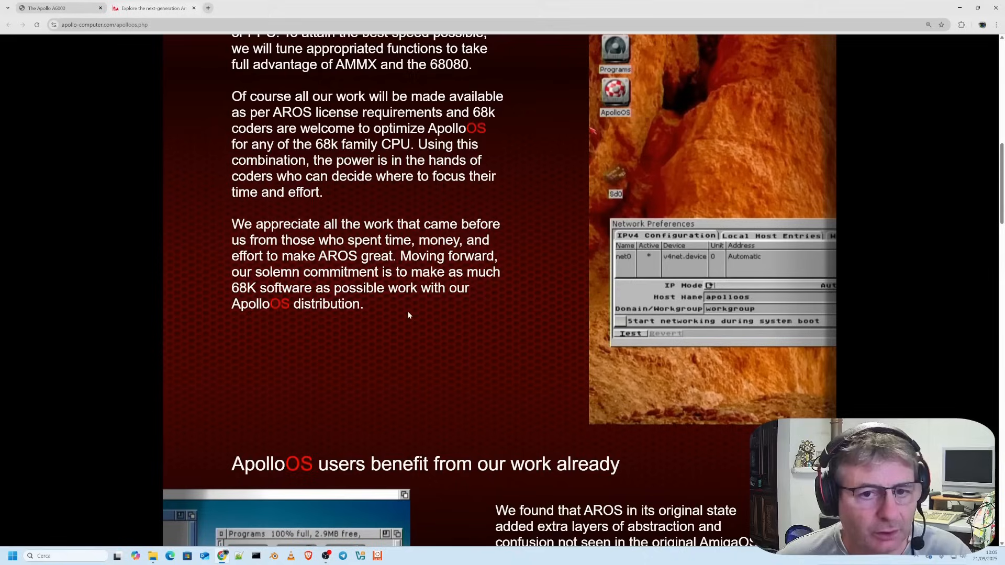
pyautogui.moveTo(412, 328)
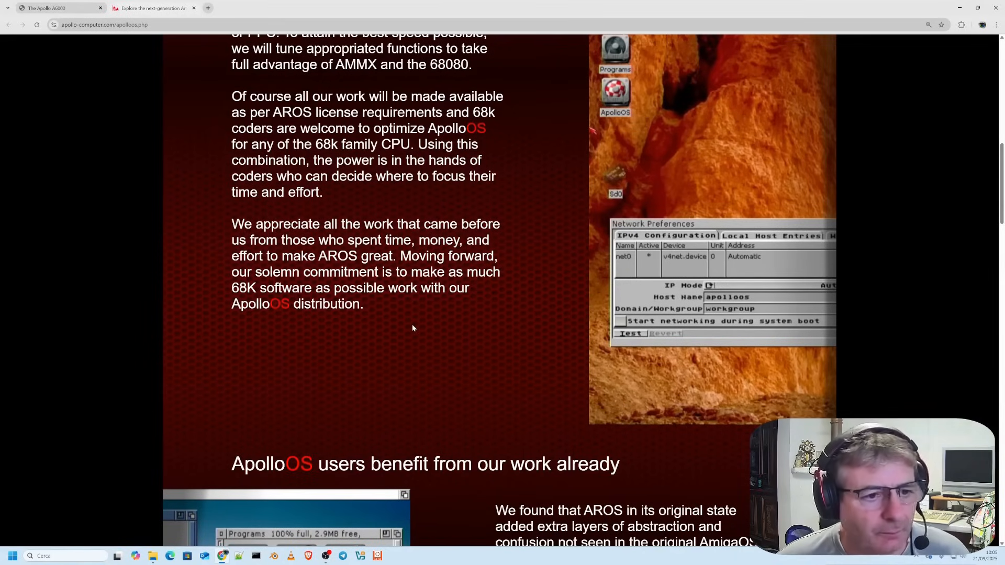
pyautogui.moveTo(419, 332)
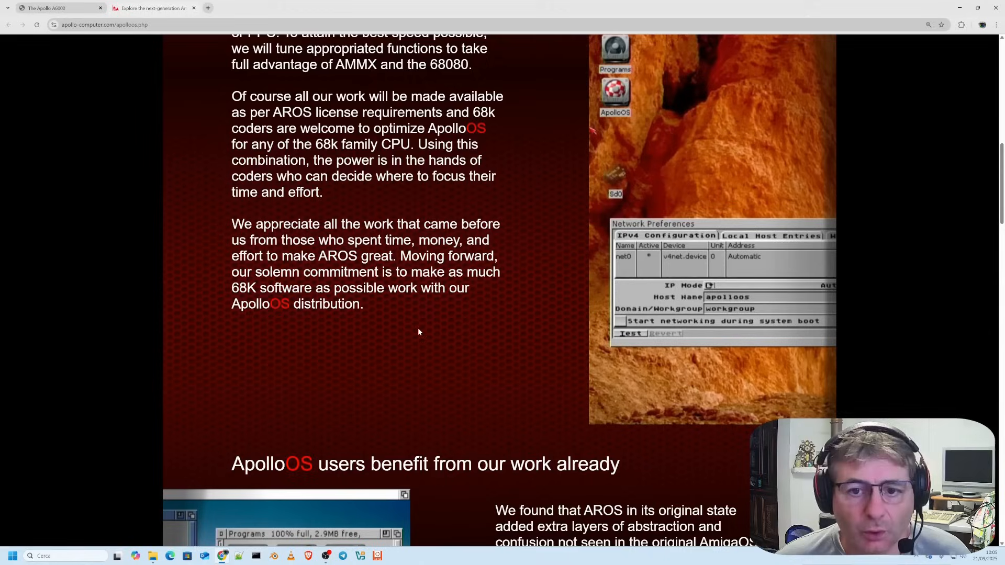
pyautogui.moveTo(416, 337)
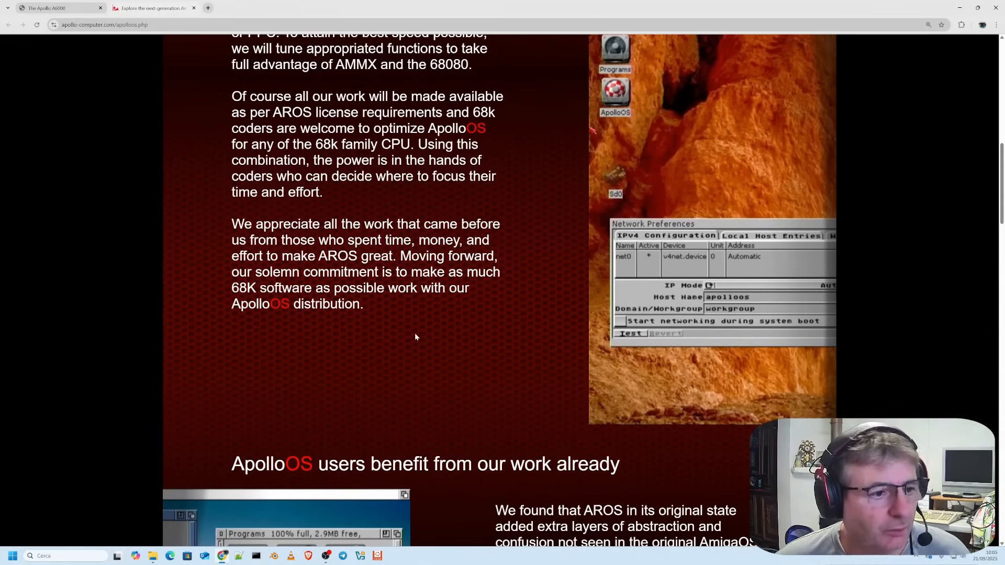
pyautogui.scroll(-3)
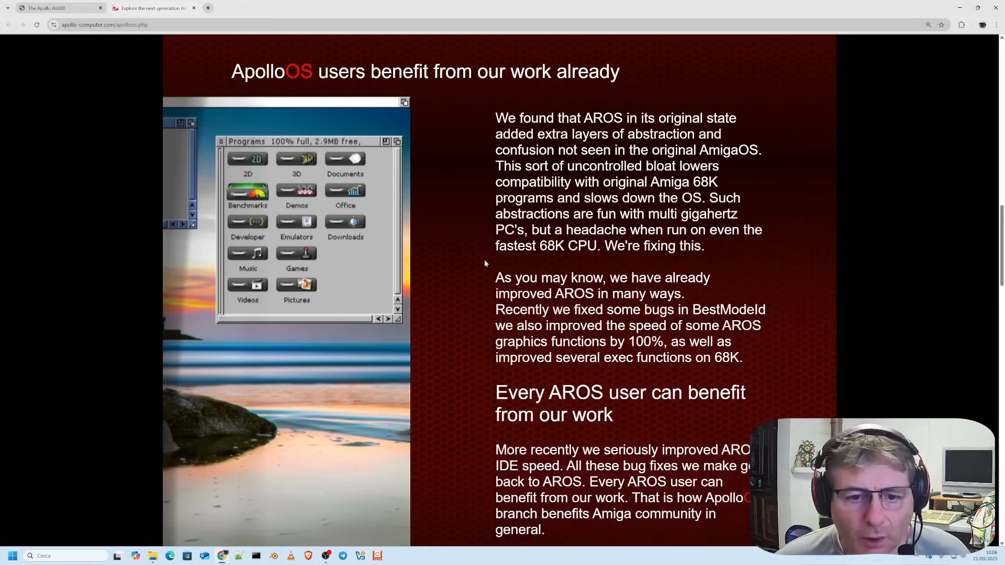
# Step: Scroll down to the 'ApolloOS runs on all Apollo V4 Series' section noting weaker older-68K performance
pyautogui.scroll(-3)
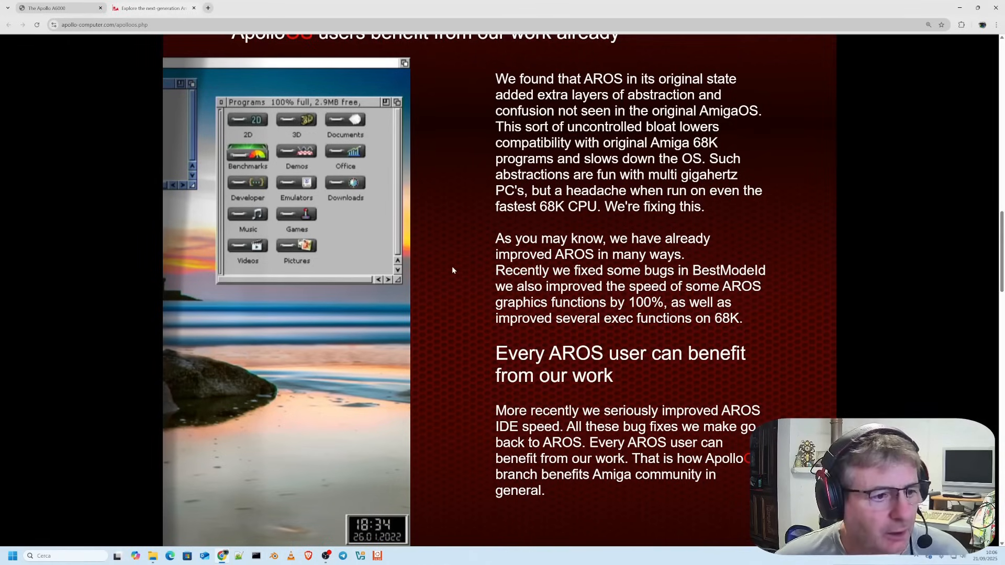
pyautogui.scroll(-3)
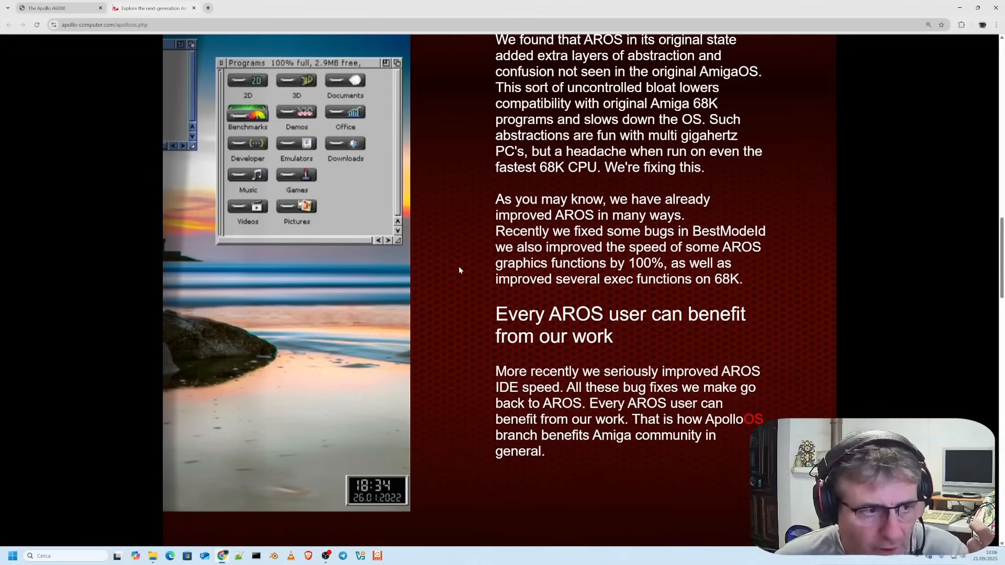
pyautogui.scroll(-3)
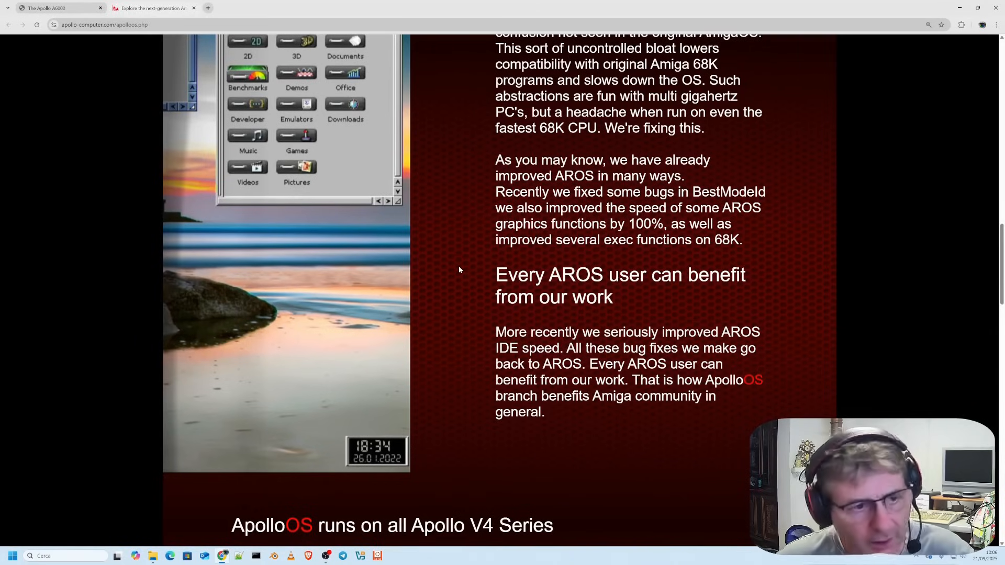
pyautogui.scroll(-3)
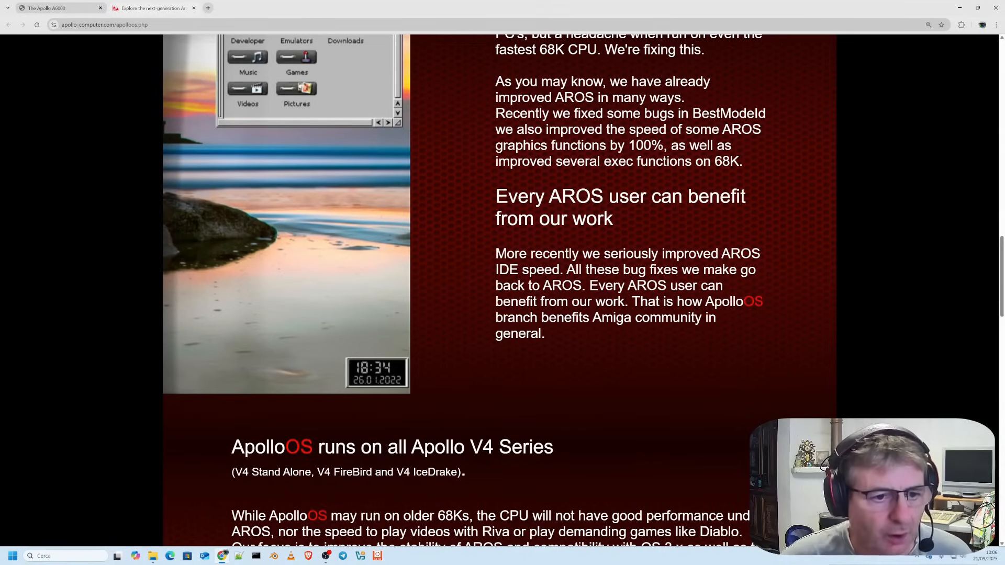
pyautogui.moveTo(453, 364)
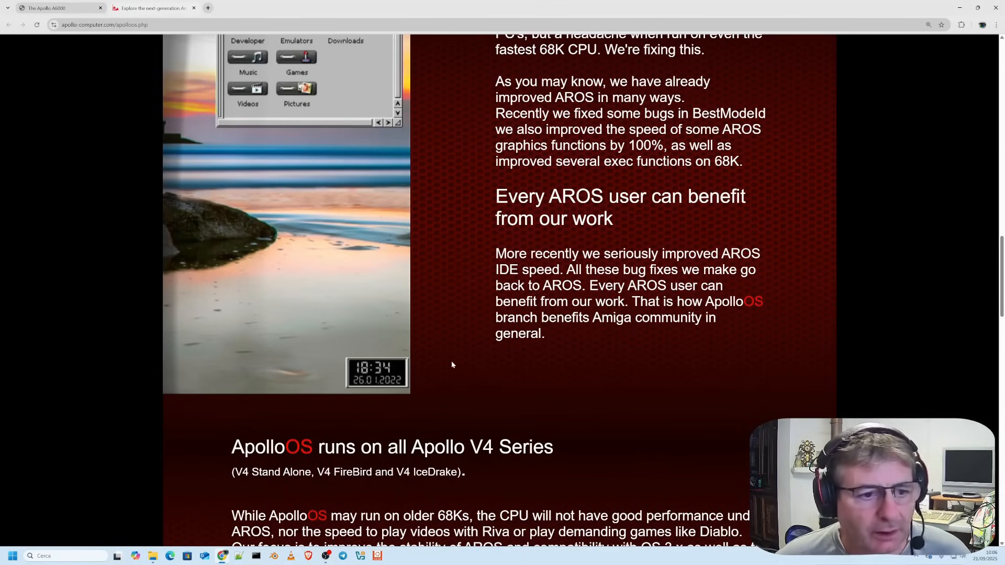
pyautogui.moveTo(484, 354)
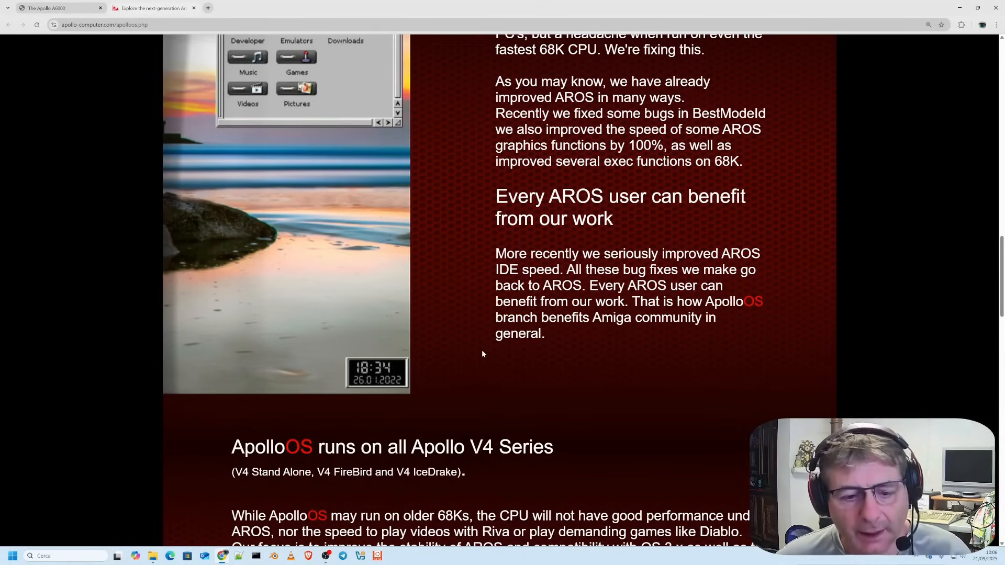
pyautogui.scroll(-3)
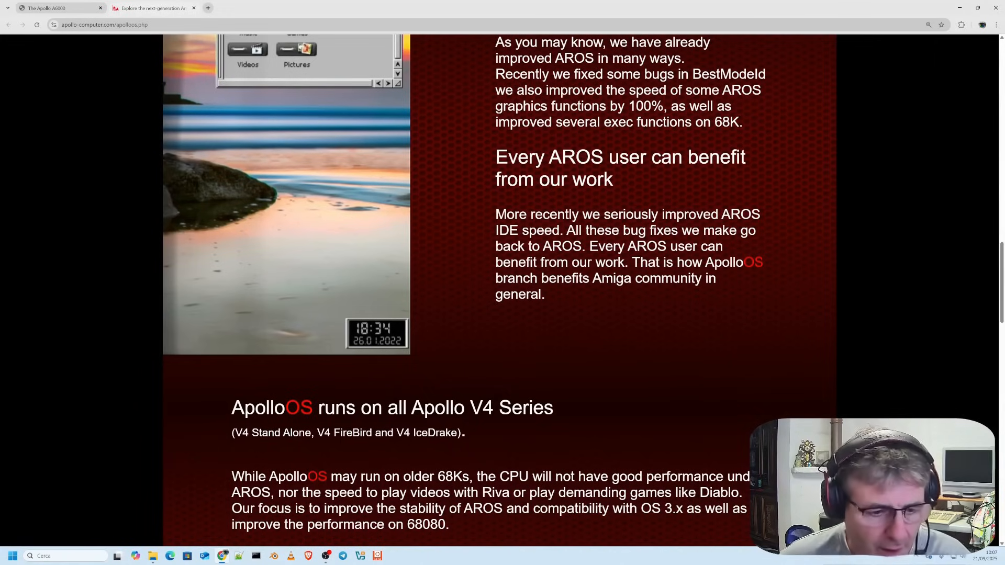
# Step: Scroll down through the ApolloOS page's AMMX and AROS & ApolloOS fork sections
pyautogui.scroll(-3)
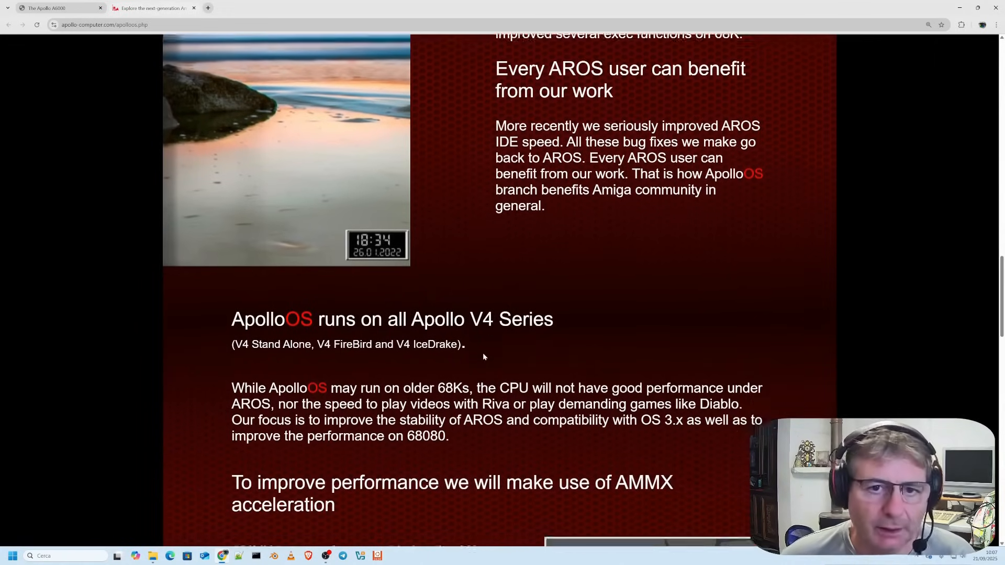
pyautogui.scroll(-3)
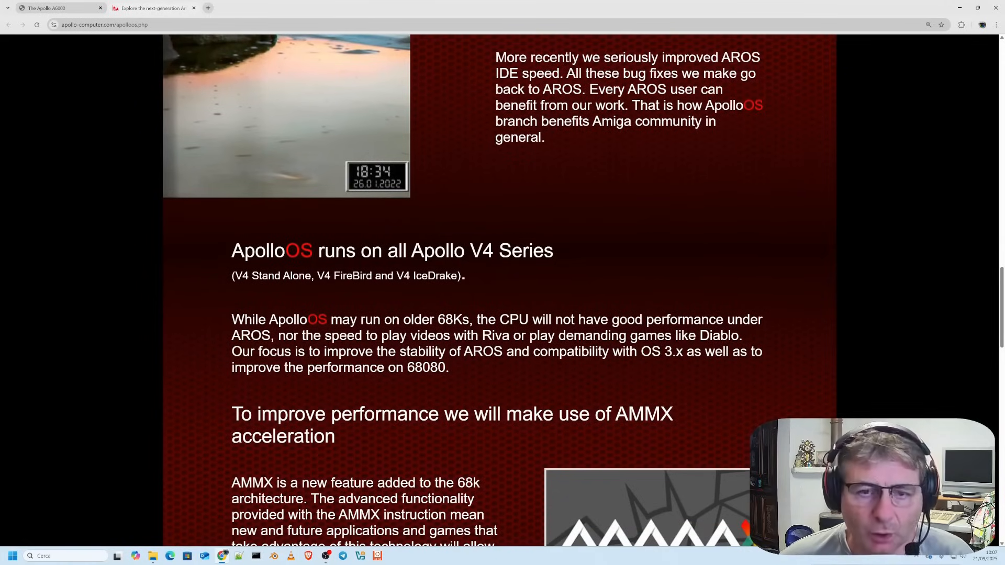
pyautogui.scroll(-3)
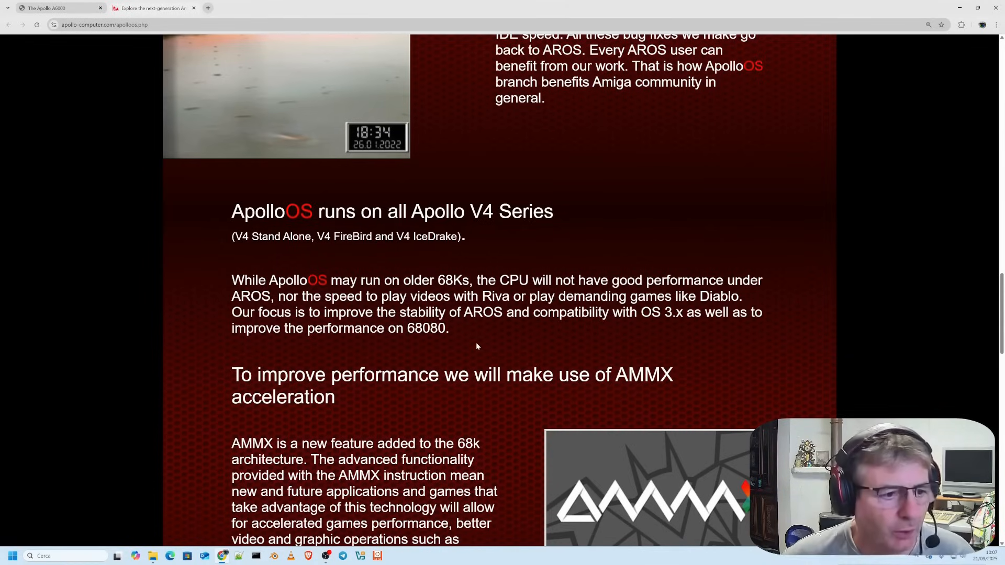
pyautogui.scroll(-3)
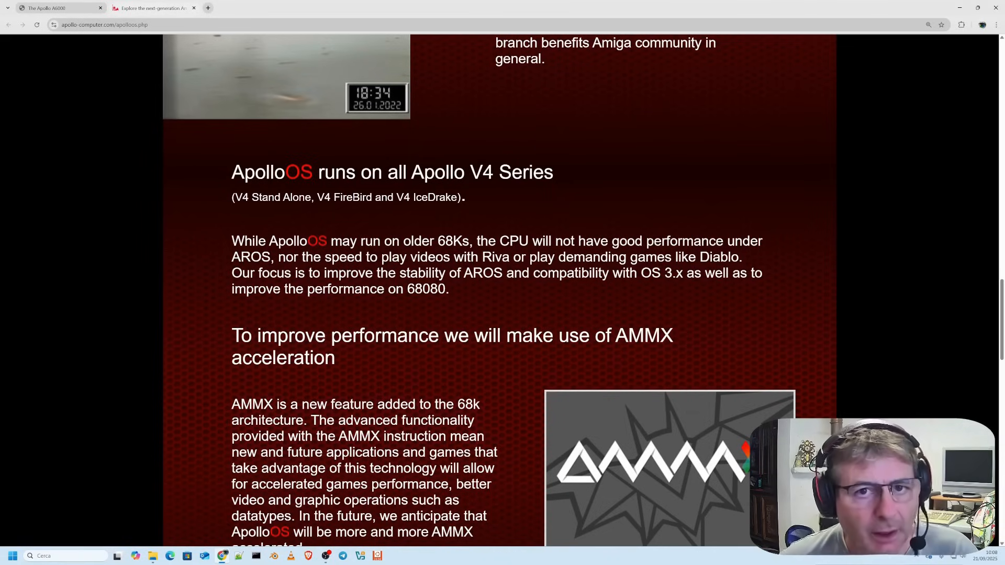
pyautogui.scroll(-3)
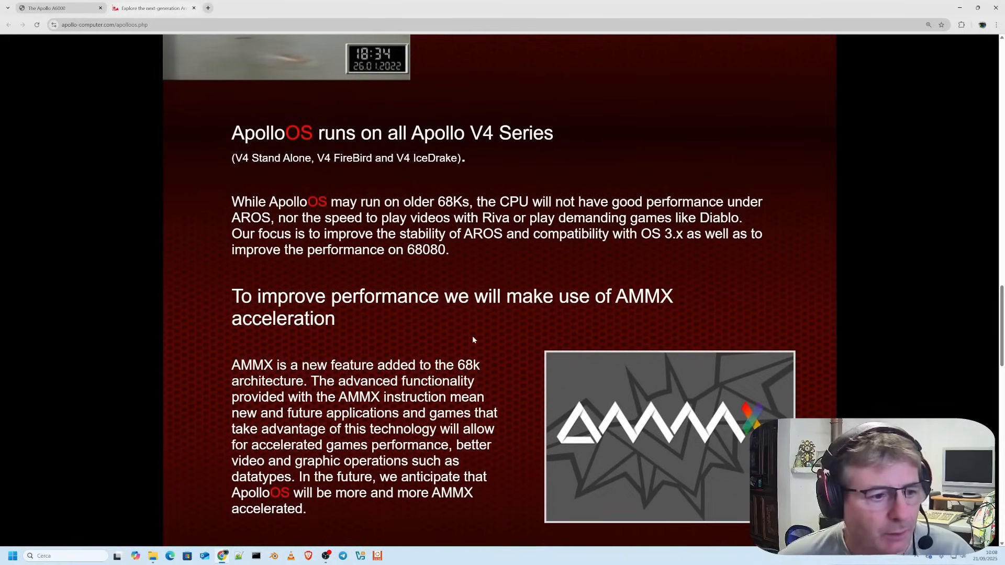
pyautogui.moveTo(550, 338)
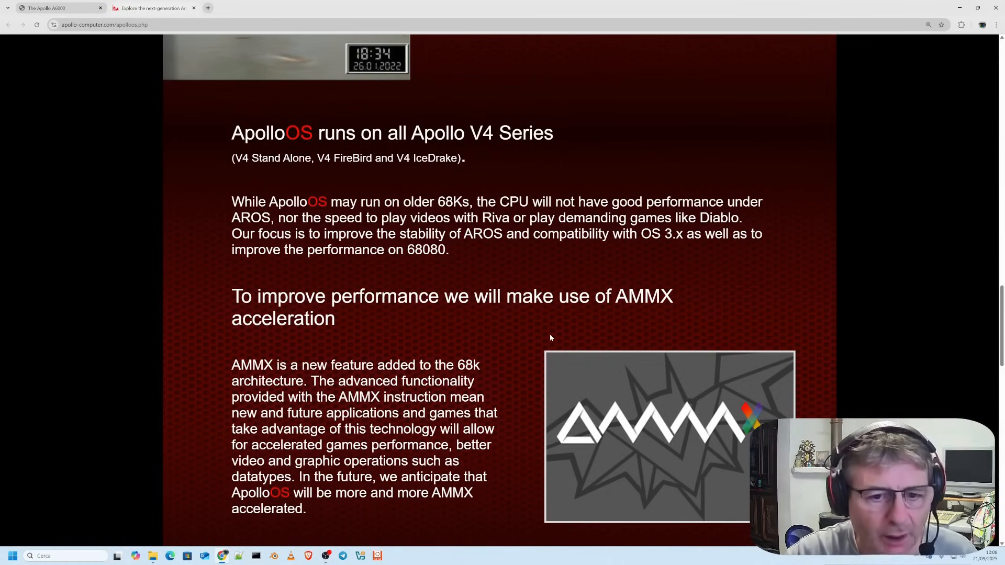
pyautogui.moveTo(452, 341)
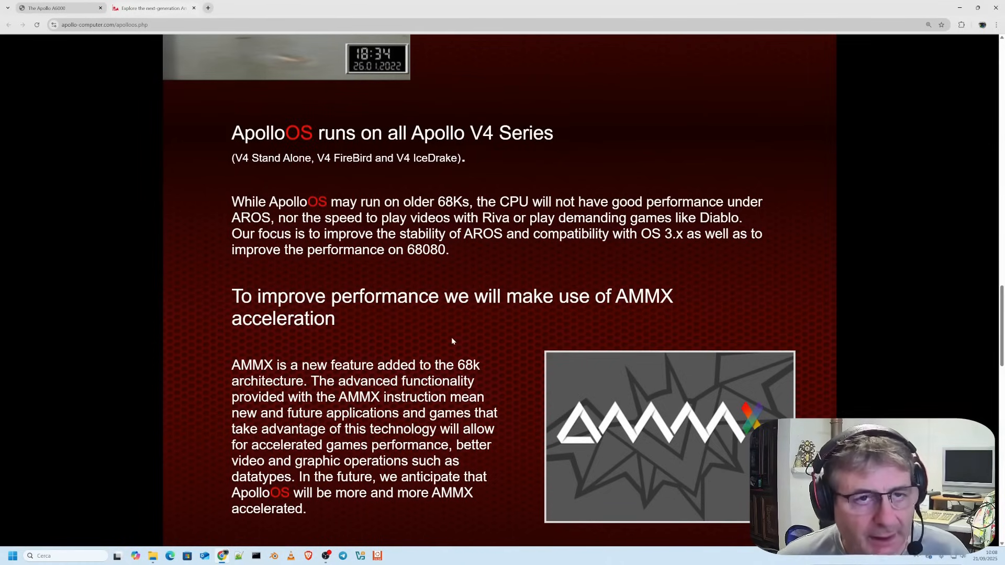
pyautogui.scroll(-3)
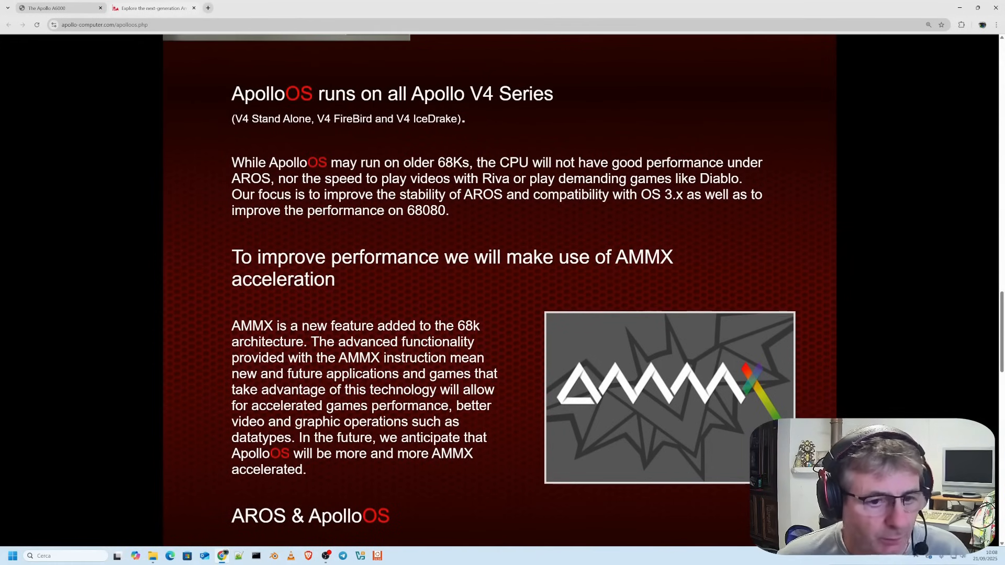
pyautogui.scroll(-3)
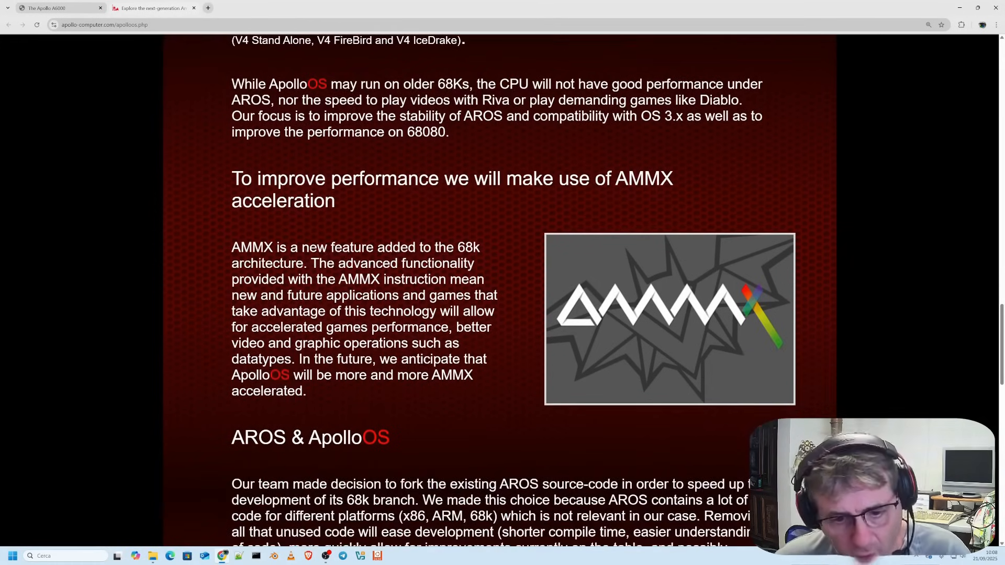
pyautogui.scroll(-3)
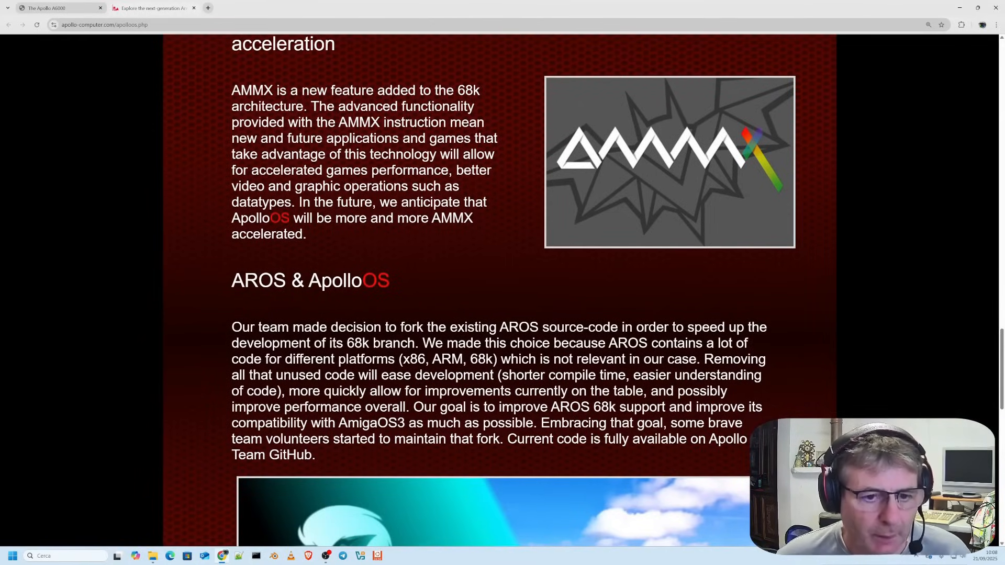
pyautogui.scroll(-3)
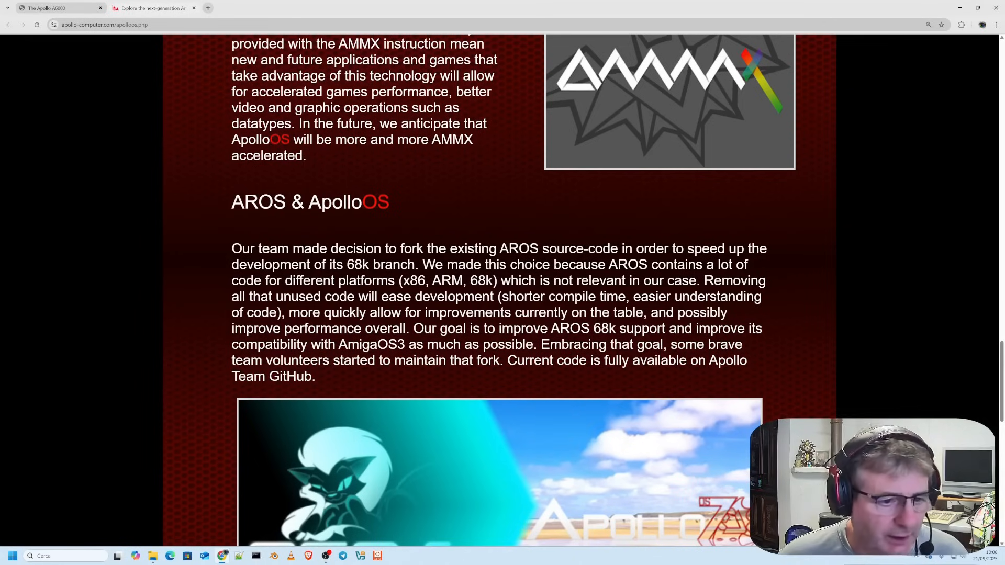
# Step: Continue down to 'Now you too can take part in Amiga 68k OS development'
pyautogui.scroll(-3)
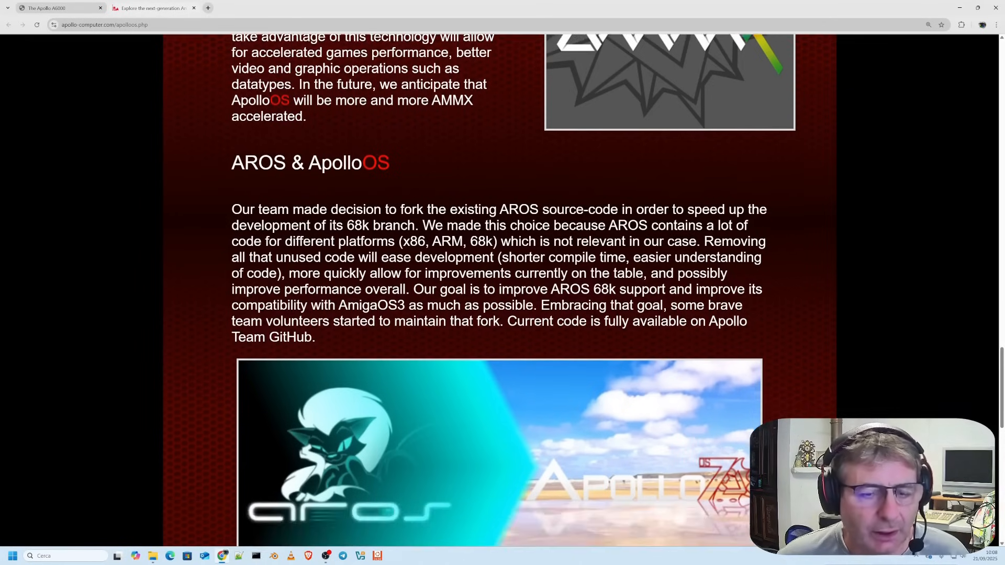
pyautogui.scroll(-3)
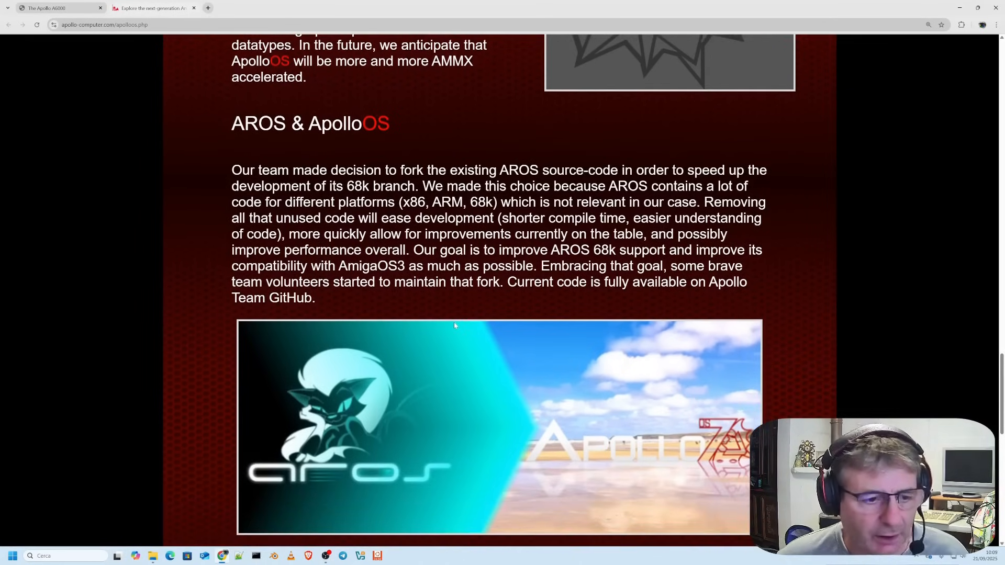
pyautogui.scroll(-3)
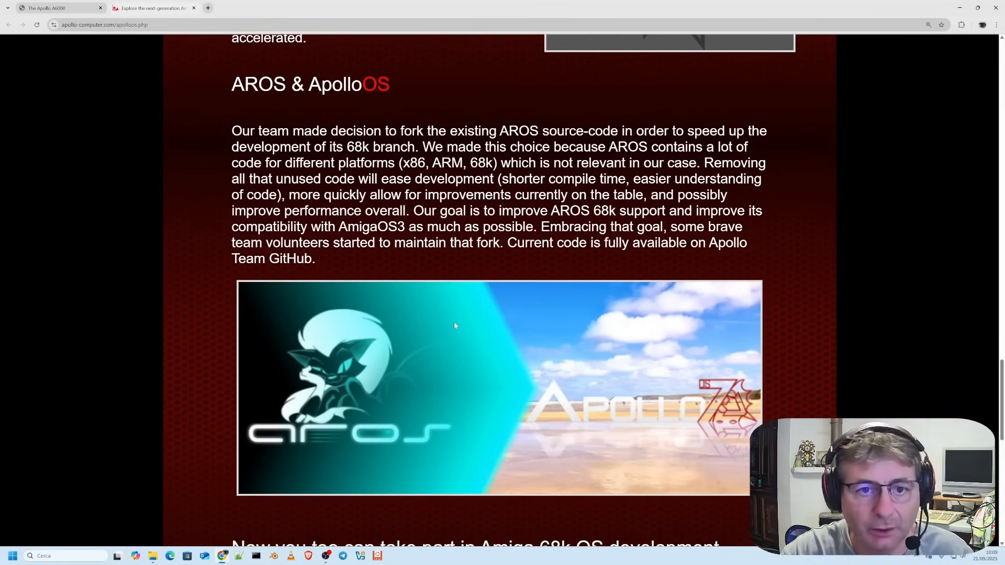
pyautogui.scroll(-3)
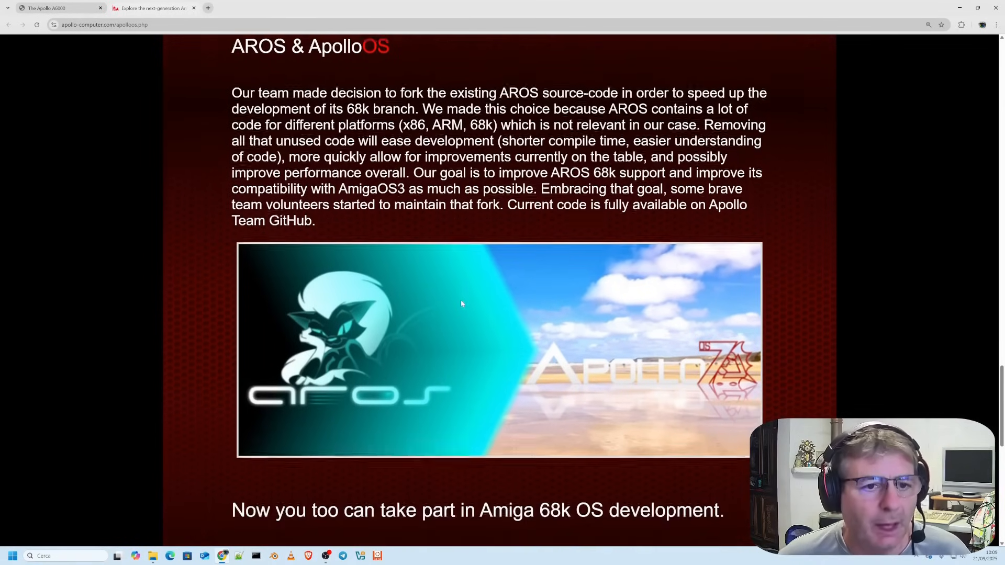
pyautogui.scroll(-3)
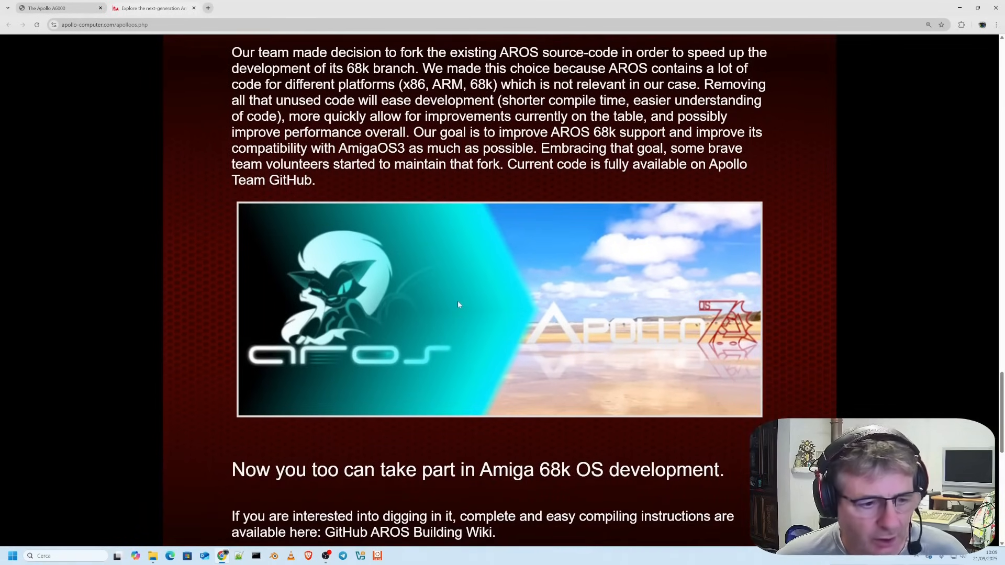
pyautogui.scroll(-3)
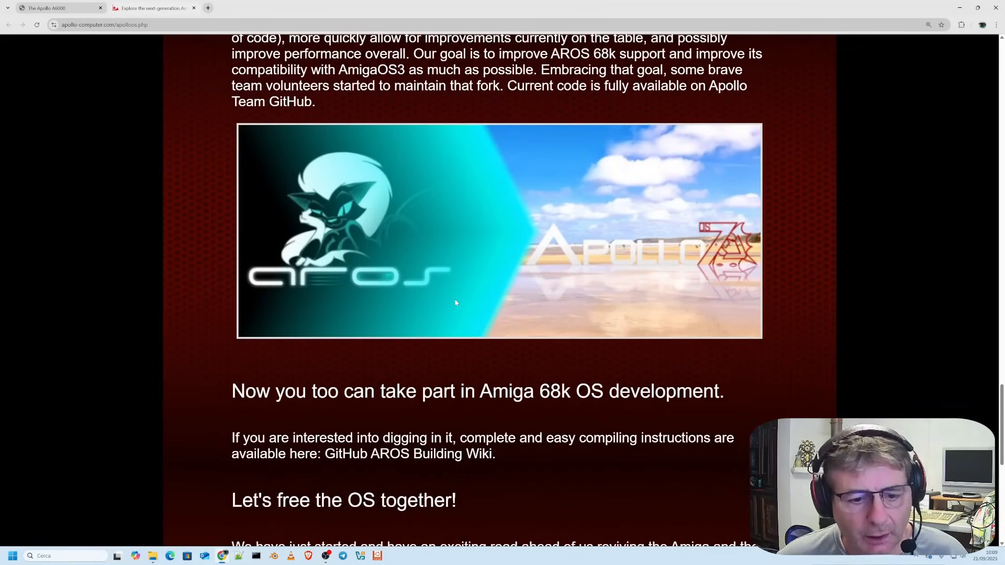
pyautogui.scroll(-3)
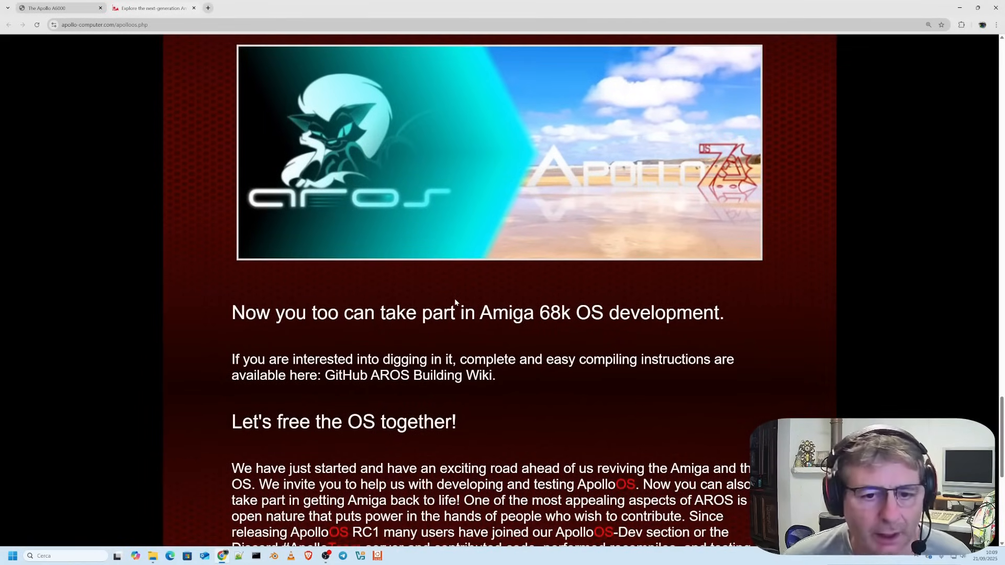
pyautogui.scroll(-3)
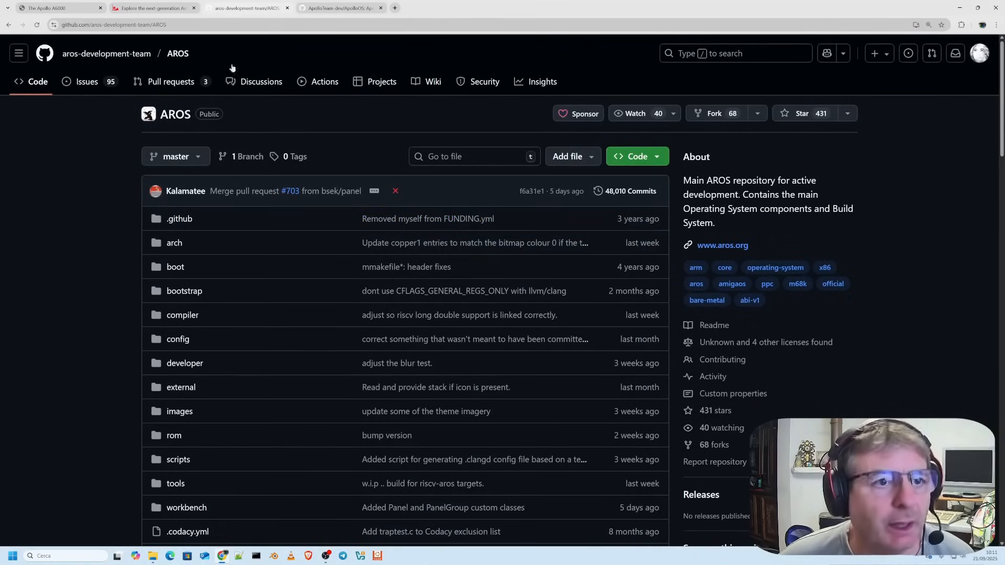
pyautogui.moveTo(339, 7)
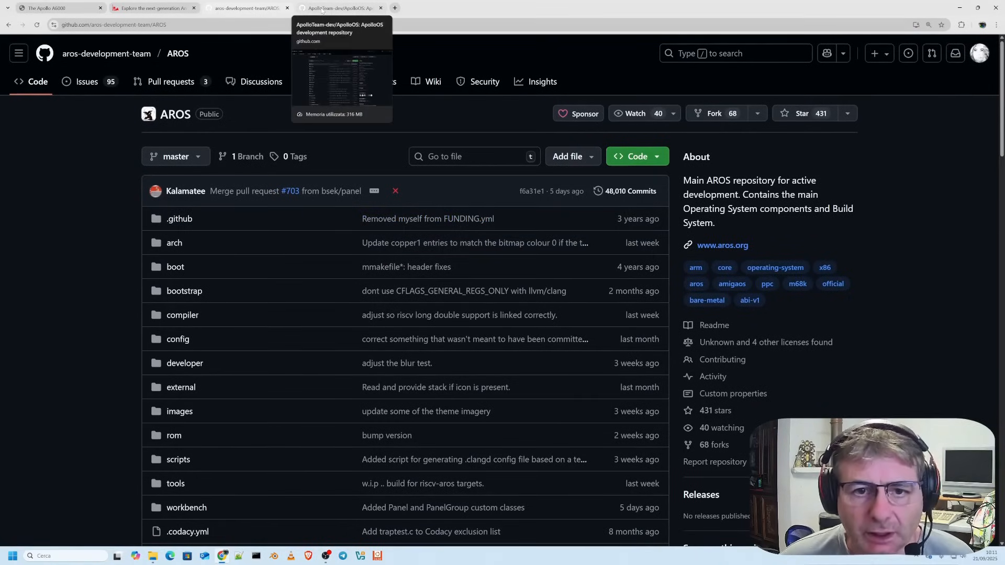
pyautogui.moveTo(561, 184)
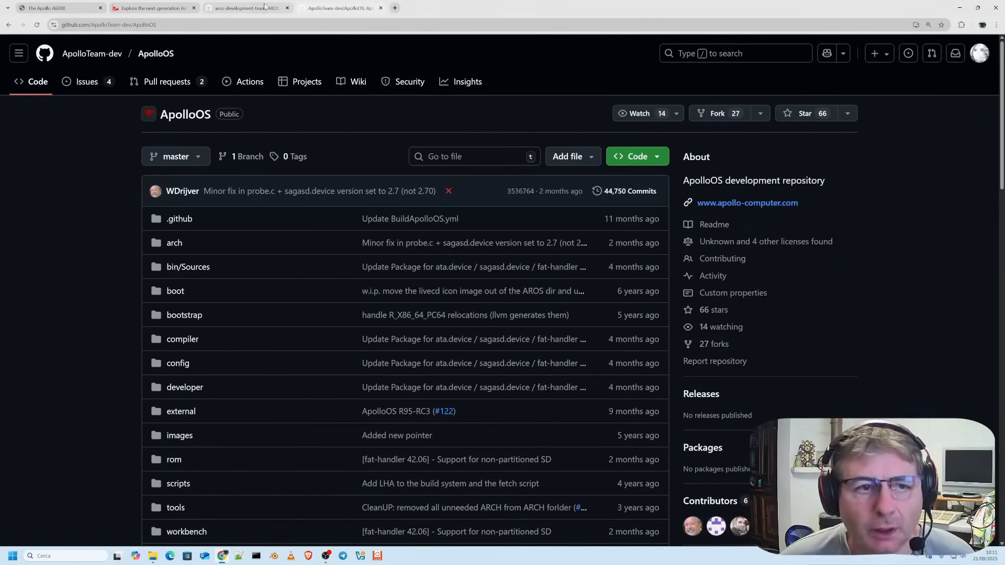
# Step: Revisit the AROS repository's file list, then return to the ApolloTeam-dev ApolloOS repository
pyautogui.click(247, 7)
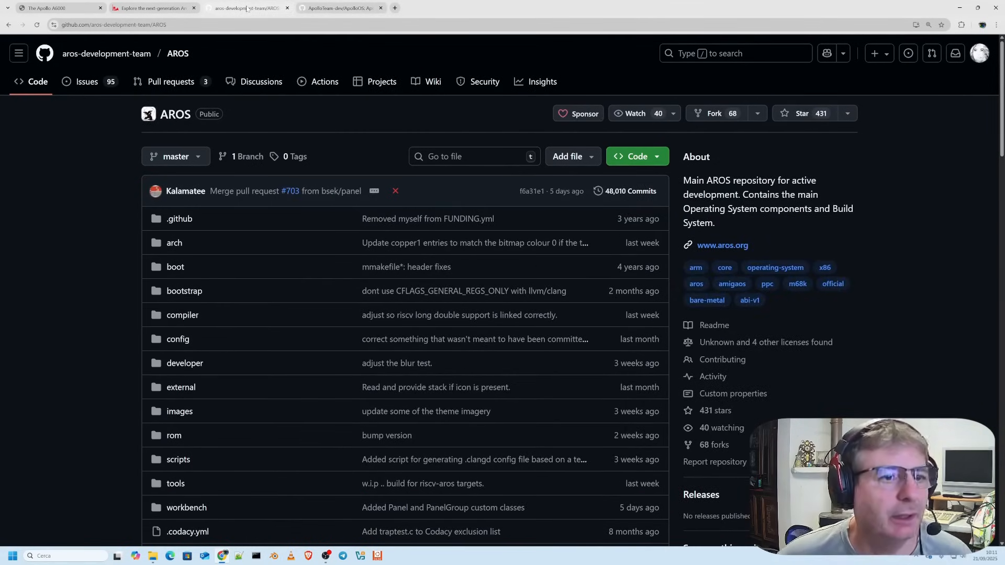
pyautogui.scroll(-3)
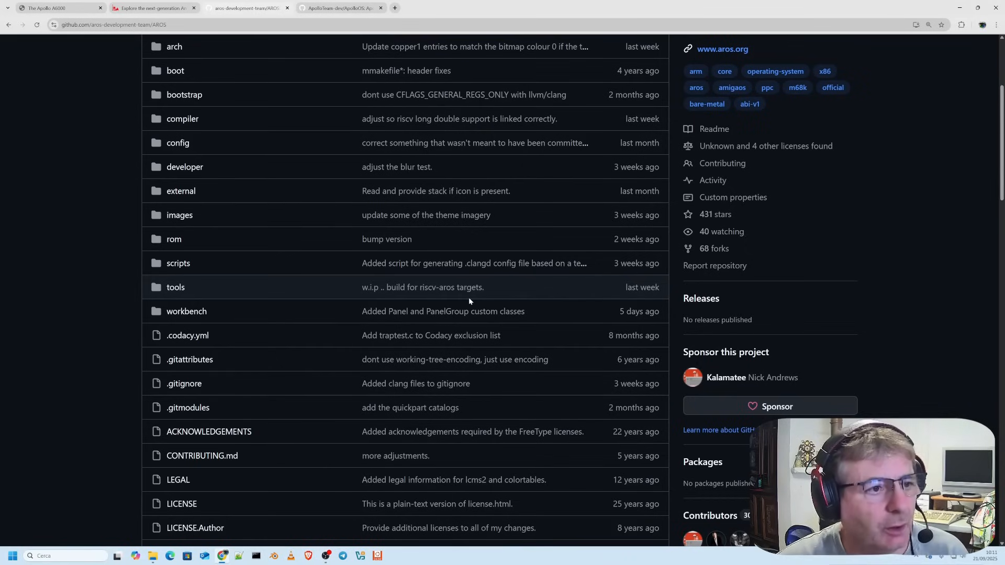
pyautogui.moveTo(464, 94)
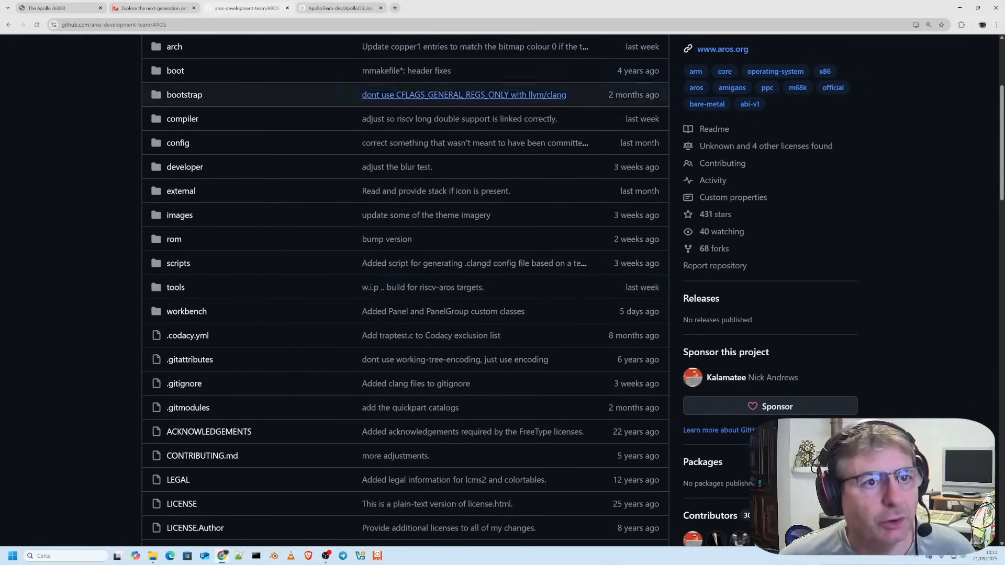
pyautogui.click(339, 8)
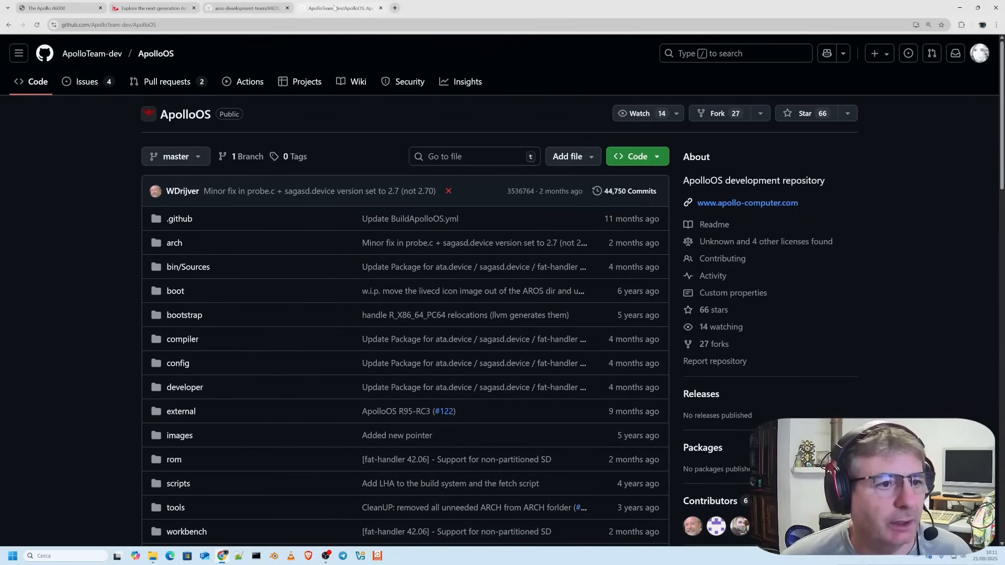
pyautogui.scroll(-3)
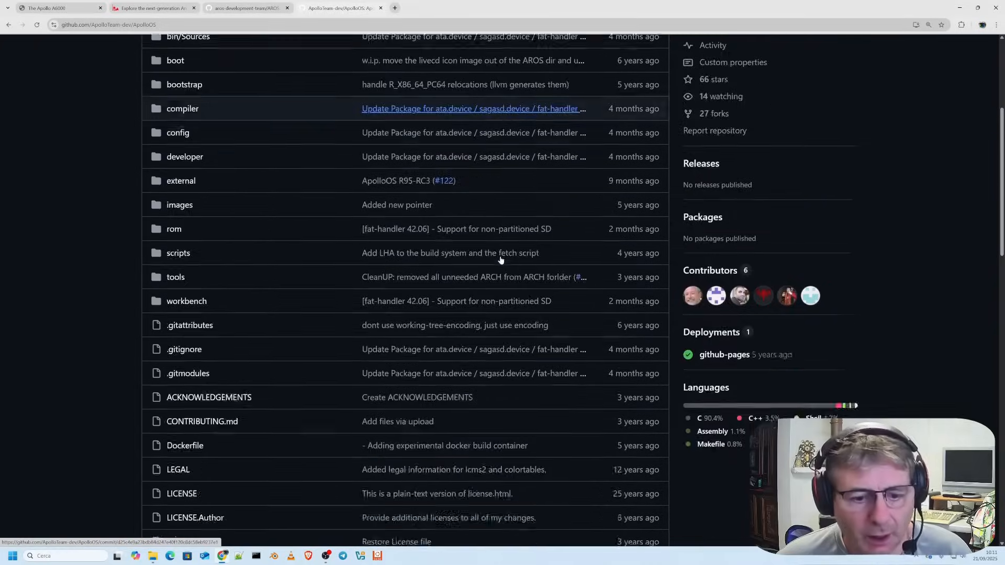
pyautogui.scroll(-3)
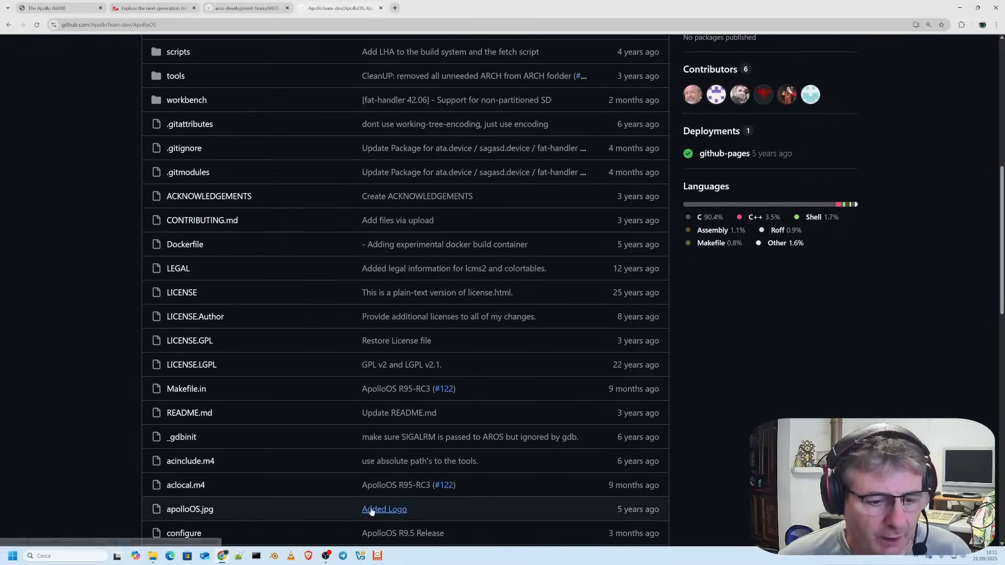
pyautogui.scroll(-3)
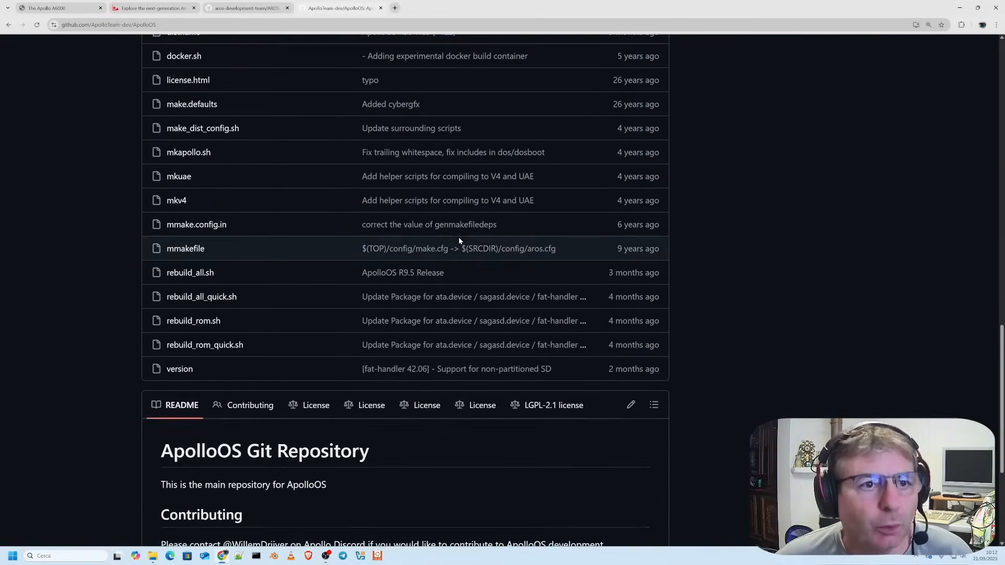
pyautogui.scroll(-3)
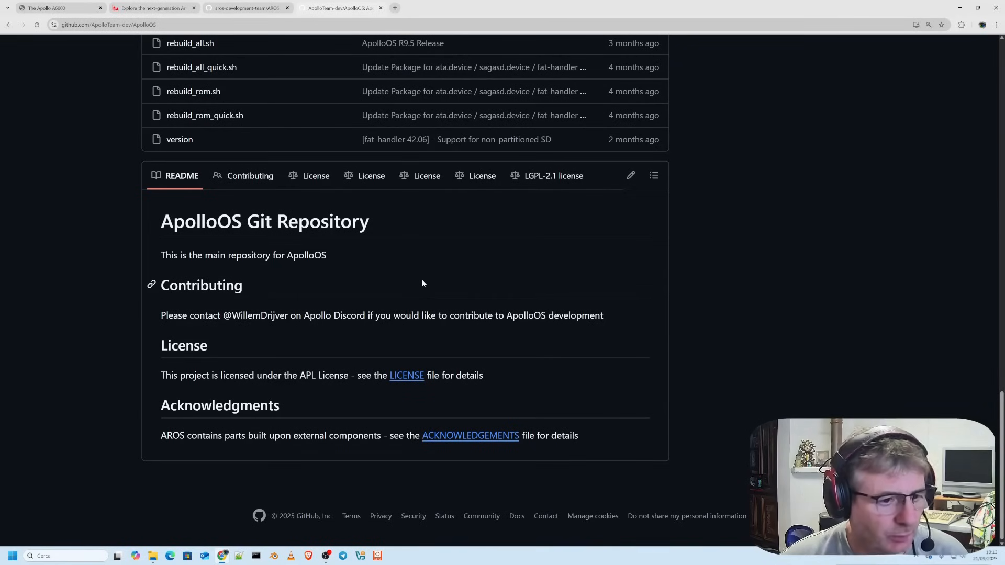
pyautogui.scroll(3)
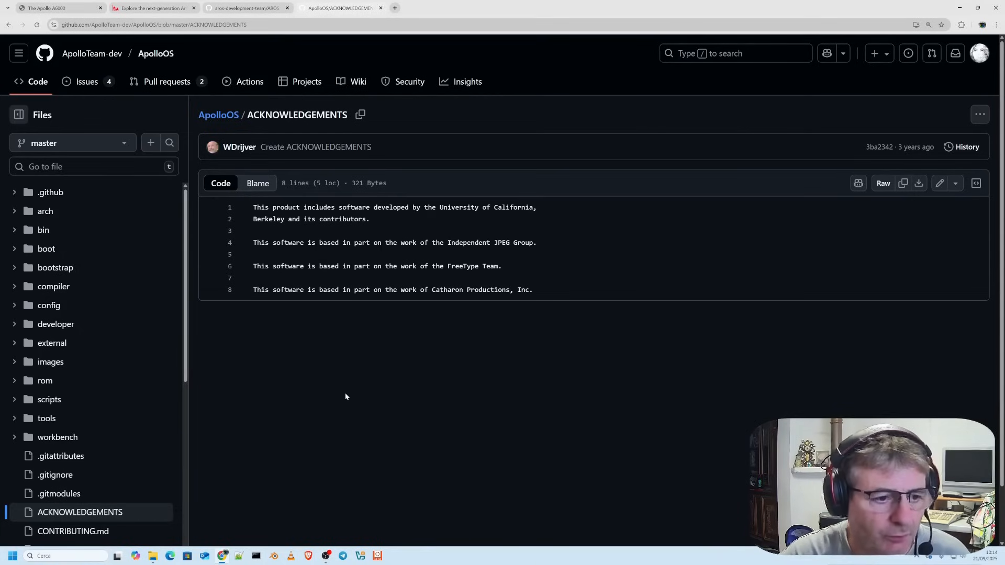
pyautogui.moveTo(473, 425)
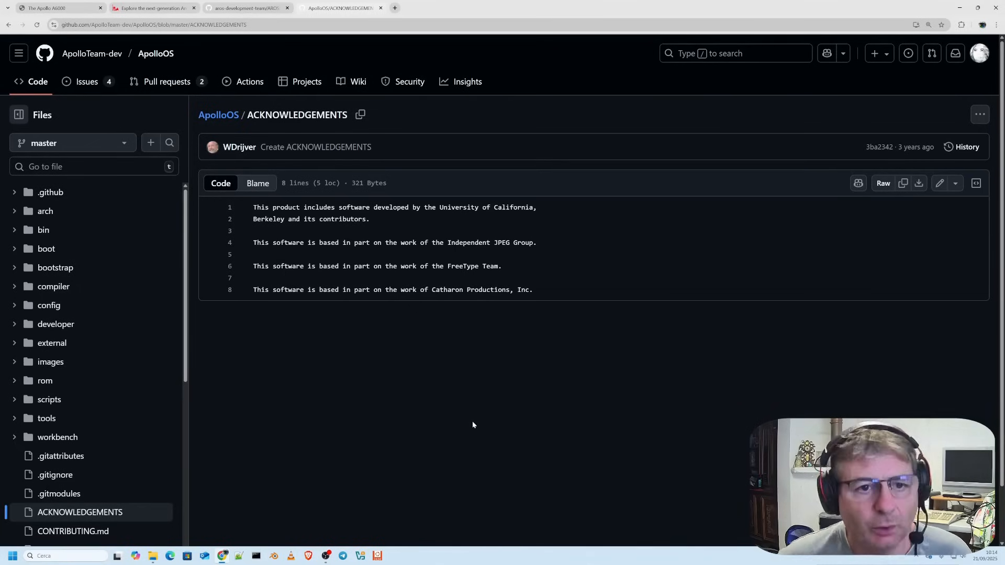
pyautogui.moveTo(442, 414)
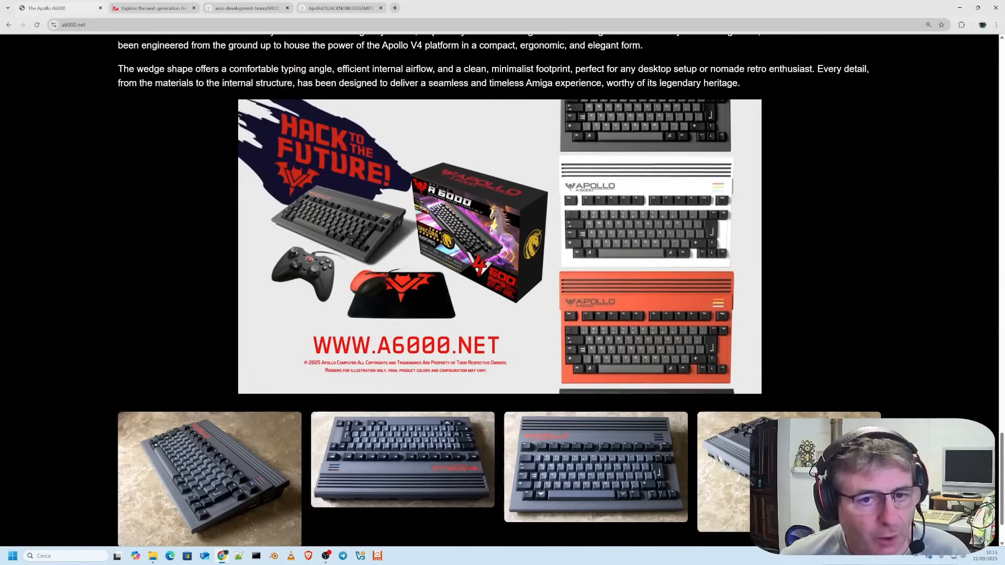
# Step: Scroll the a6000.net page back up to the Hack to the Future banner and sold-out A6000 title
pyautogui.scroll(3)
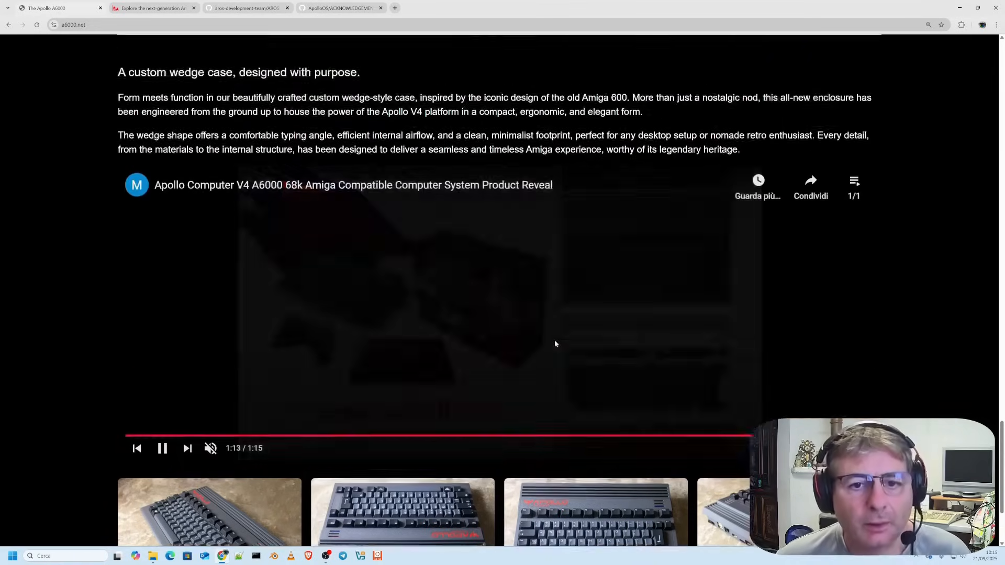
pyautogui.scroll(3)
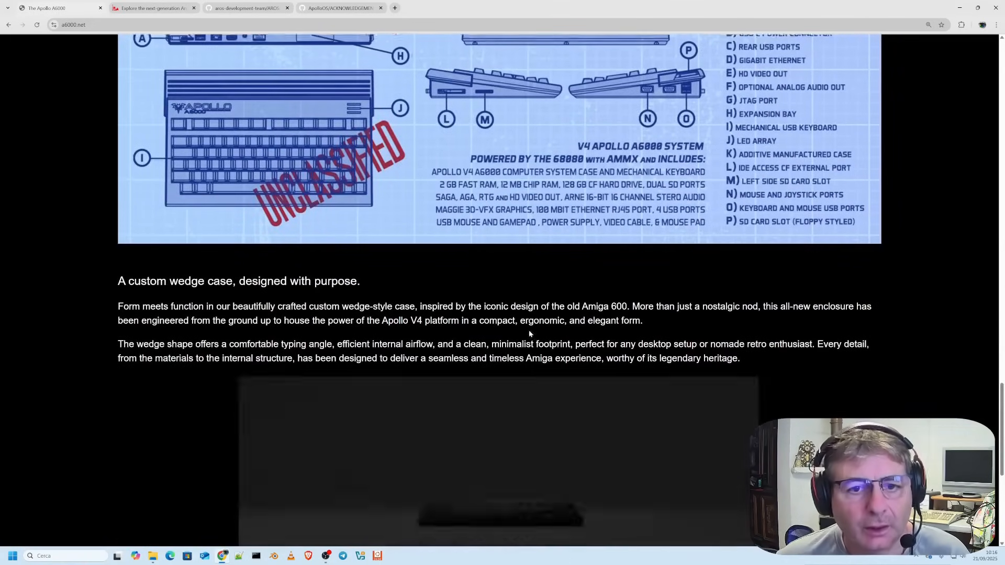
pyautogui.scroll(3)
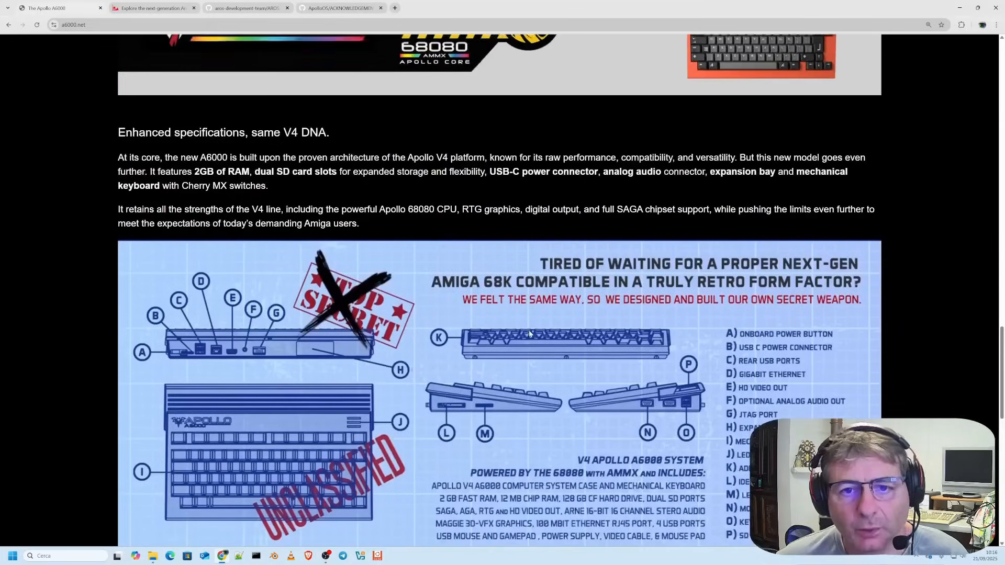
pyautogui.scroll(3)
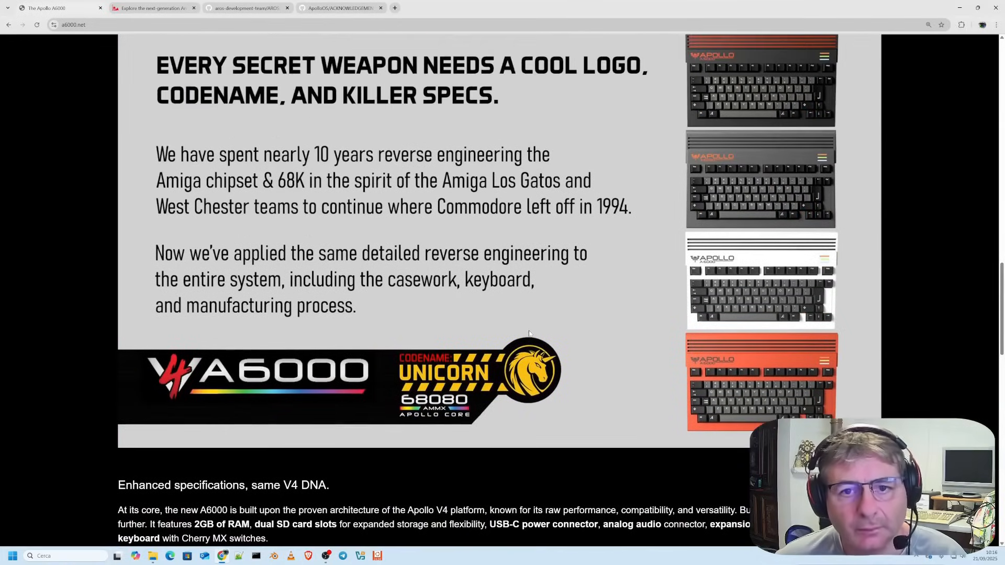
pyautogui.scroll(3)
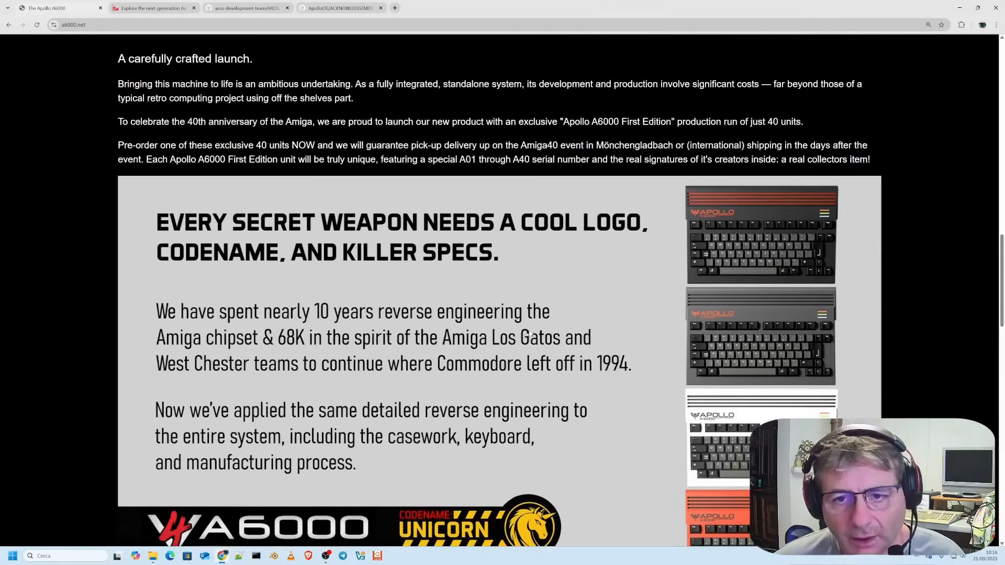
pyautogui.scroll(3)
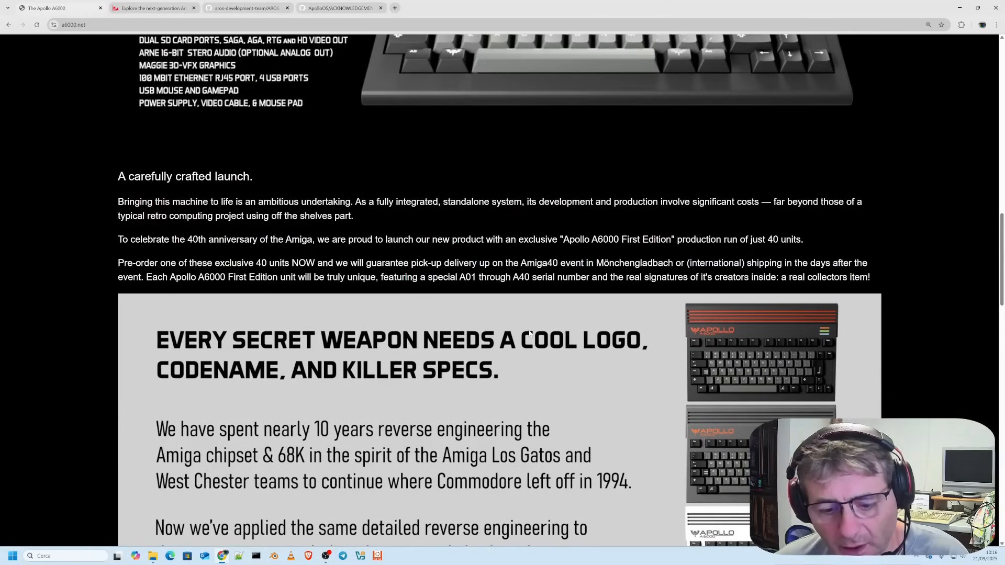
pyautogui.scroll(3)
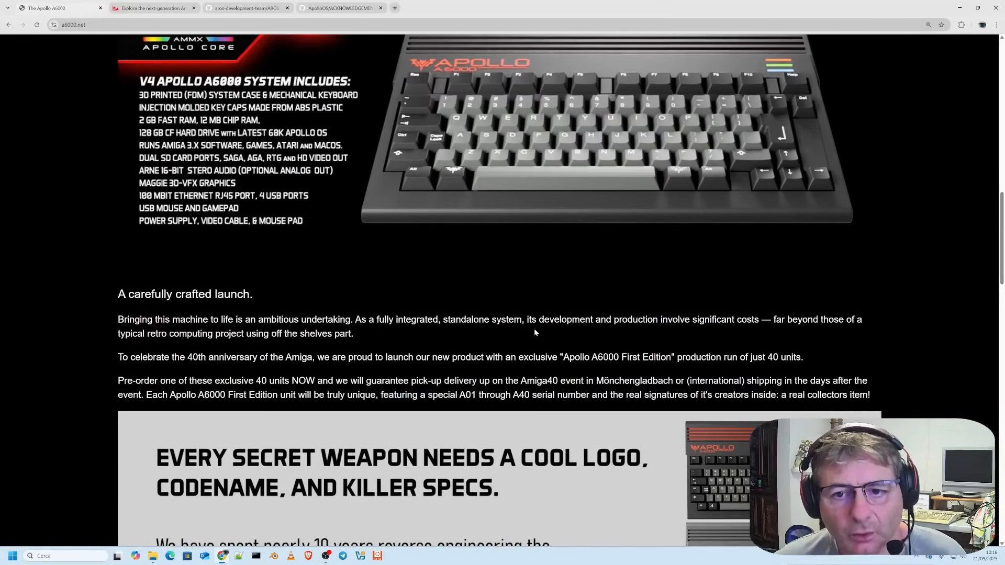
pyautogui.scroll(3)
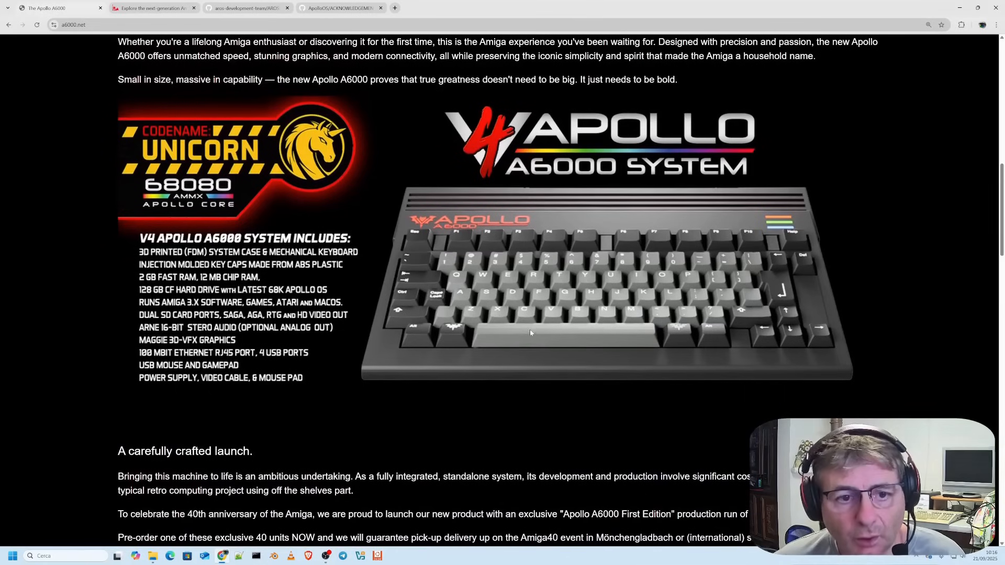
pyautogui.moveTo(490, 365)
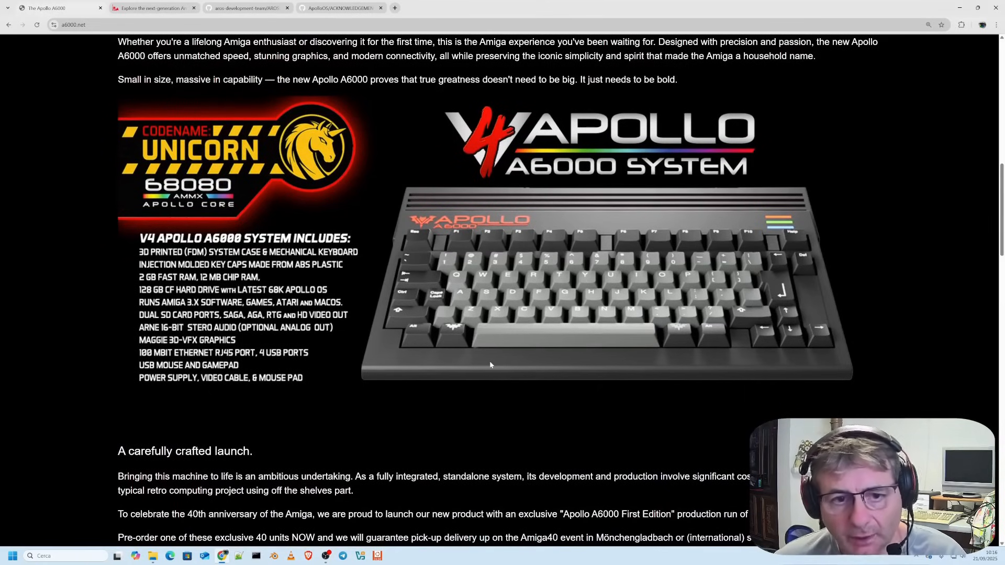
pyautogui.scroll(3)
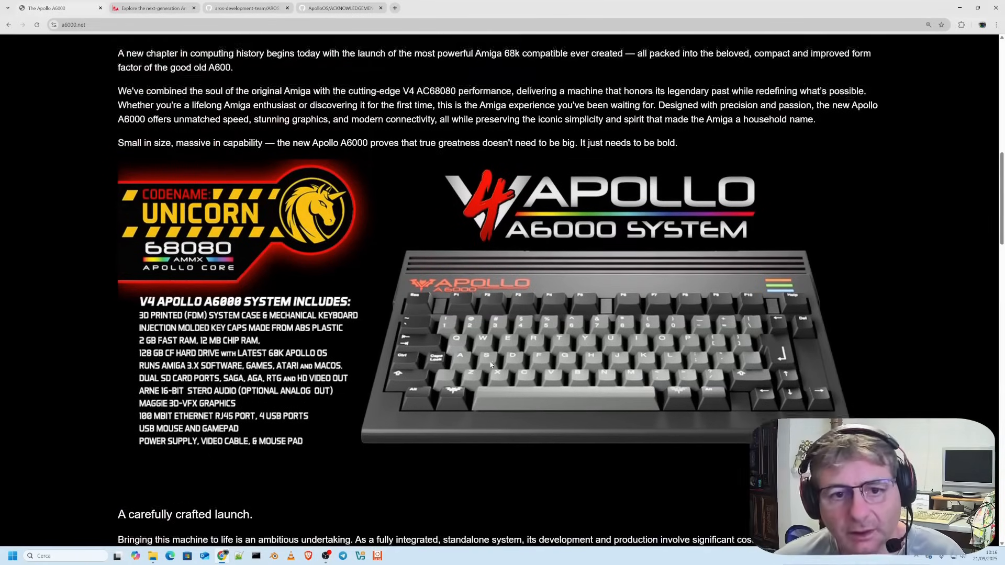
pyautogui.scroll(3)
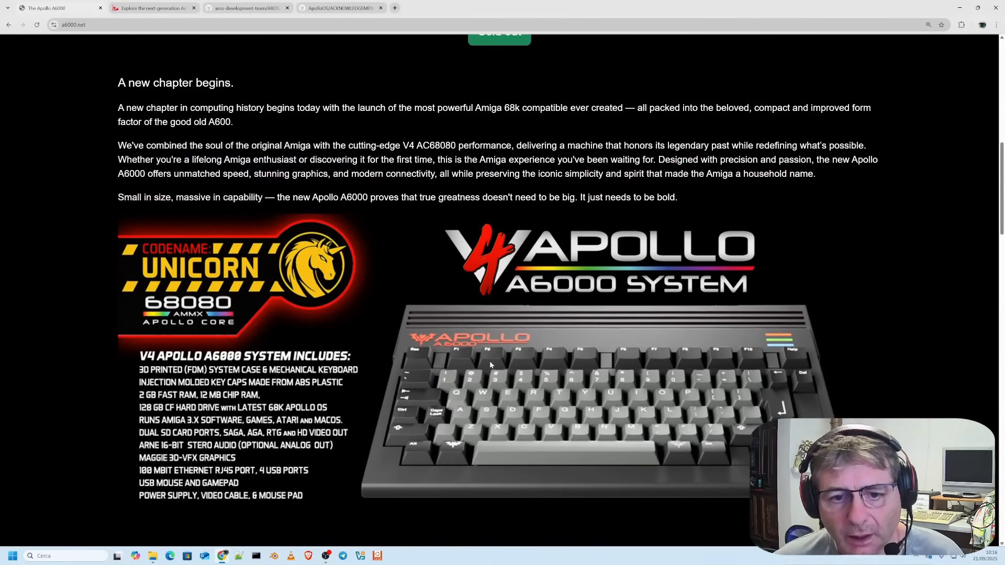
pyautogui.moveTo(486, 365)
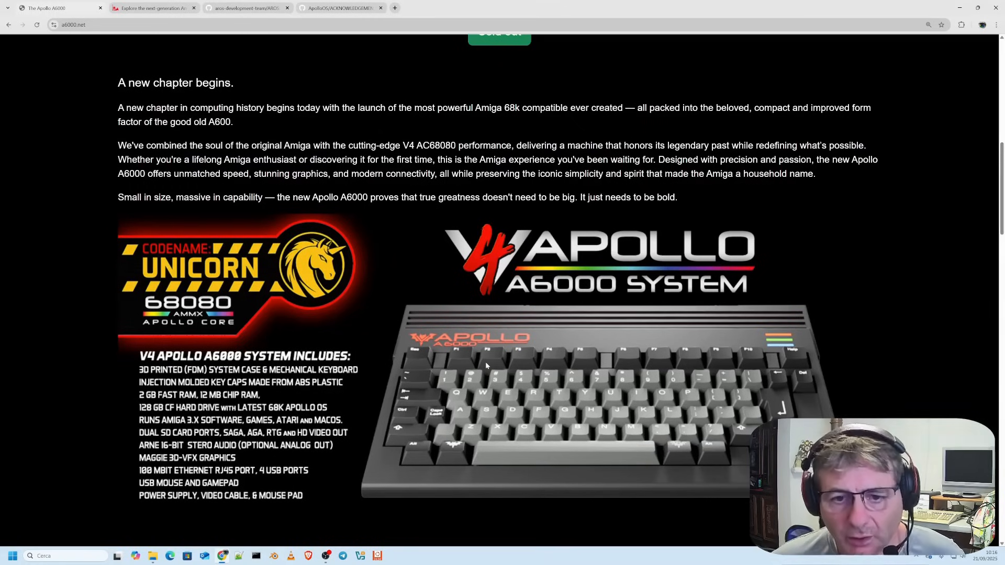
pyautogui.scroll(3)
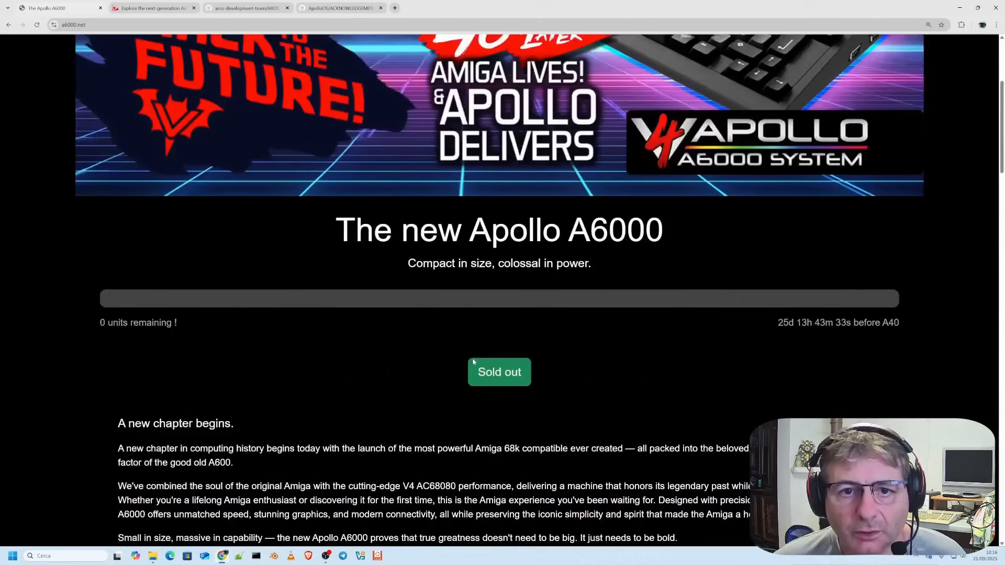
pyautogui.scroll(3)
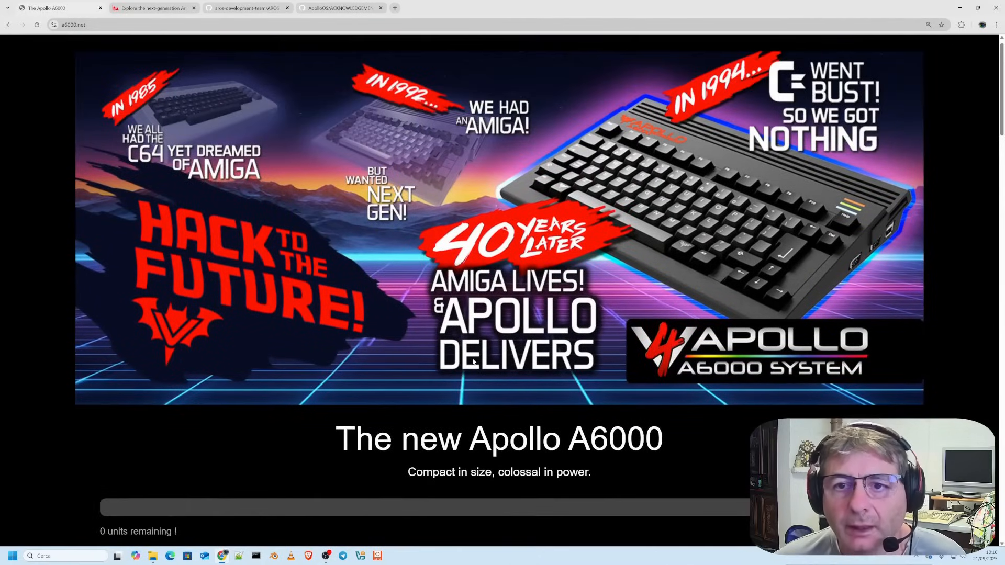